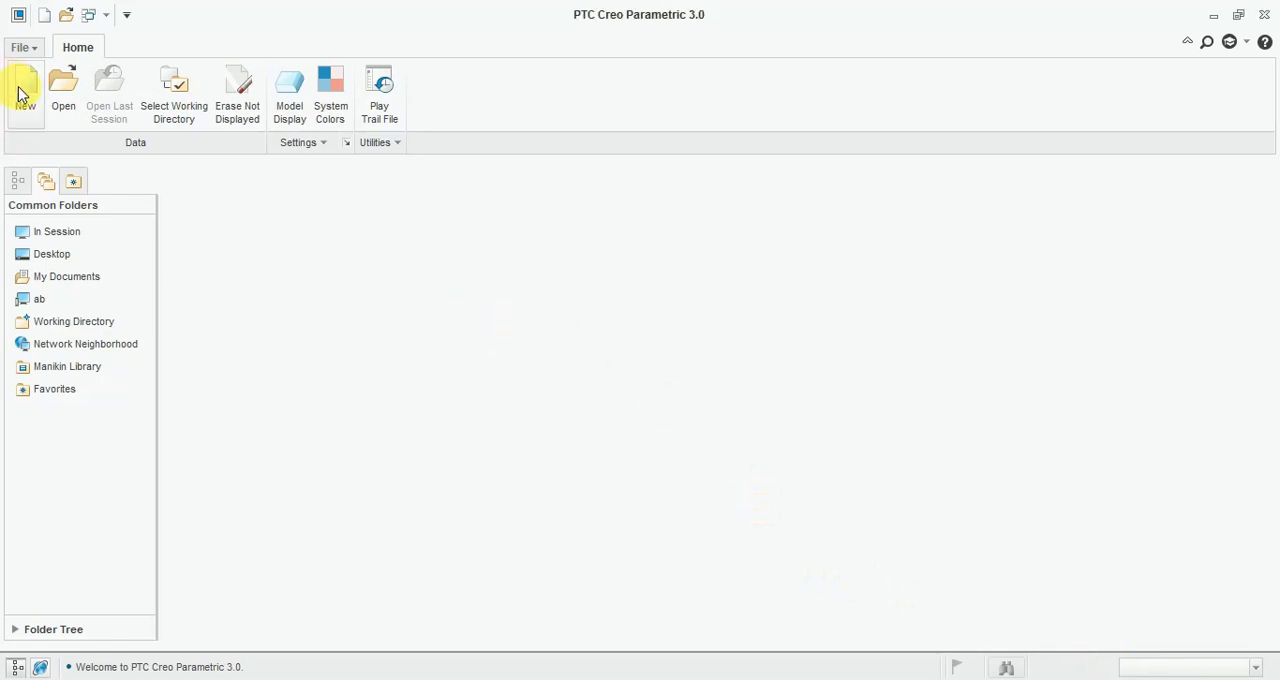
- Create a new solid part named Nut using the default template
{"action": "left_click", "coordinate": [24, 90]}
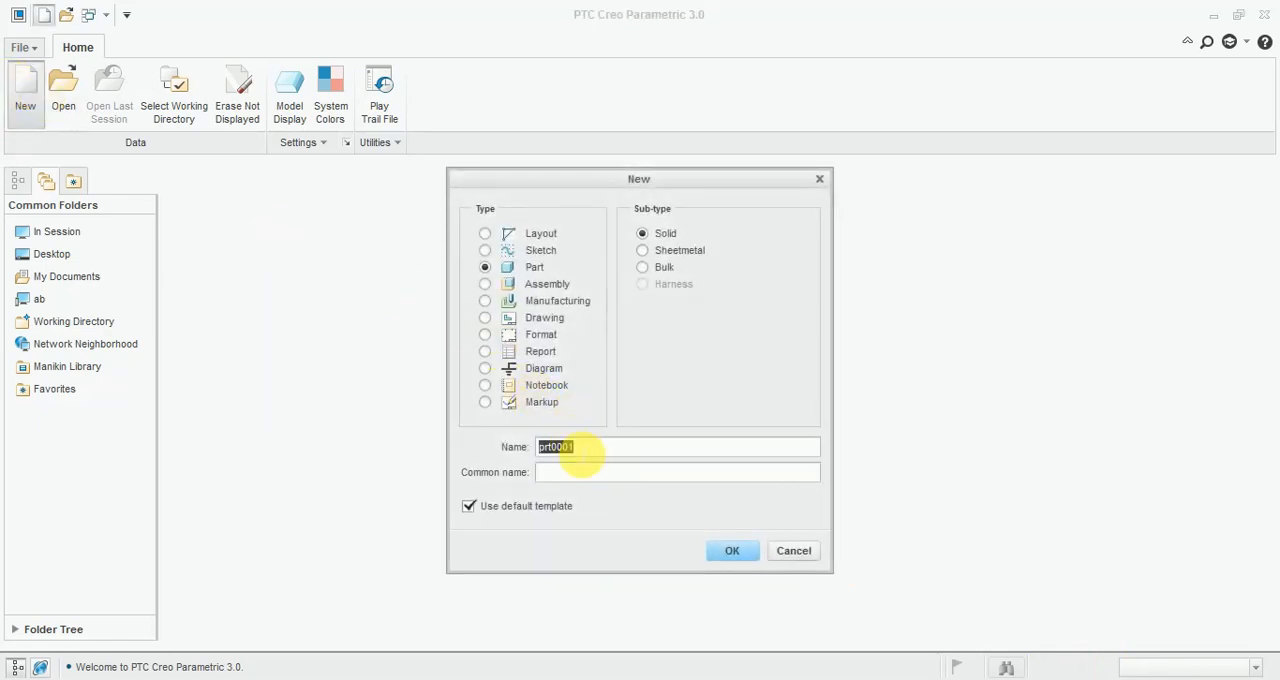
{"action": "mouse_move", "coordinate": [407, 270]}
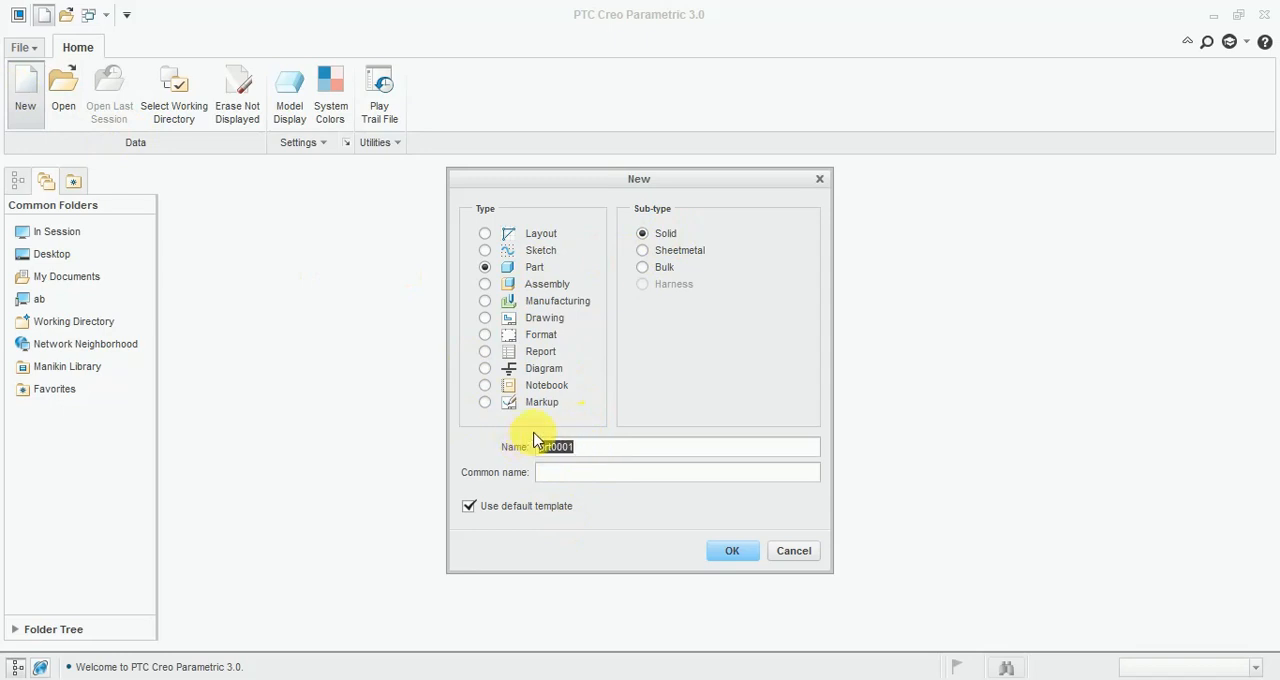
{"action": "type", "text": "Nut"}
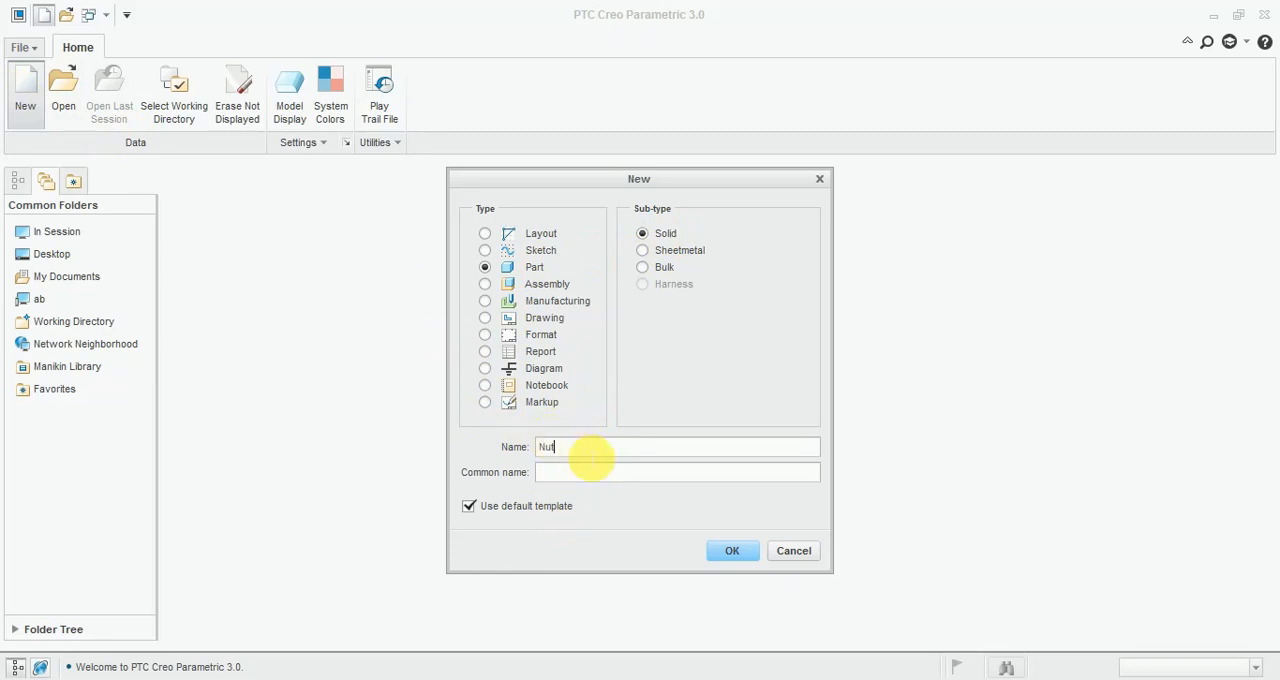
{"action": "left_click", "coordinate": [732, 550]}
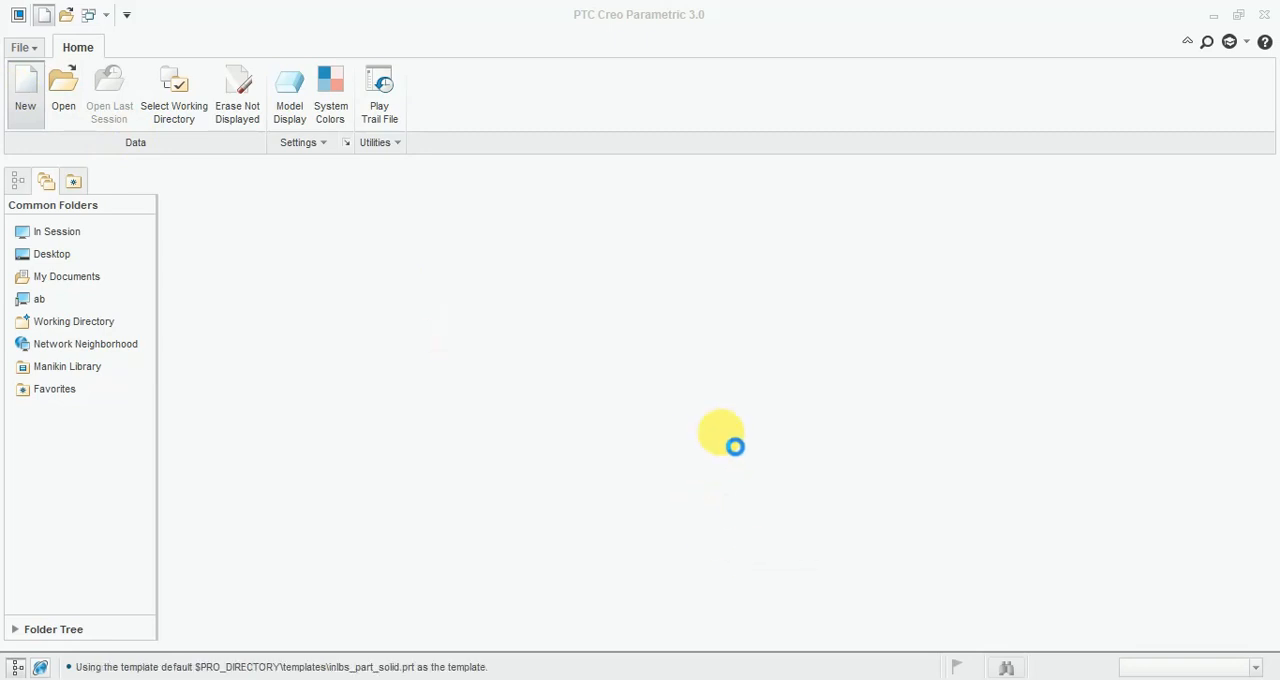
- Start a sketch on the TOP datum plane, oriented by the RIGHT plane
{"action": "left_click", "coordinate": [25, 90]}
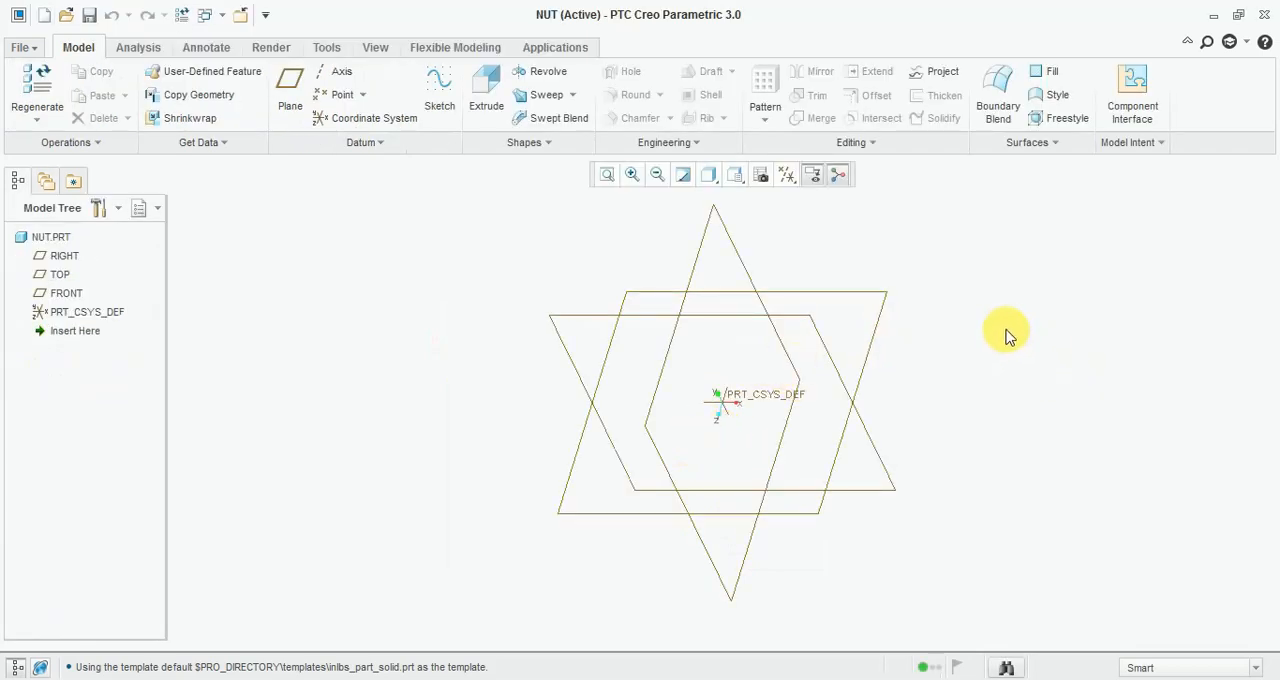
{"action": "mouse_move", "coordinate": [658, 188]}
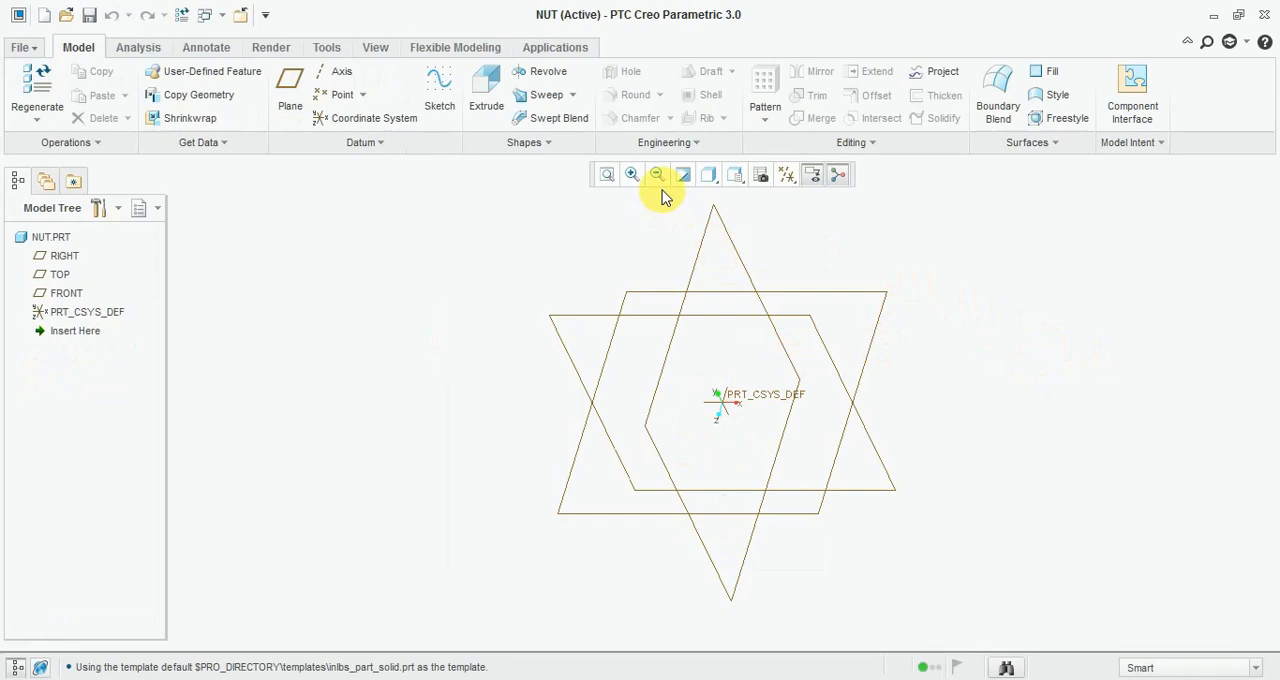
{"action": "left_click", "coordinate": [527, 142]}
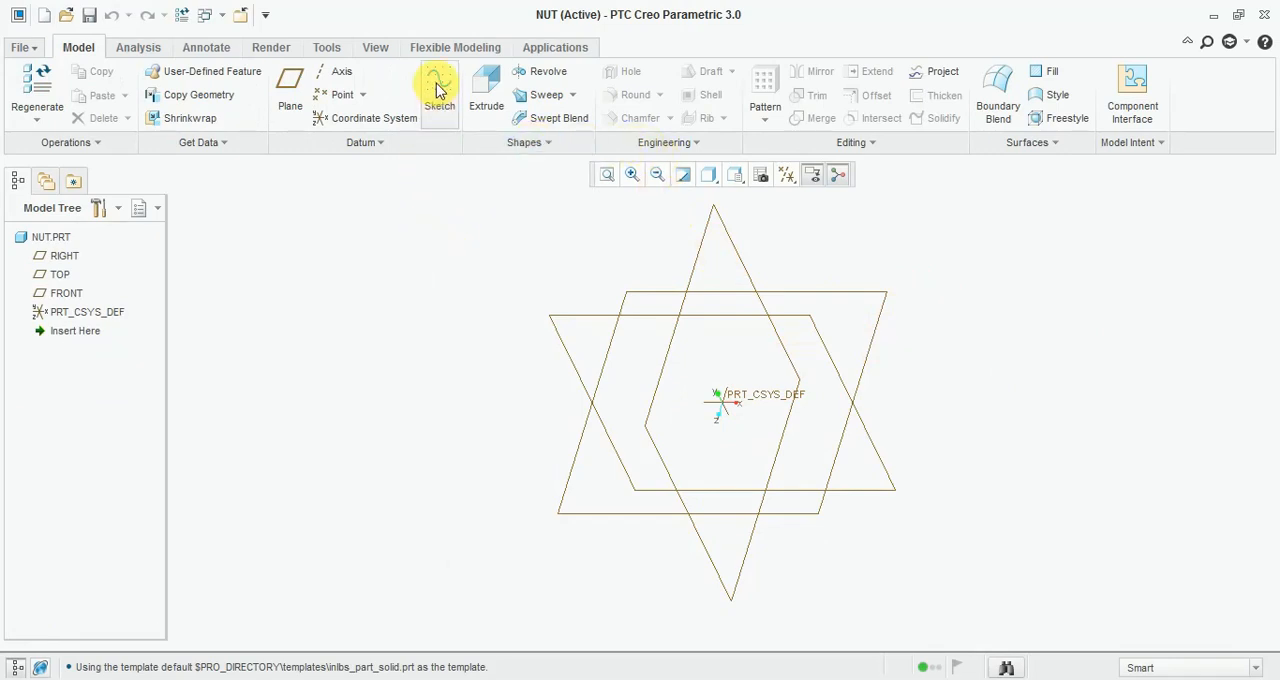
{"action": "left_click", "coordinate": [438, 90]}
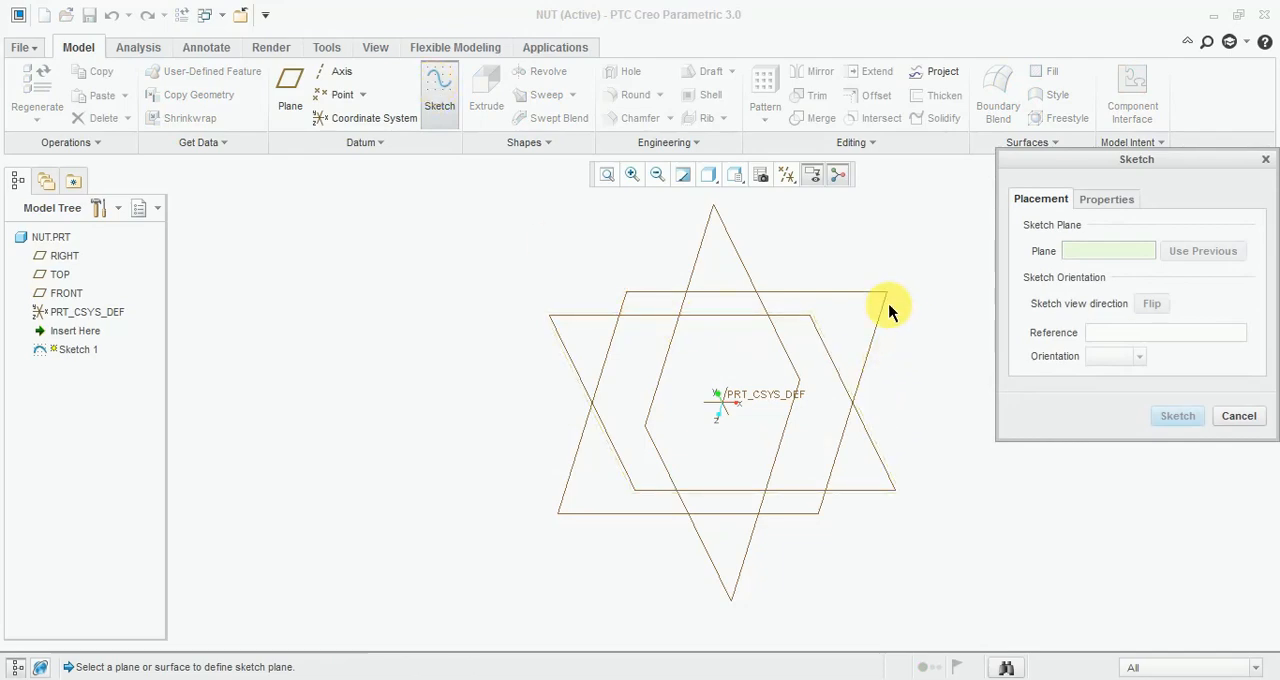
{"action": "left_click", "coordinate": [885, 305]}
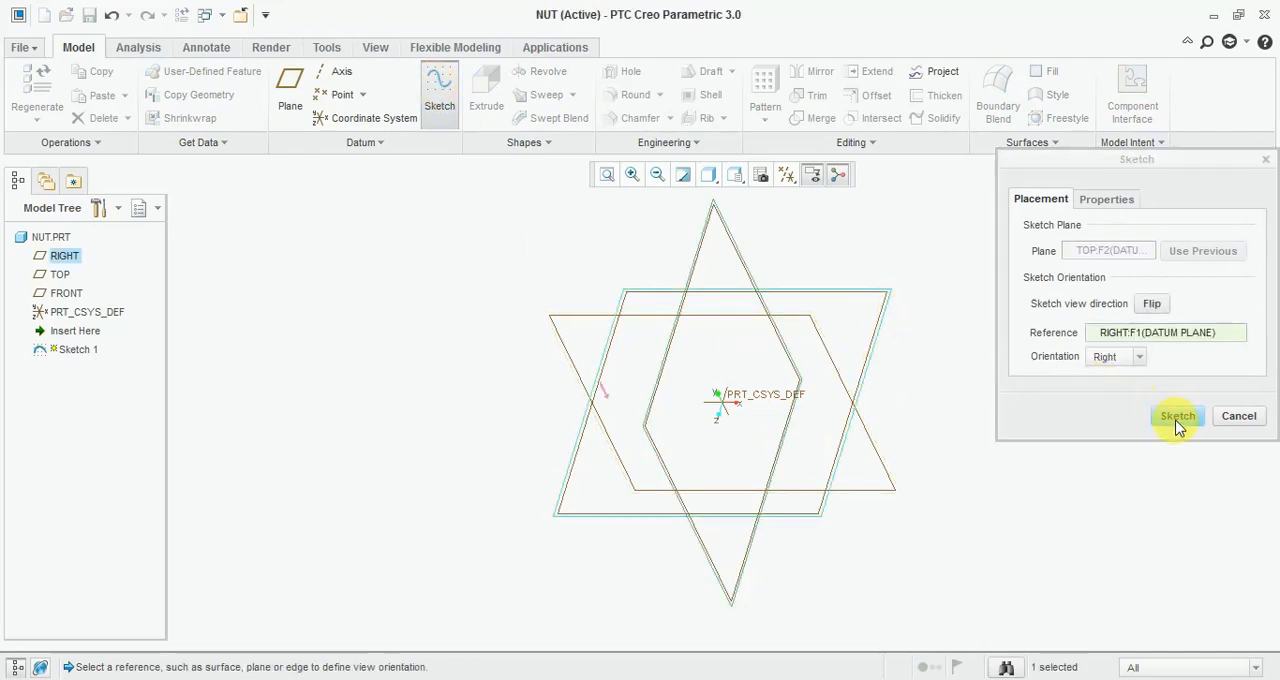
{"action": "left_click", "coordinate": [1177, 416]}
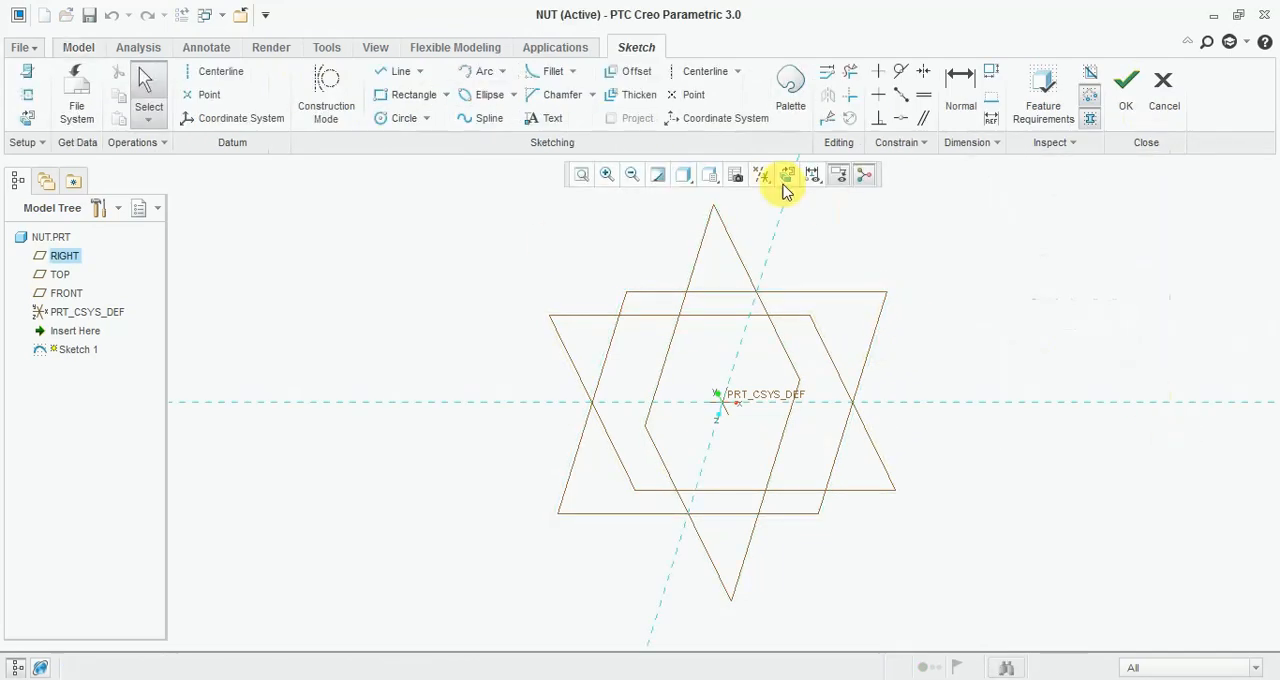
- Face the sketch plane and browse the Sketcher Palette to the Polygons shapes
{"action": "left_click", "coordinate": [787, 174]}
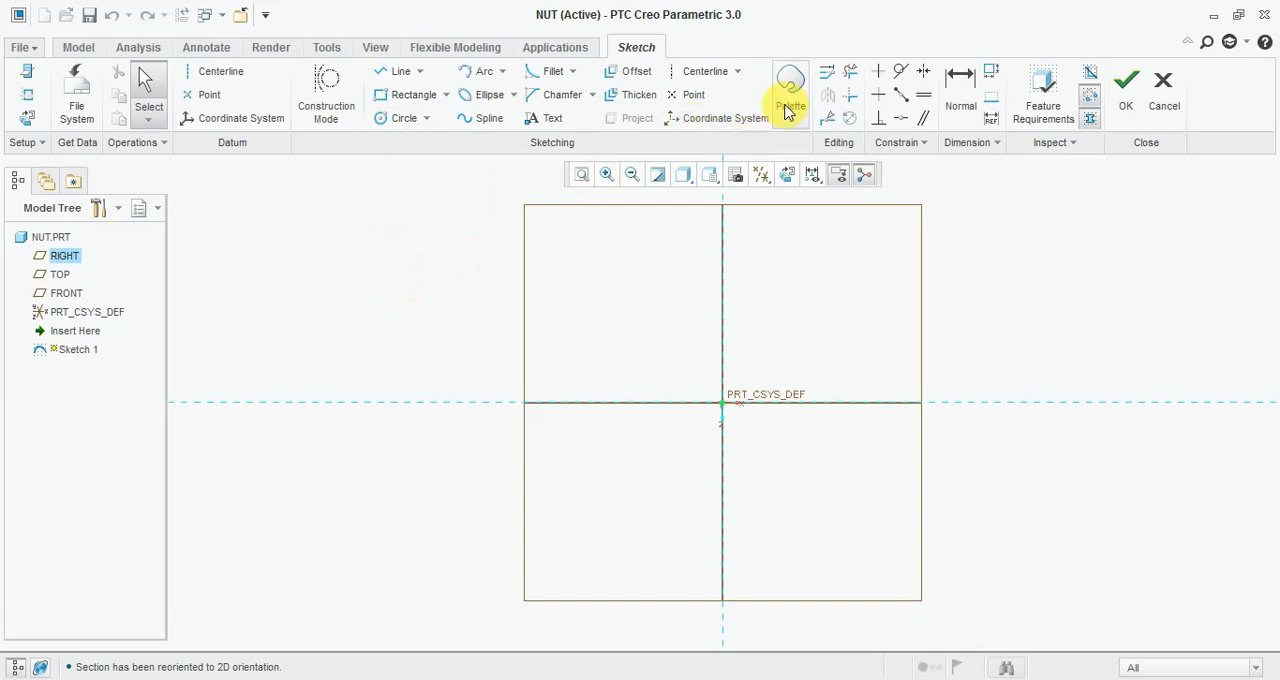
{"action": "mouse_move", "coordinate": [790, 90]}
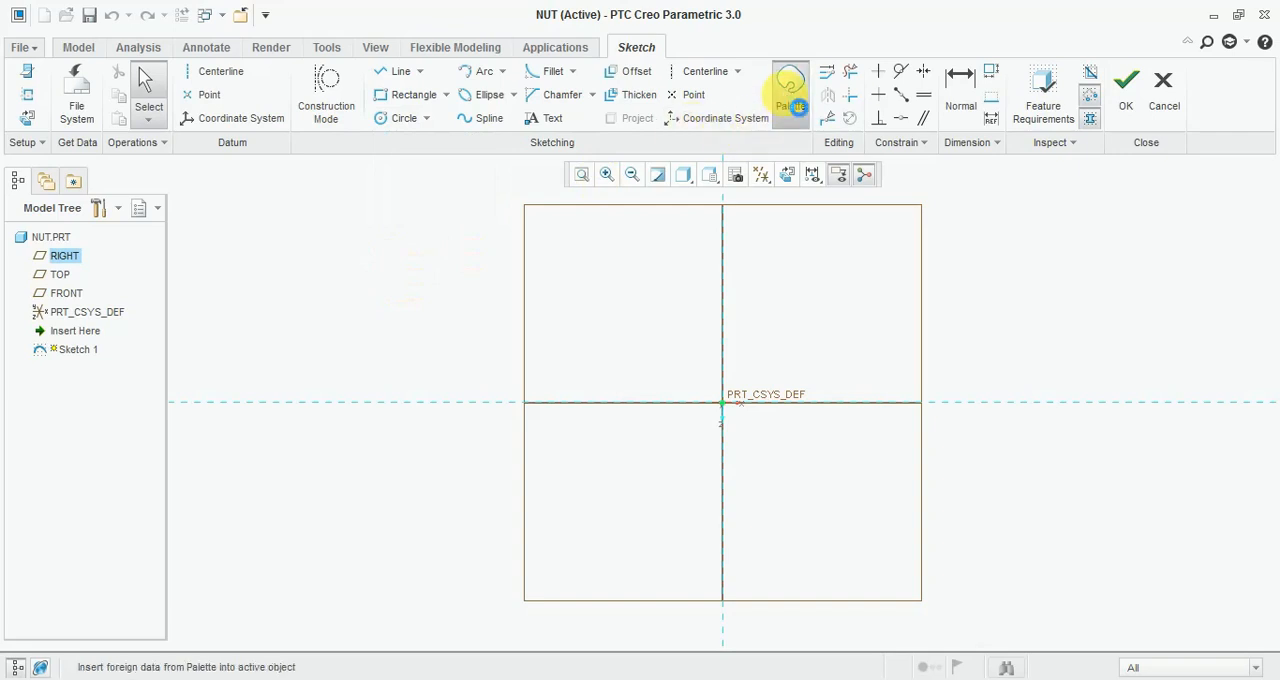
{"action": "left_click", "coordinate": [790, 90]}
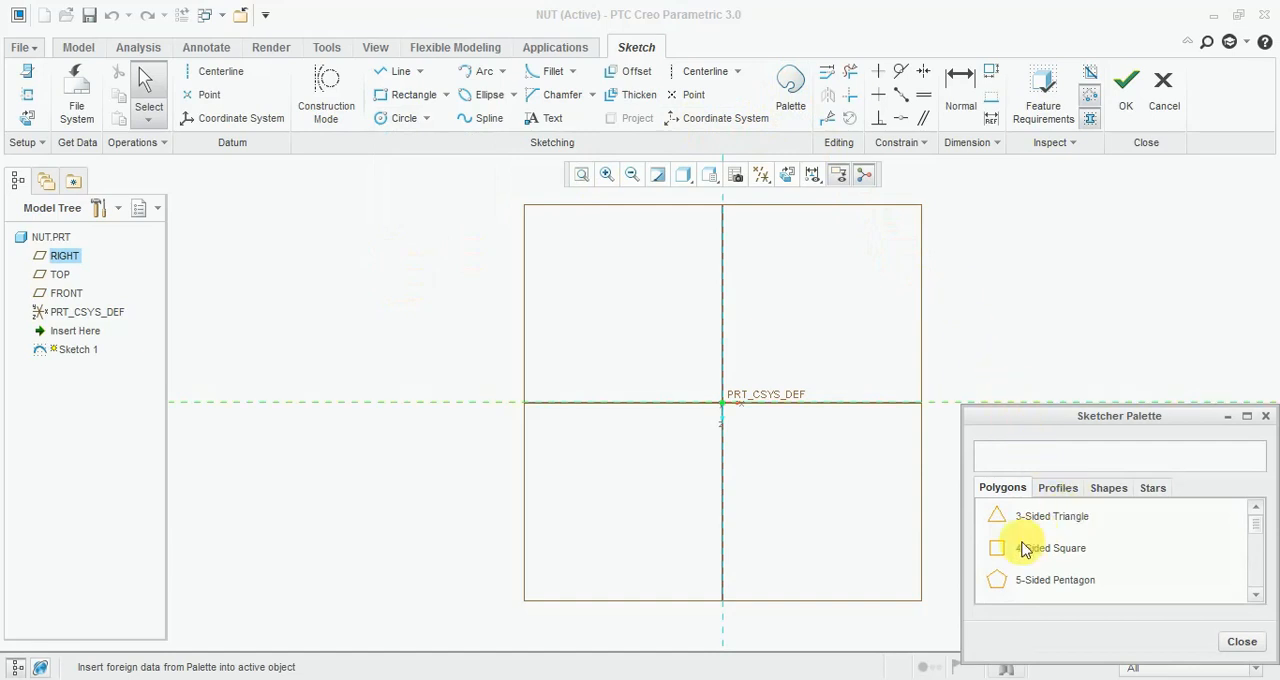
{"action": "mouse_move", "coordinate": [1055, 545]}
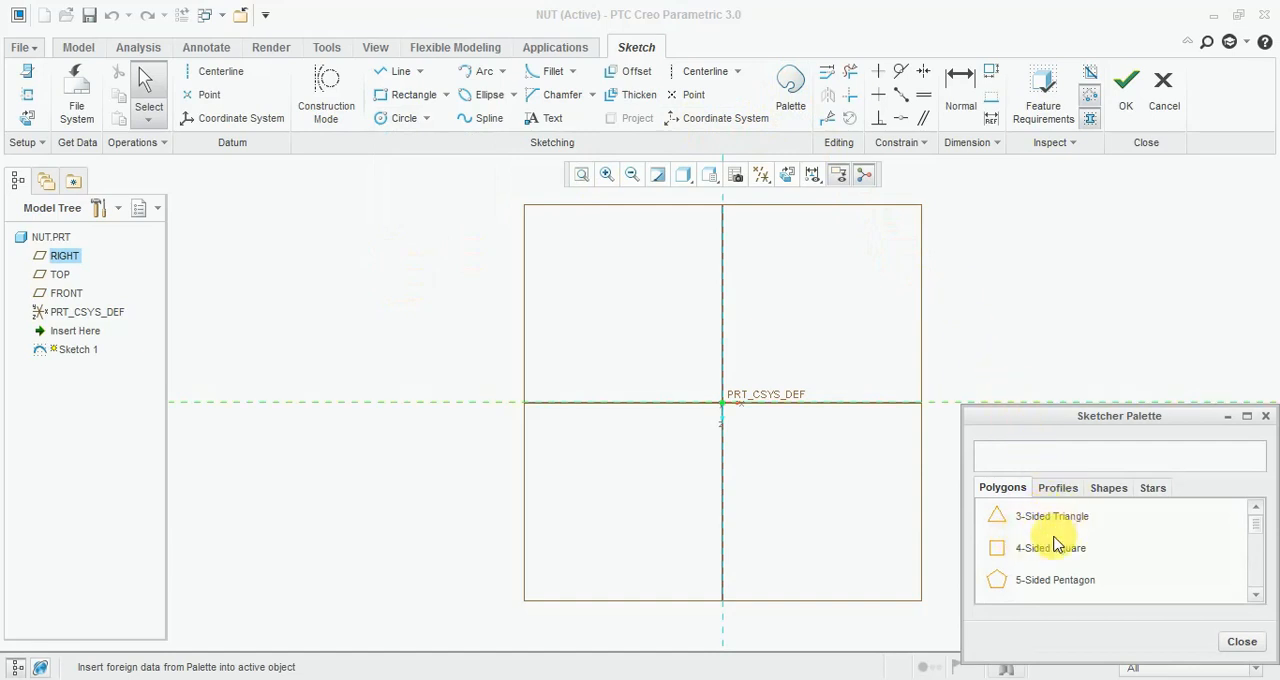
{"action": "mouse_move", "coordinate": [1120, 571]}
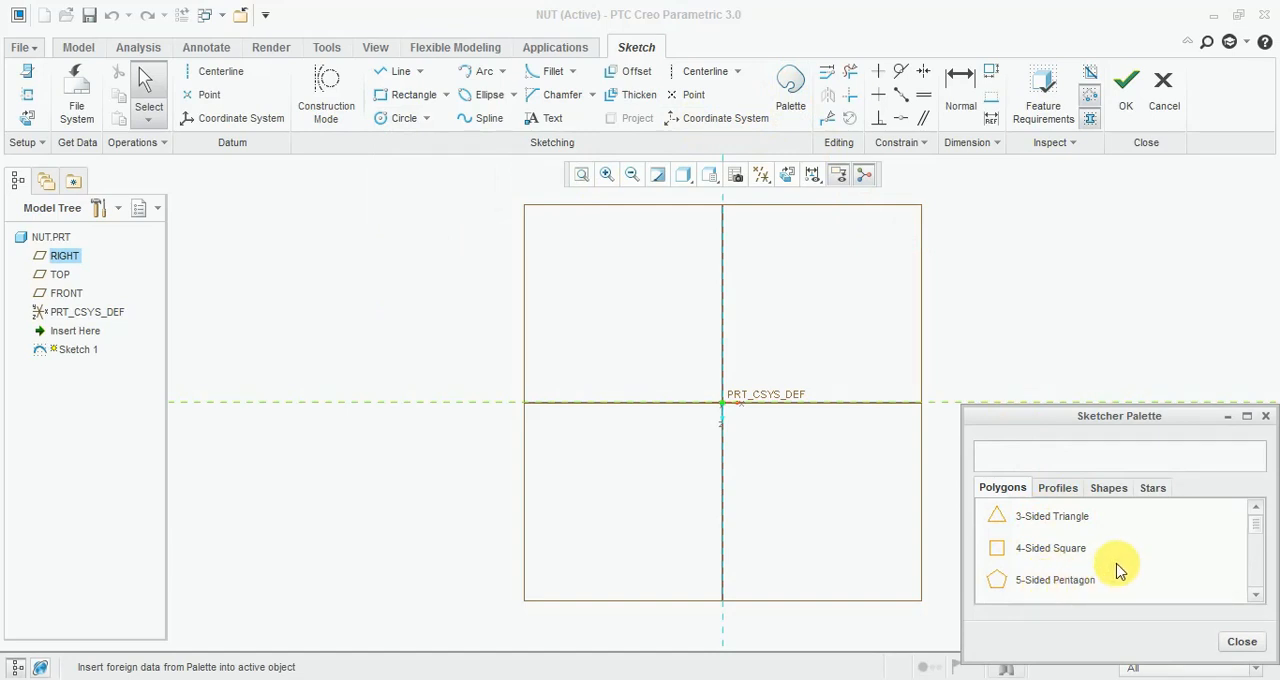
{"action": "scroll", "scroll_direction": "down", "scroll_amount": 3}
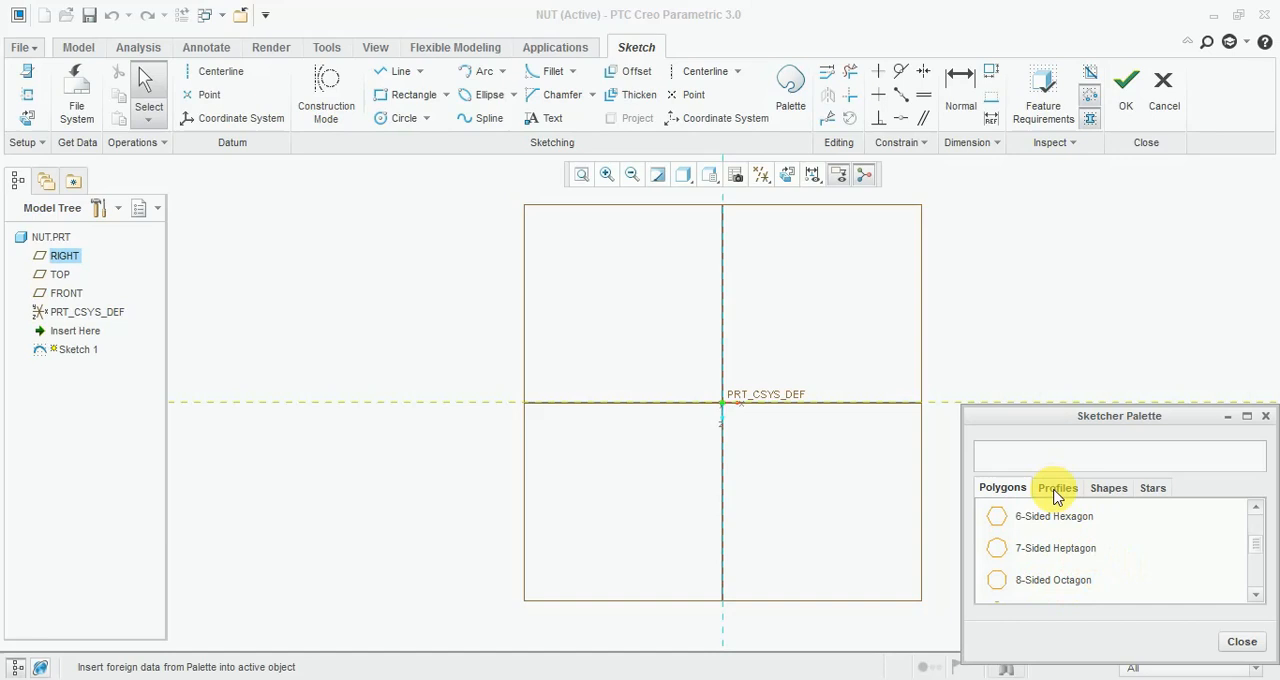
{"action": "left_click", "coordinate": [1057, 488]}
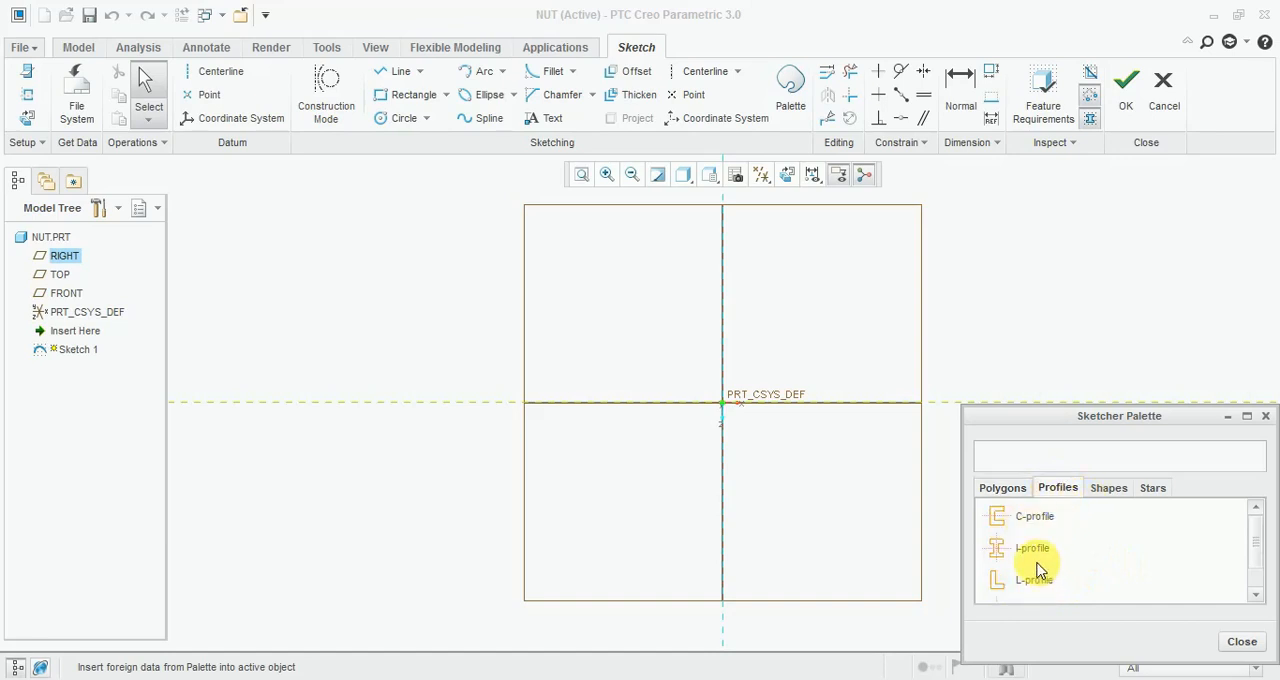
{"action": "mouse_move", "coordinate": [1043, 588]}
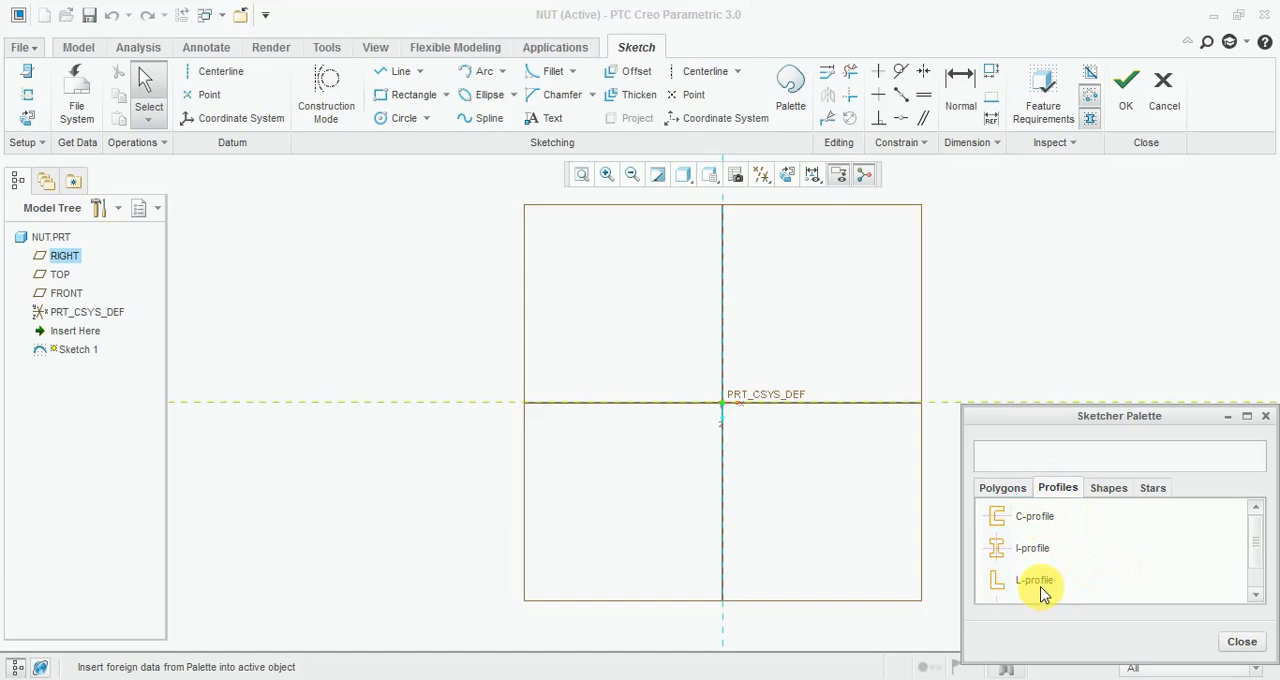
{"action": "mouse_move", "coordinate": [1105, 588]}
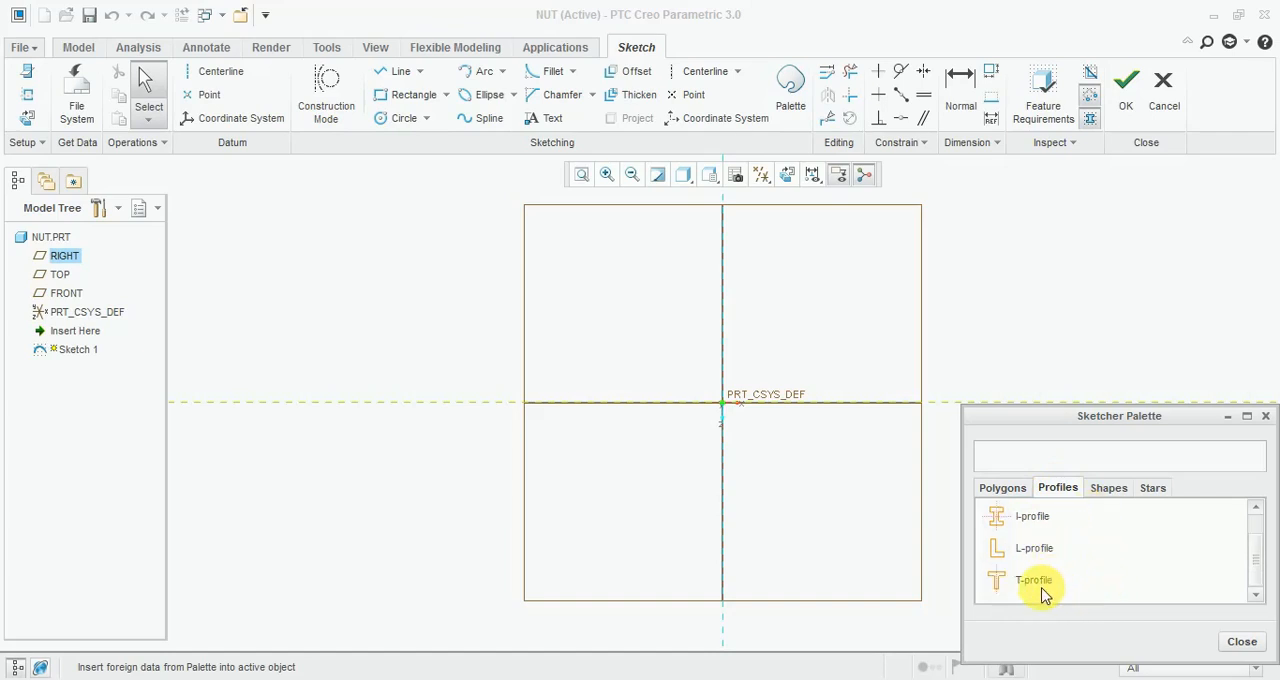
{"action": "left_click", "coordinate": [1107, 487]}
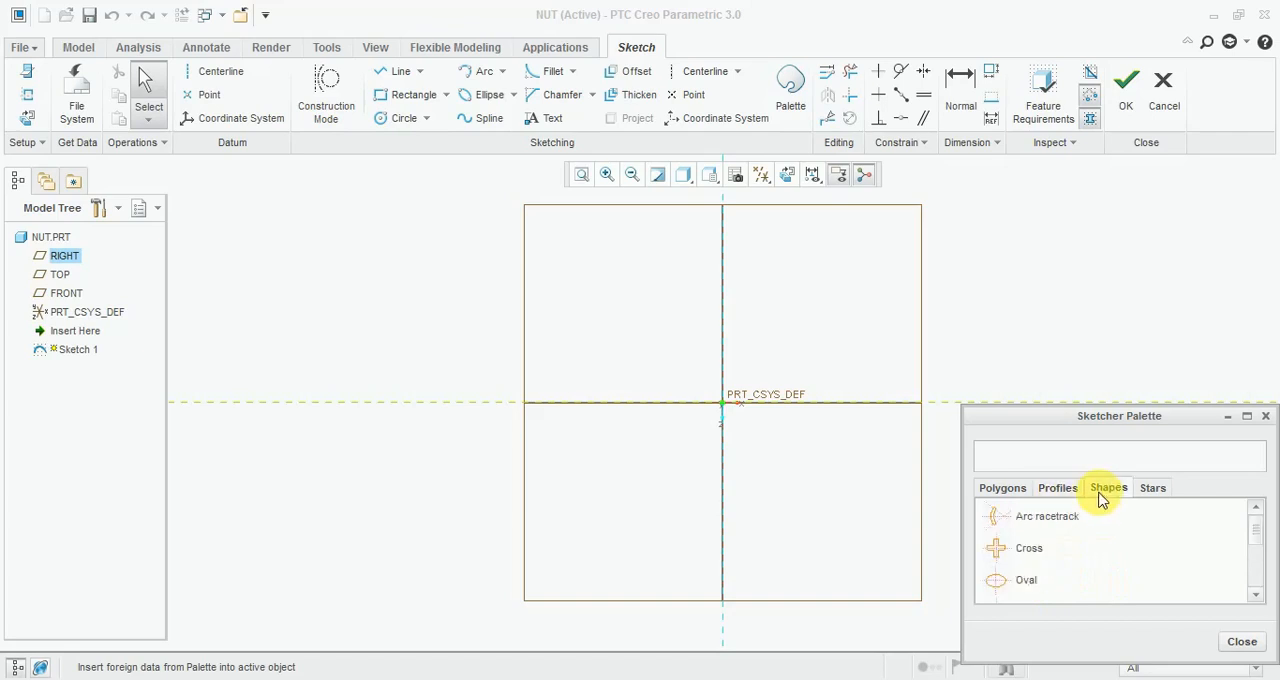
{"action": "mouse_move", "coordinate": [1055, 538]}
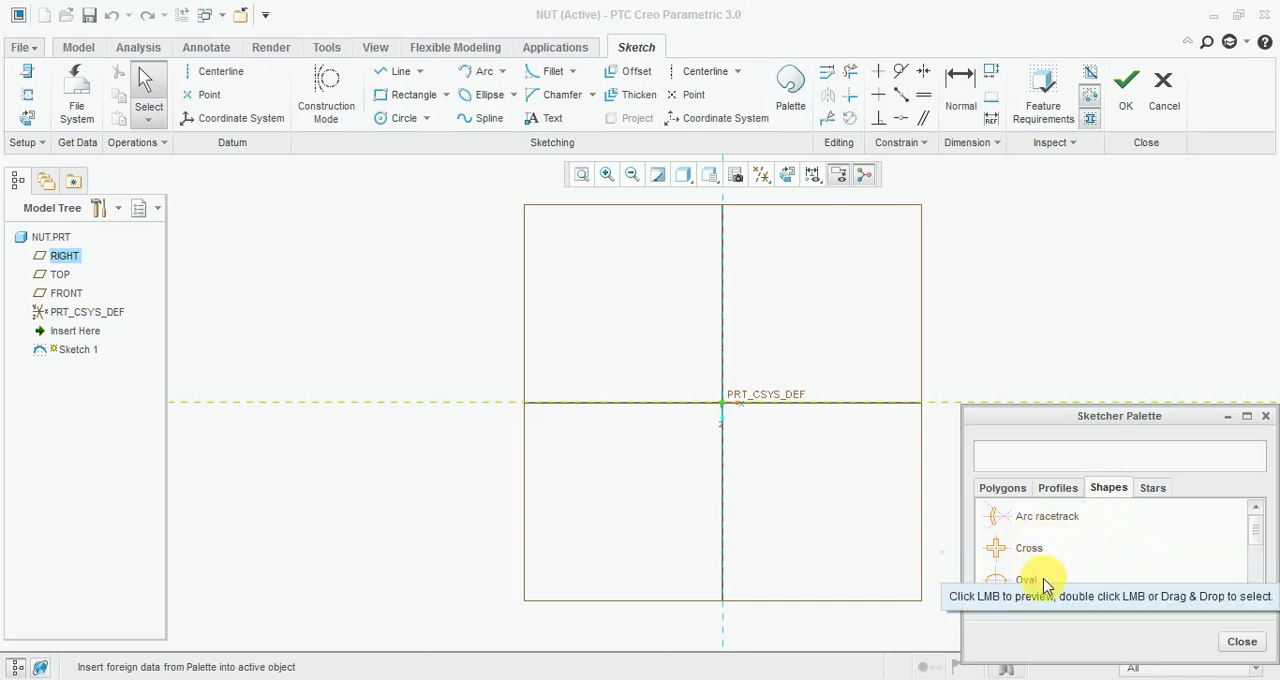
{"action": "scroll", "scroll_direction": "down", "scroll_amount": 3}
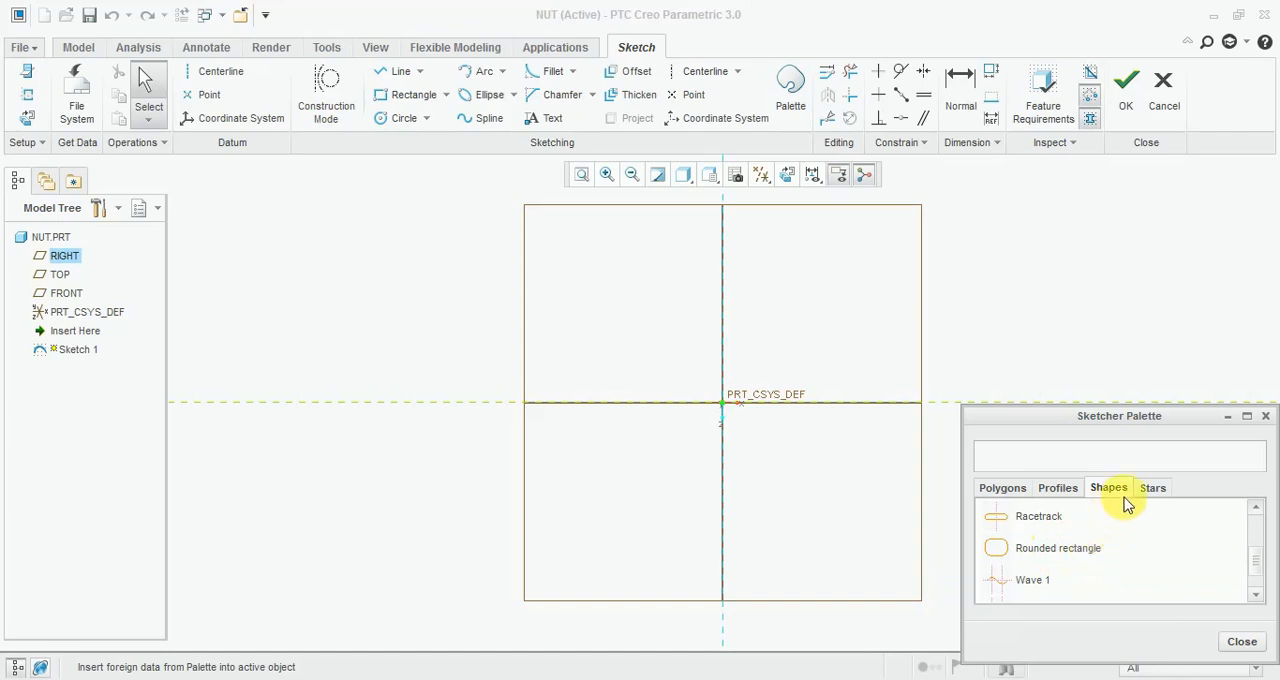
{"action": "left_click", "coordinate": [1152, 487]}
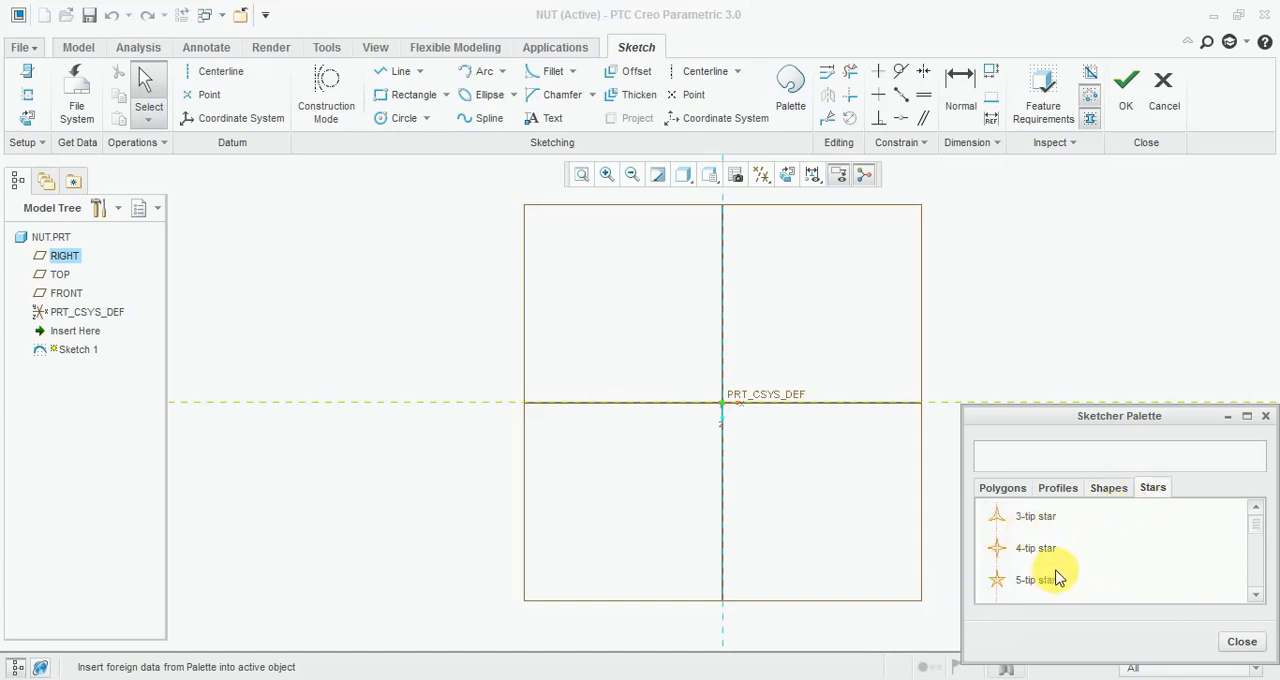
{"action": "mouse_move", "coordinate": [1058, 547]}
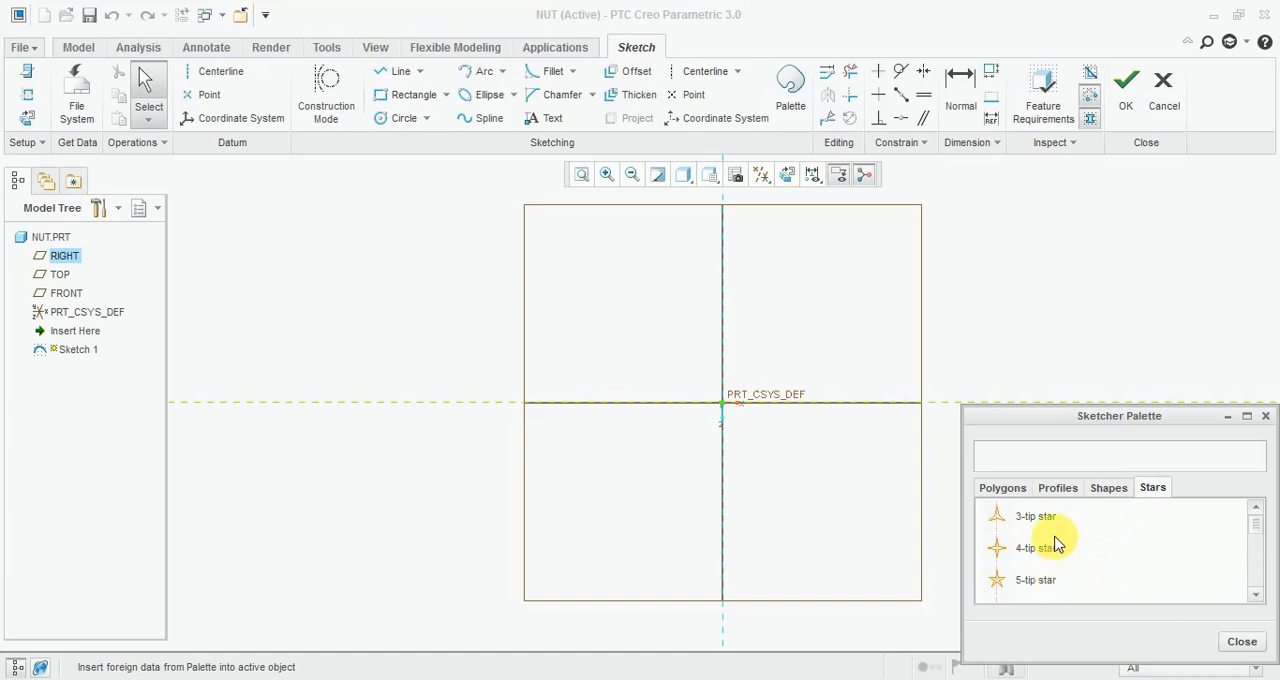
{"action": "mouse_move", "coordinate": [1063, 565]}
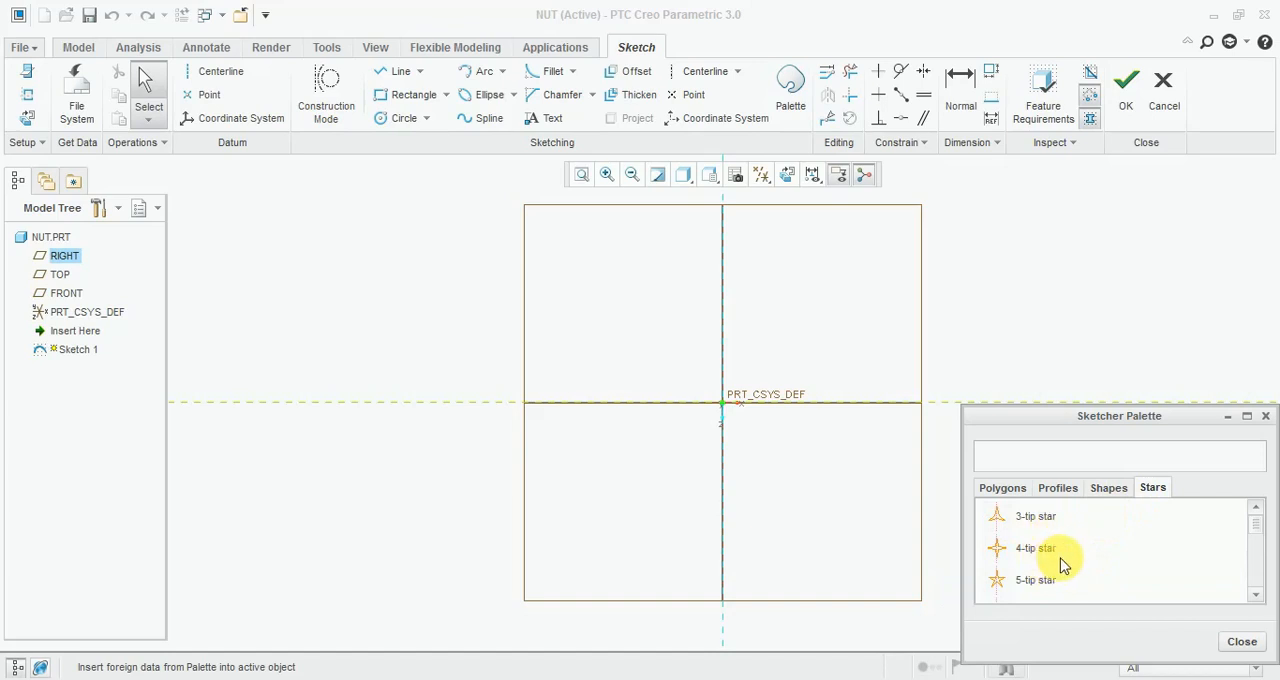
{"action": "scroll", "scroll_direction": "down", "scroll_amount": 3}
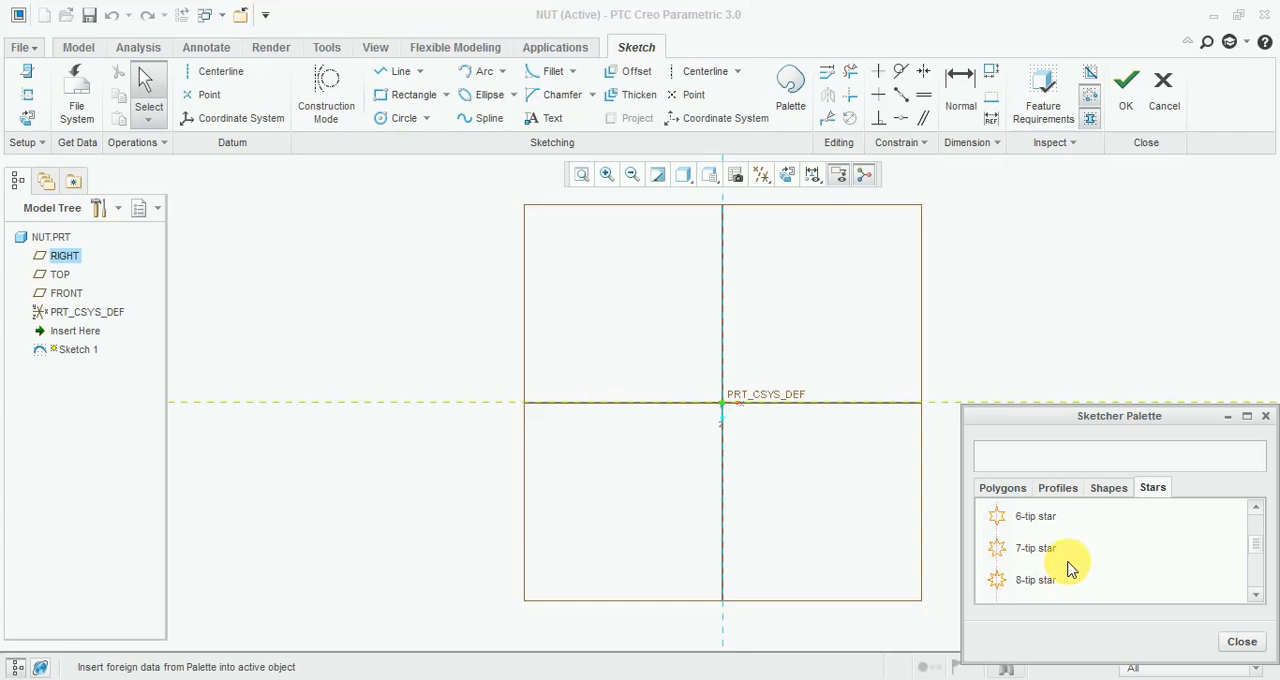
{"action": "mouse_move", "coordinate": [1075, 558]}
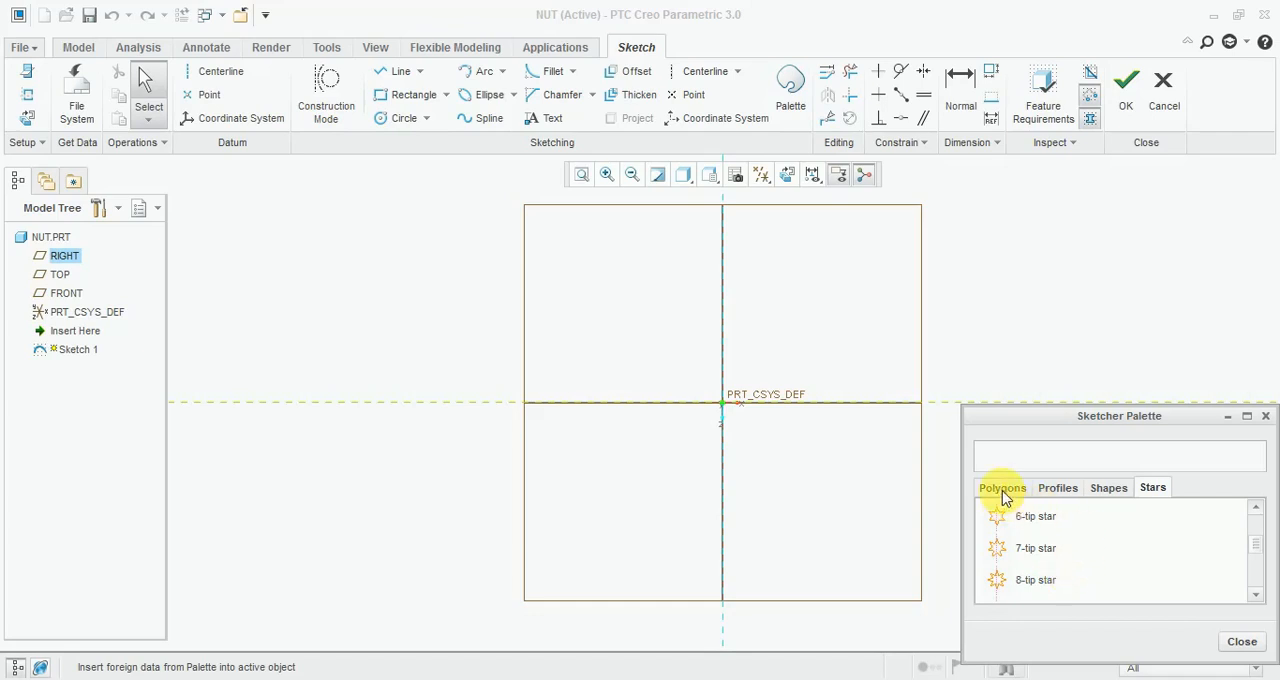
{"action": "left_click", "coordinate": [1002, 487]}
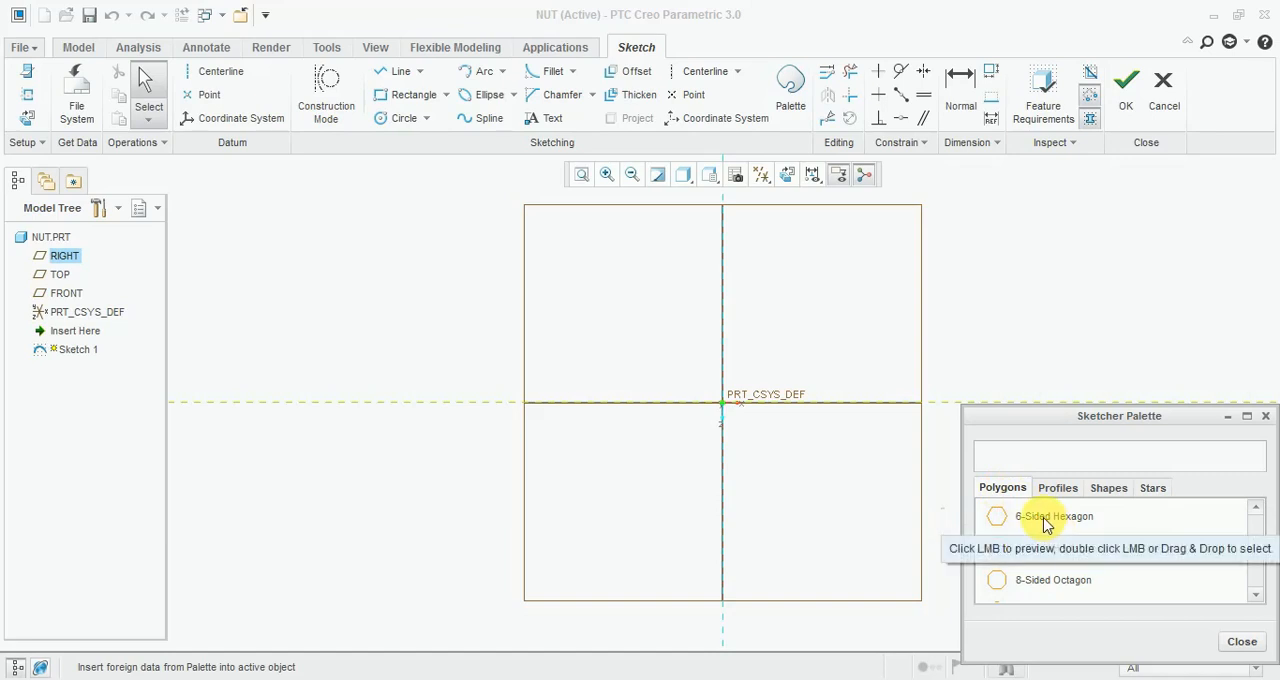
- Place the 6-Sided Hexagon on the sketch origin at scale 62.92 and close the palette
{"action": "left_click", "coordinate": [1053, 516]}
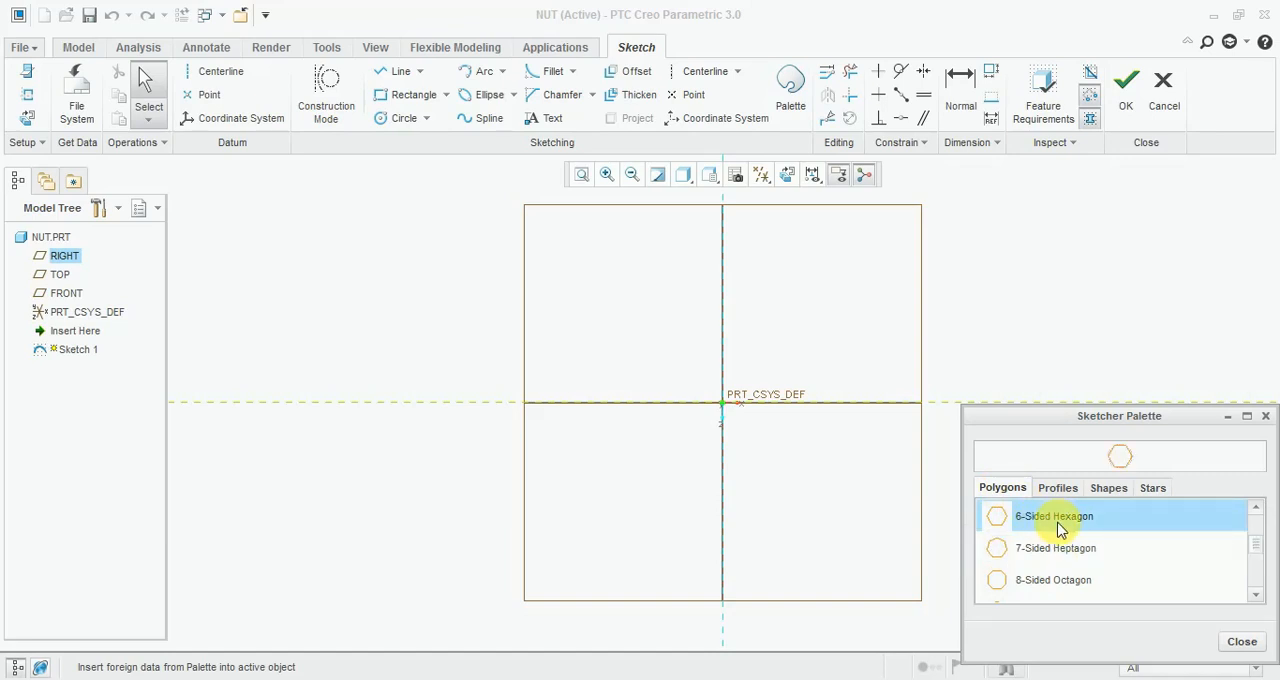
{"action": "left_click", "coordinate": [1053, 516]}
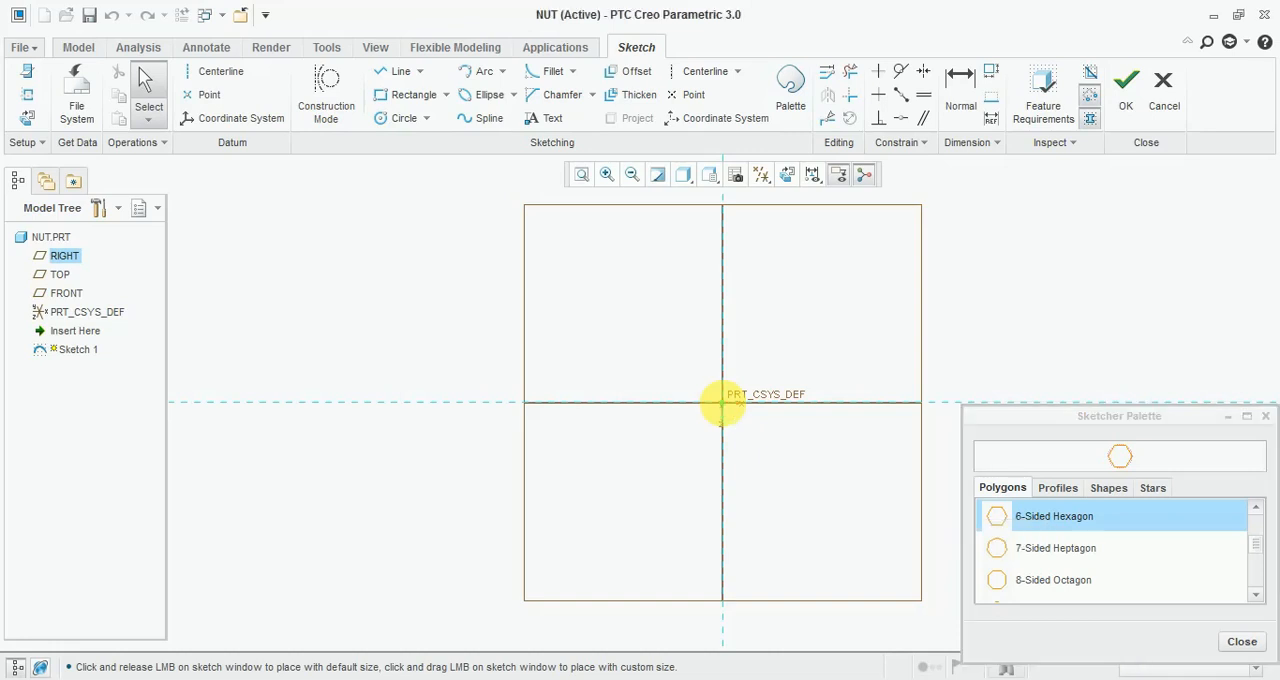
{"action": "left_click", "coordinate": [722, 402]}
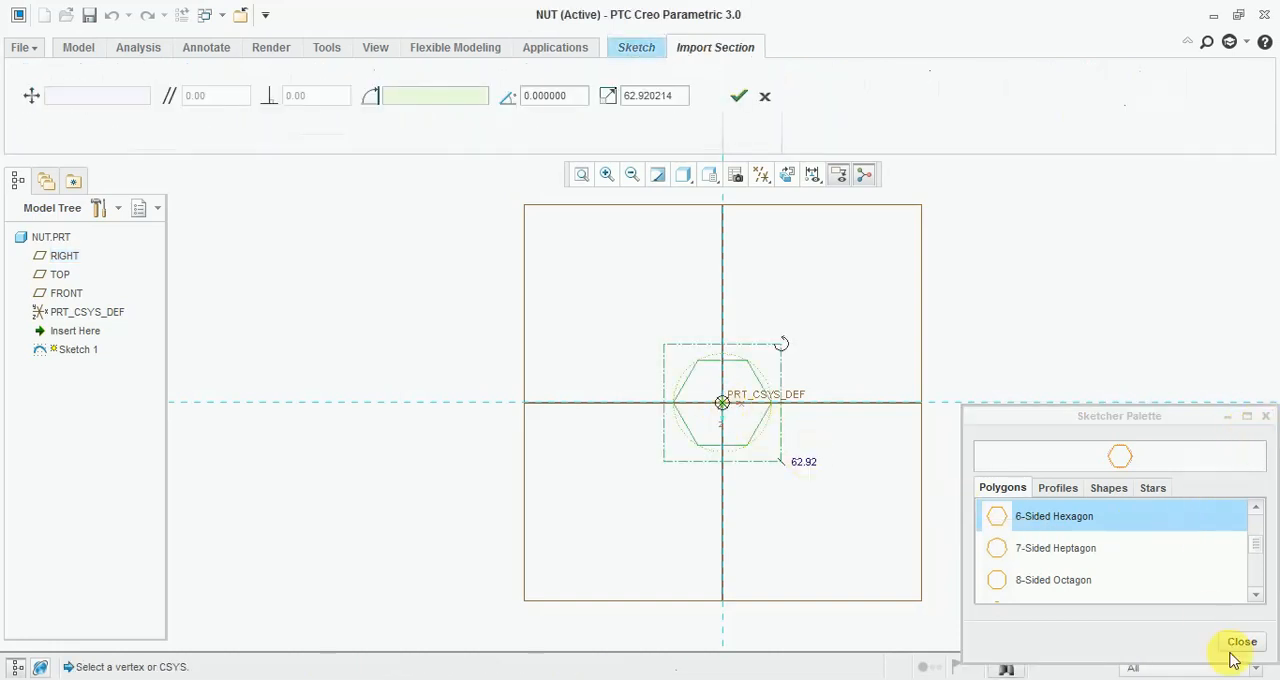
{"action": "left_click", "coordinate": [1242, 641]}
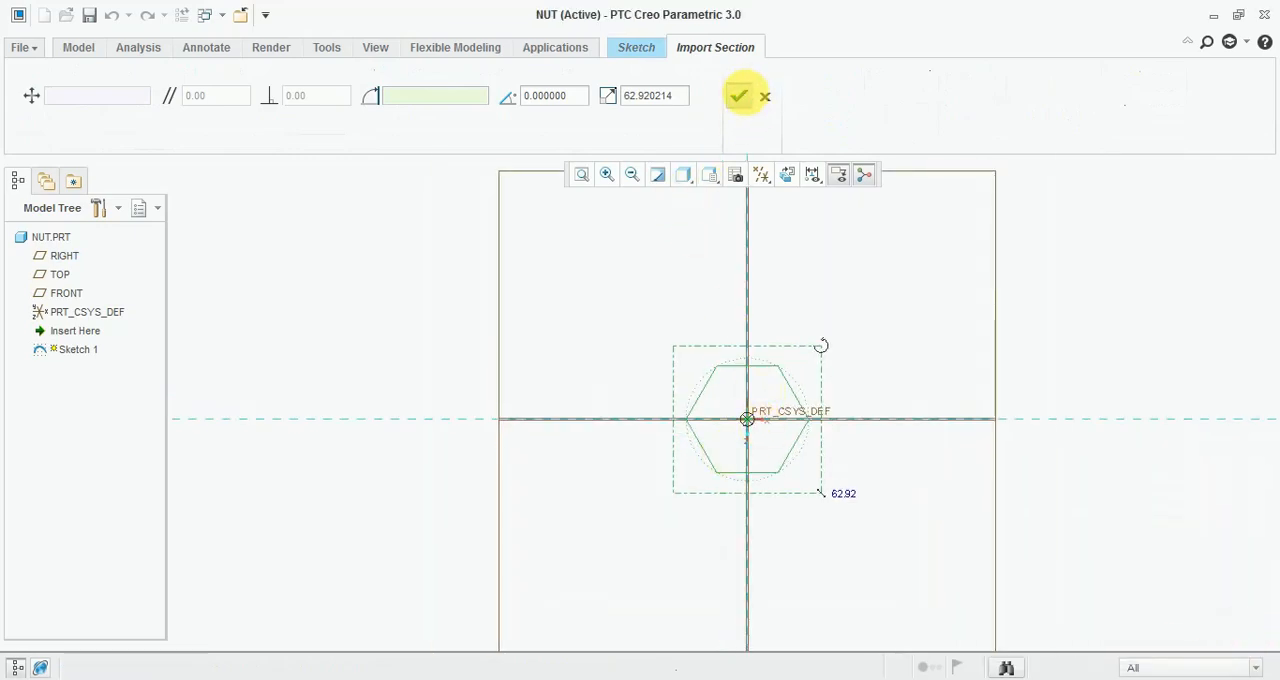
- Accept the hexagon, remove the 62.92 scale dimension, set width 30 and finish Sketch 1
{"action": "left_click", "coordinate": [738, 96]}
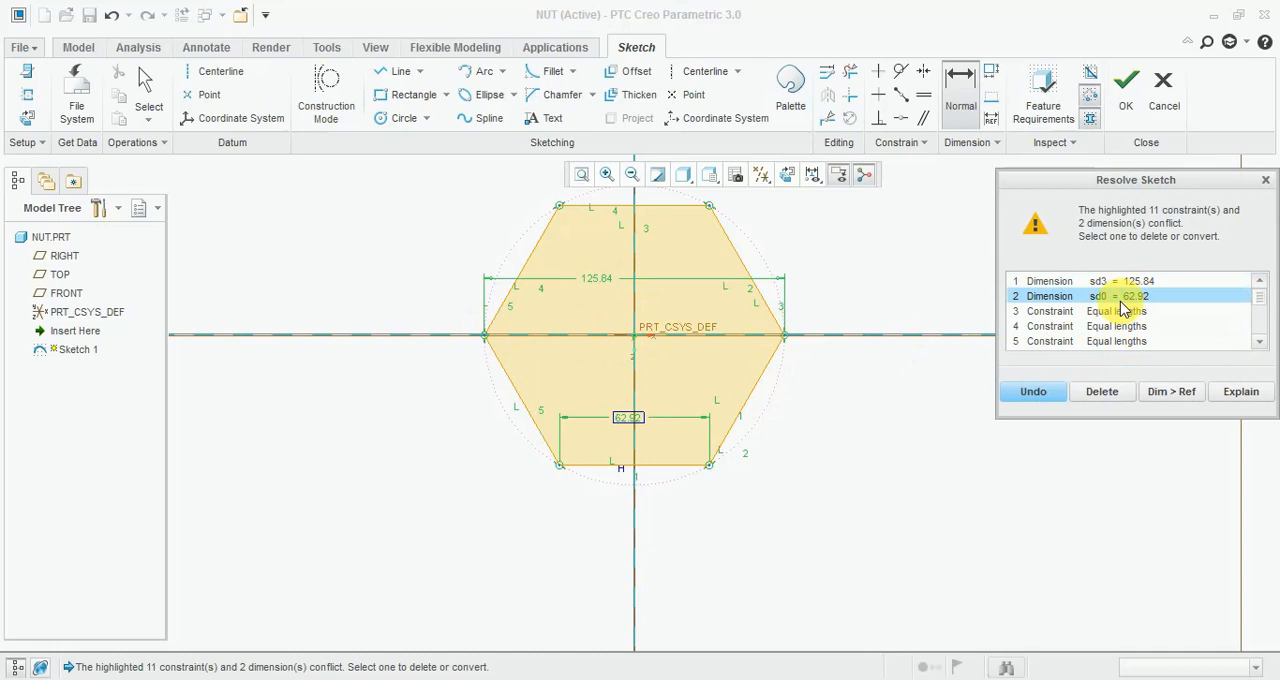
{"action": "left_click", "coordinate": [1101, 391]}
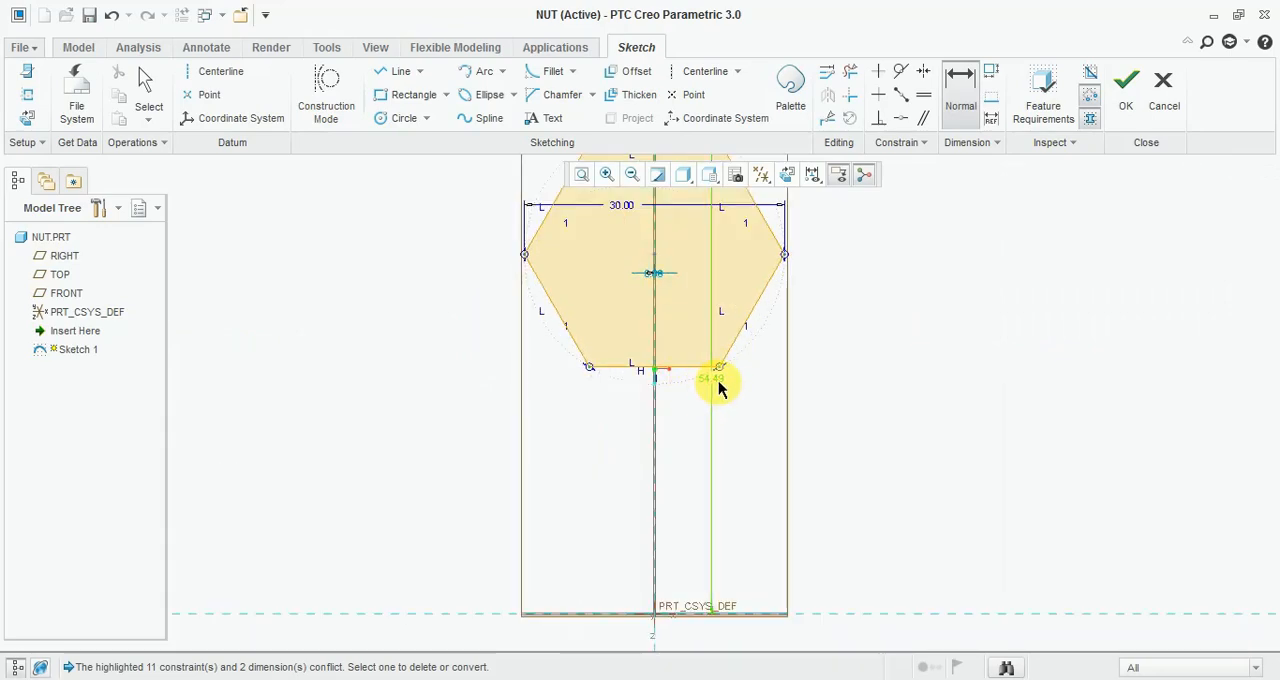
{"action": "double_click", "coordinate": [712, 378]}
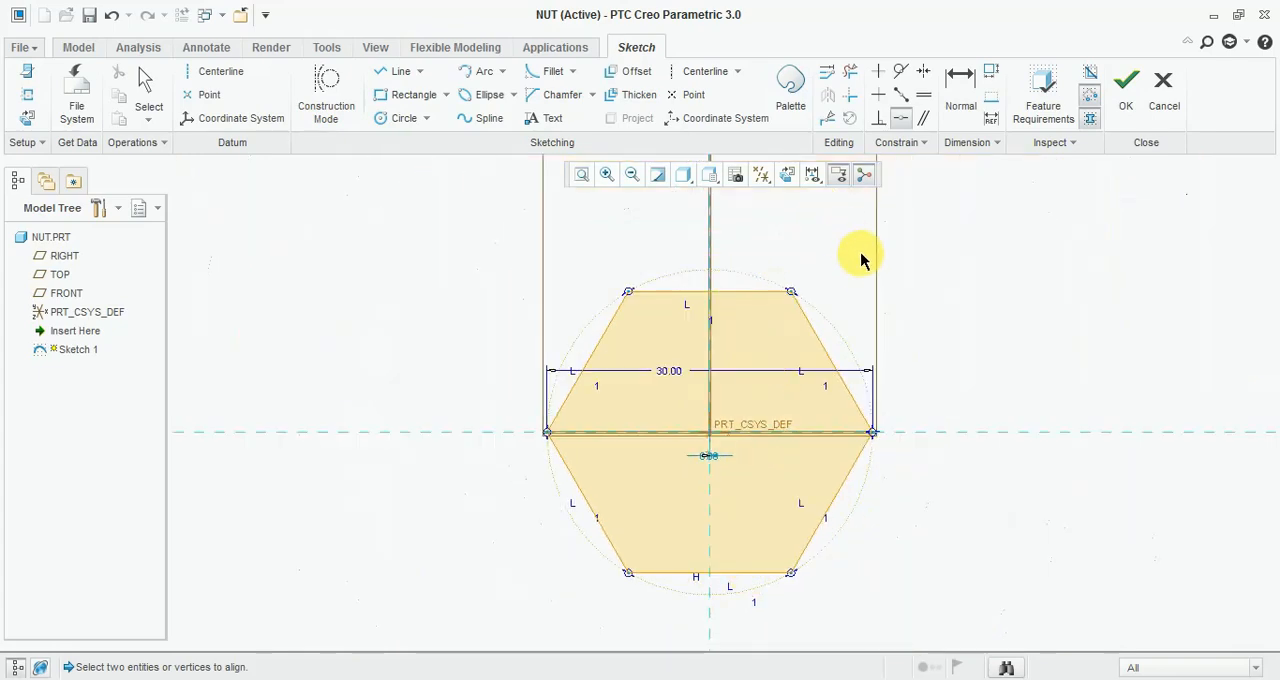
{"action": "left_click", "coordinate": [1125, 88]}
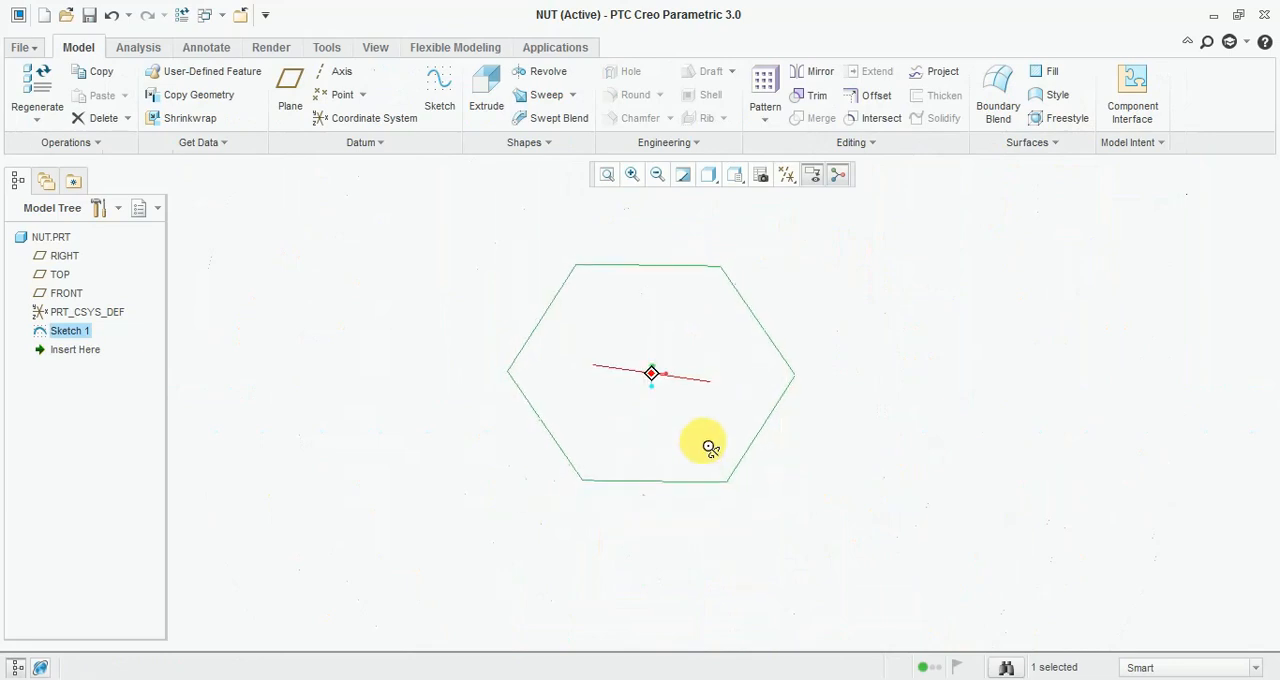
- Switch to the default view and extrude the hexagon sketch 12 mm thick
{"action": "left_click", "coordinate": [735, 174]}
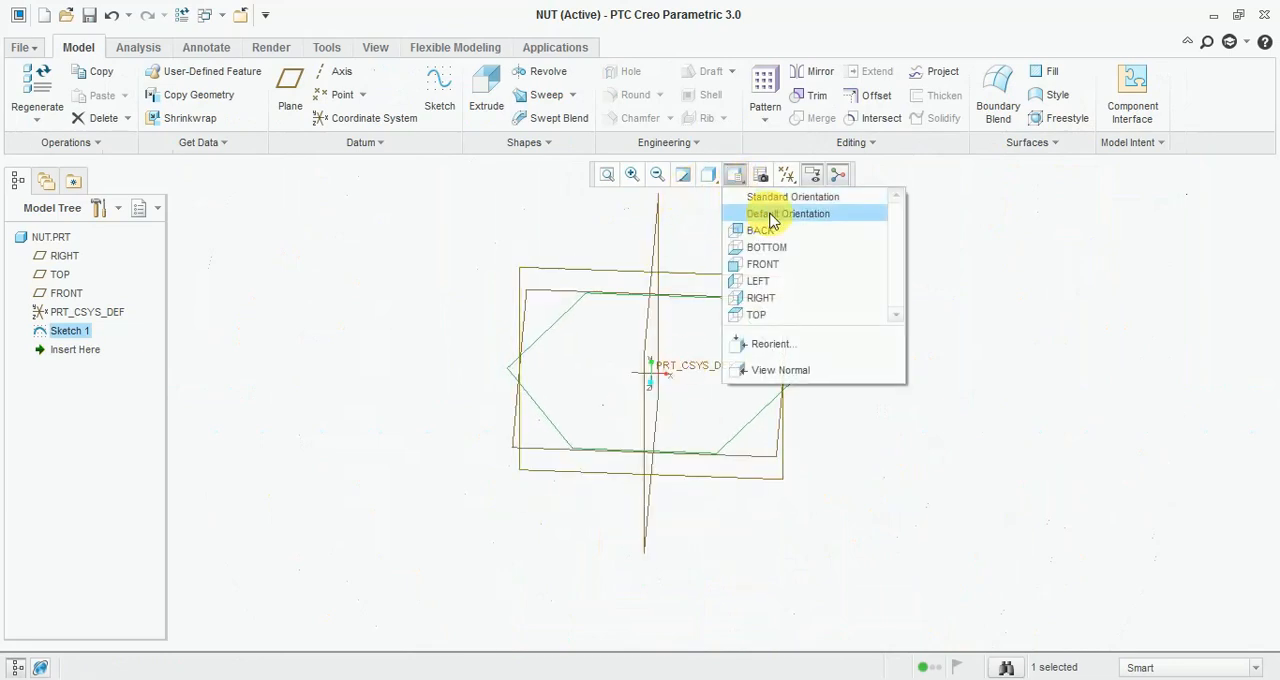
{"action": "left_click", "coordinate": [788, 213]}
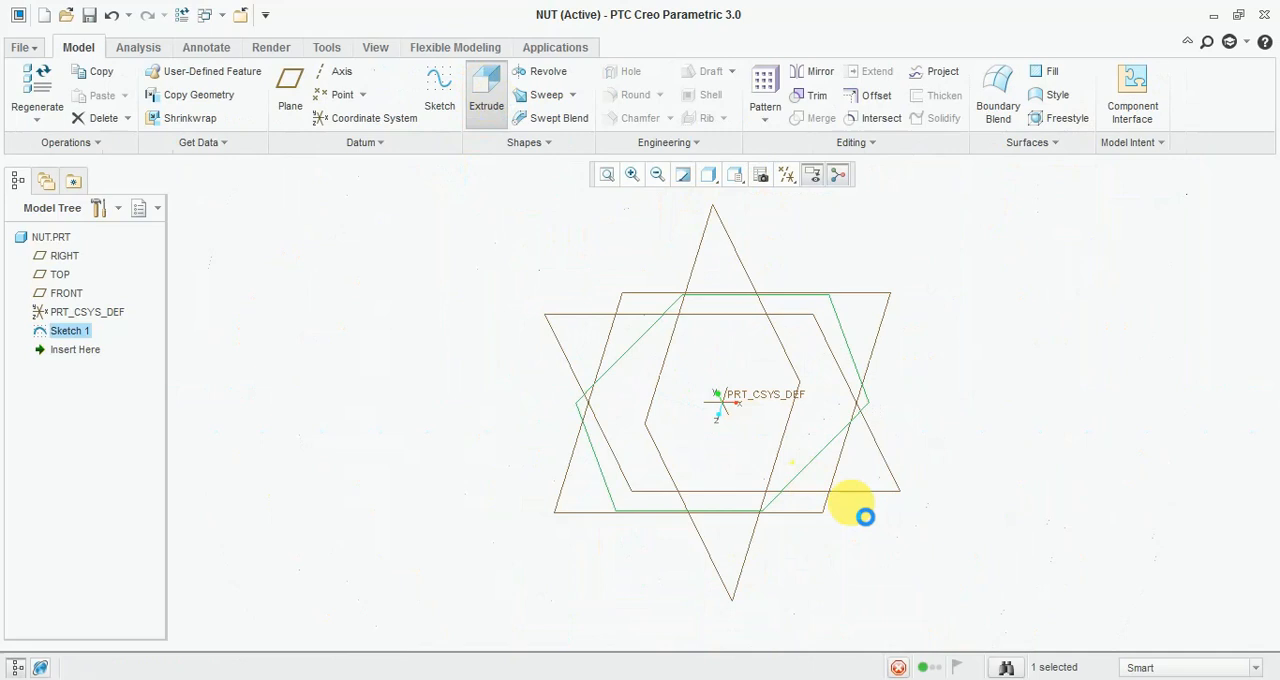
{"action": "left_click", "coordinate": [485, 95]}
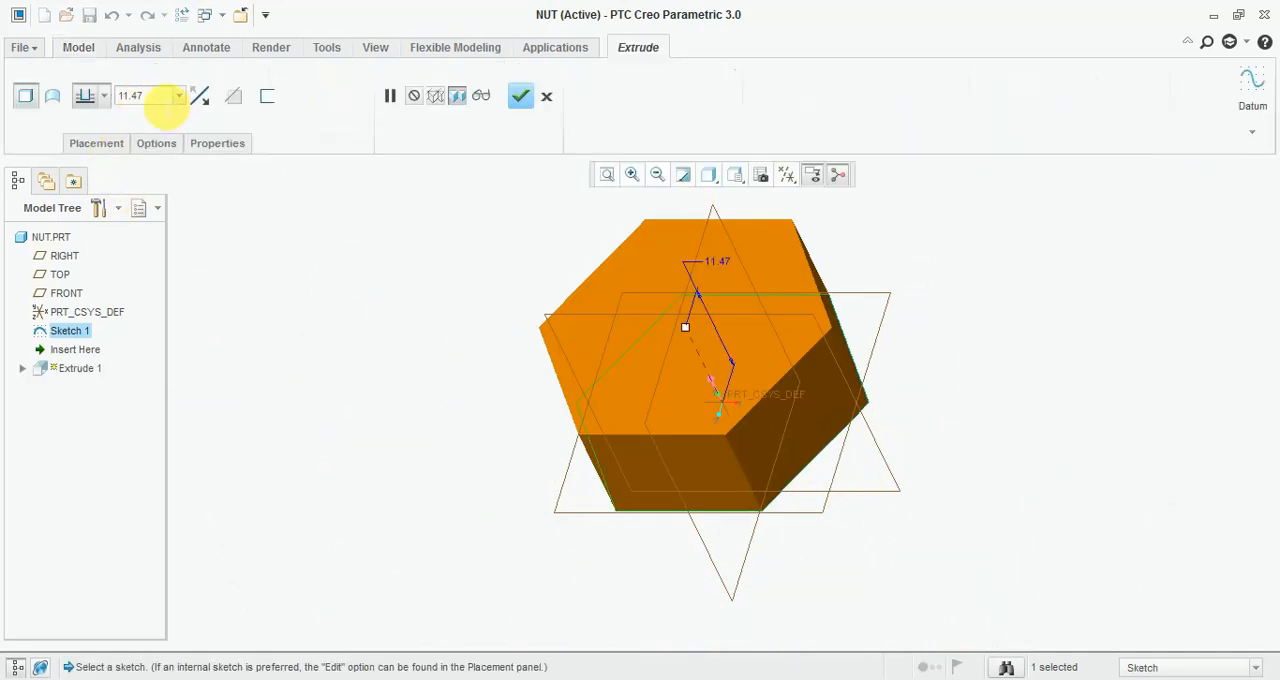
{"action": "type", "text": "20.00"}
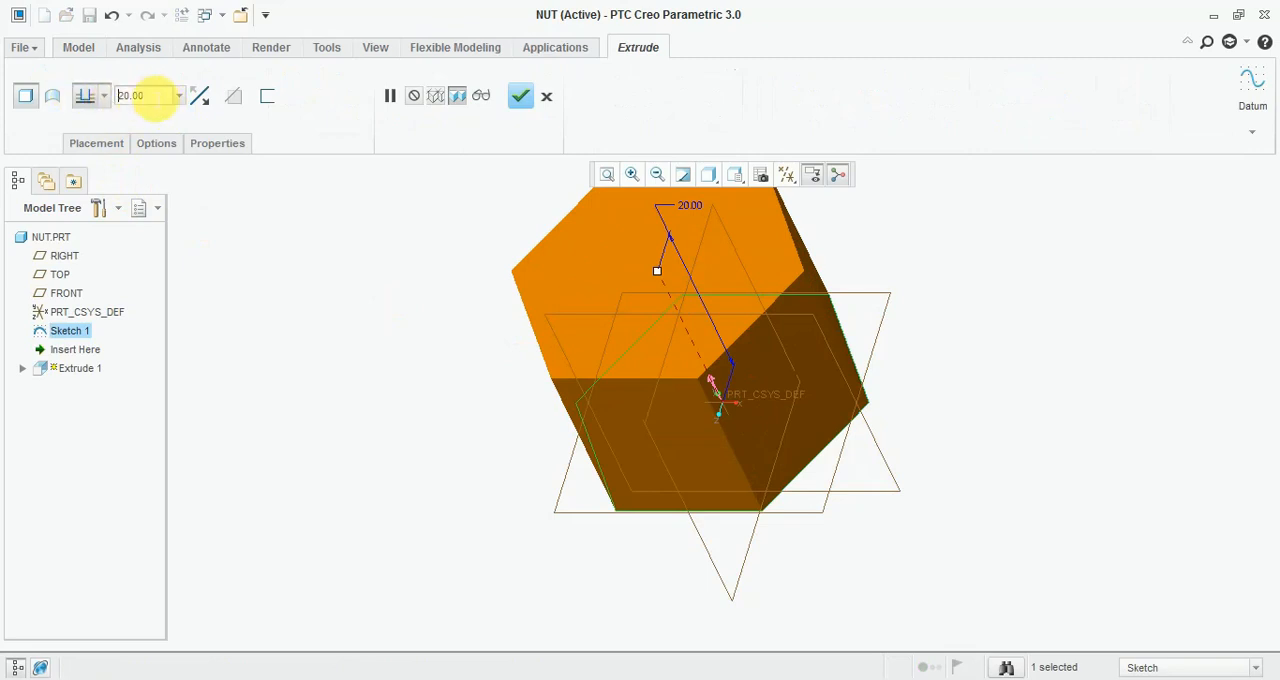
{"action": "type", "text": "15"}
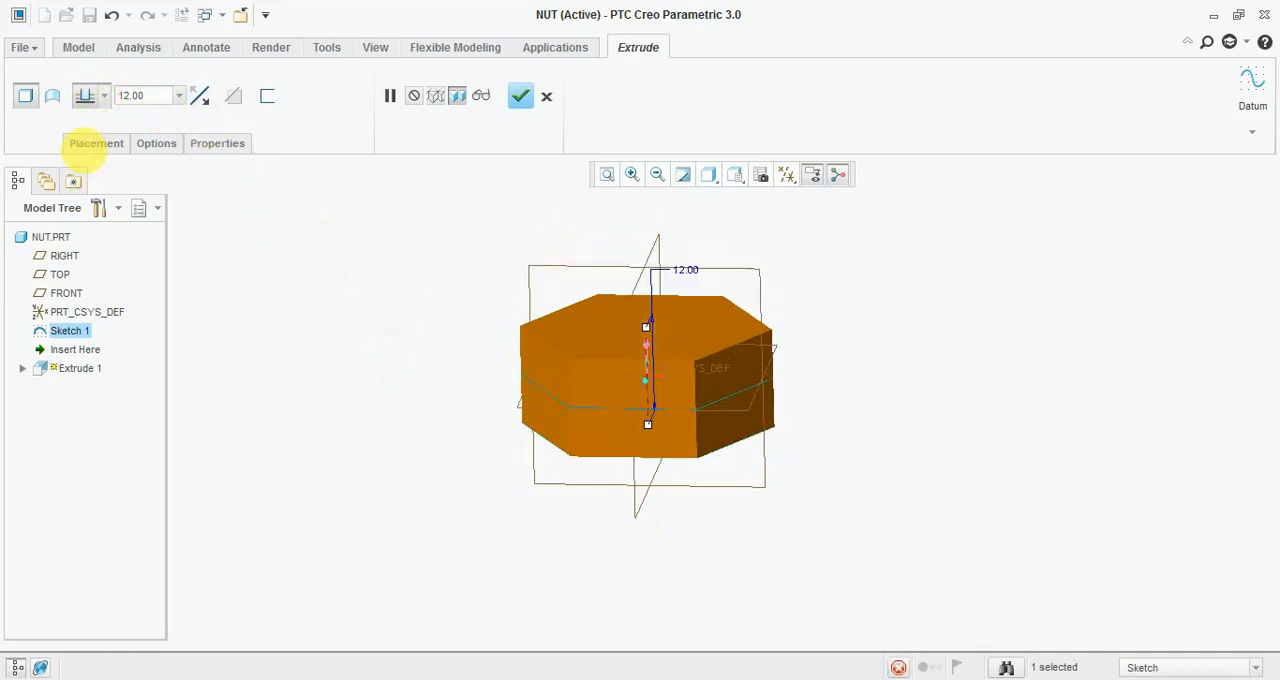
{"action": "left_click", "coordinate": [520, 95]}
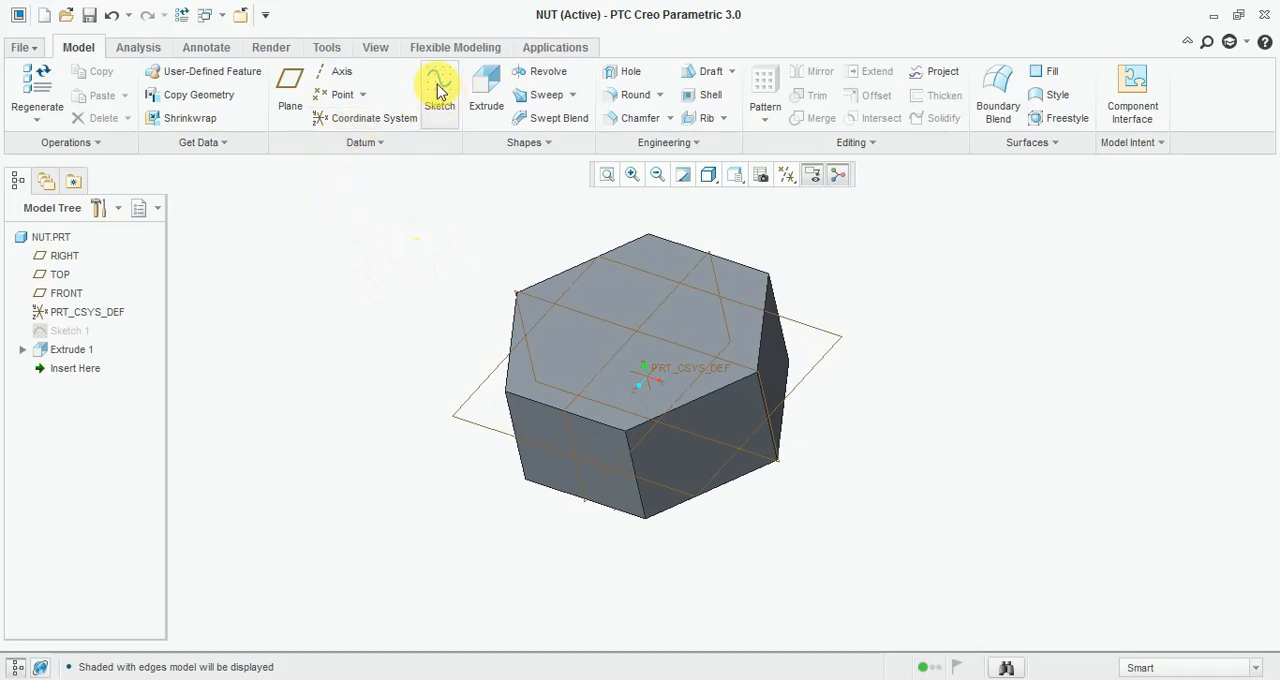
- Sketch an 18 mm circle centred on the origin on the prism's top face
{"action": "left_click", "coordinate": [439, 88]}
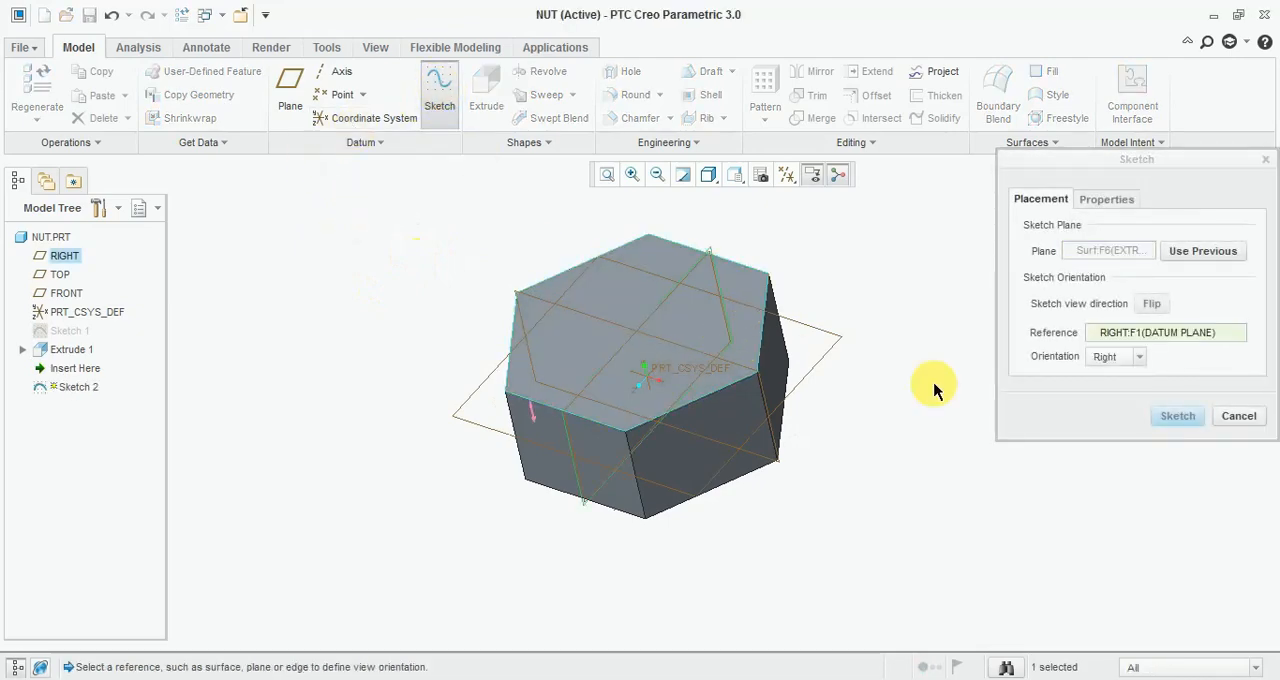
{"action": "left_click", "coordinate": [1177, 415]}
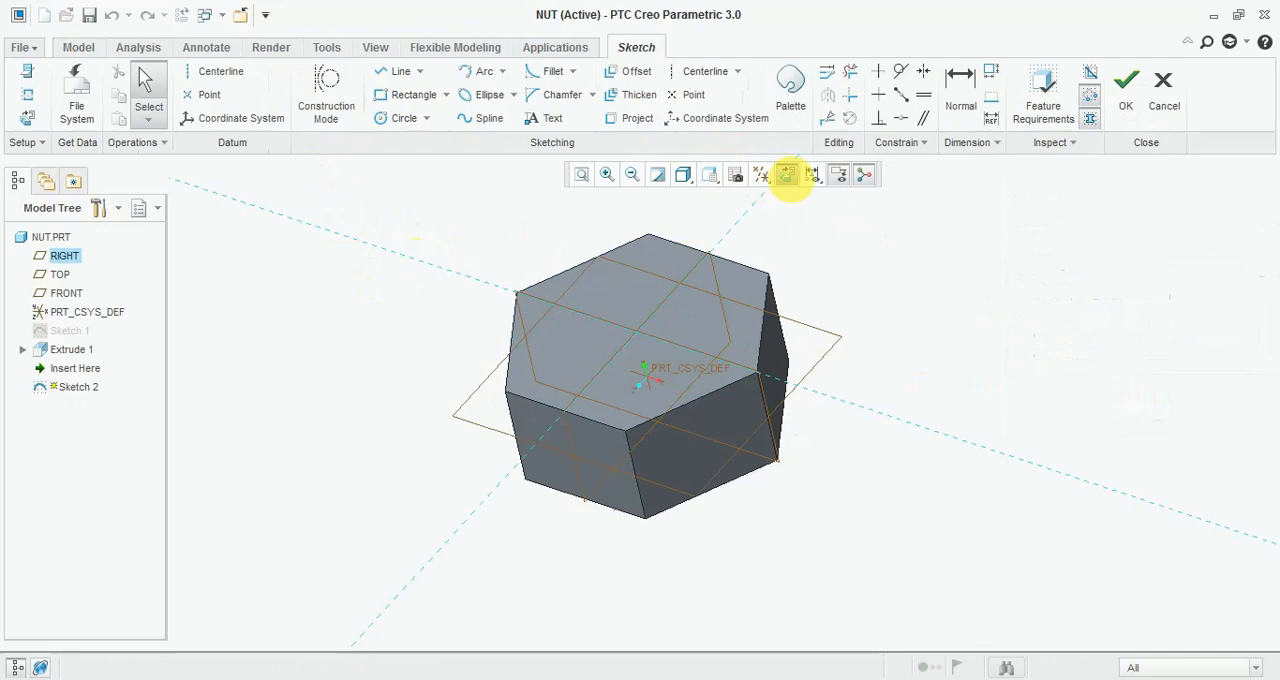
{"action": "left_click", "coordinate": [787, 174]}
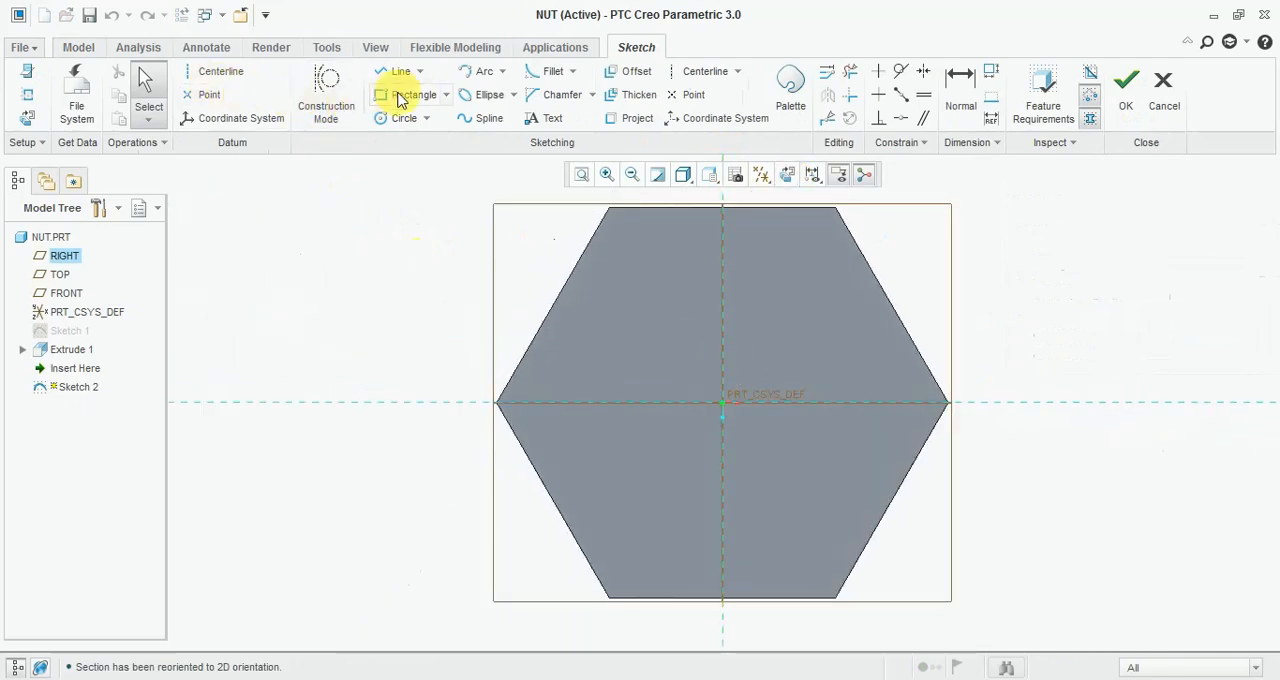
{"action": "mouse_move", "coordinate": [404, 117]}
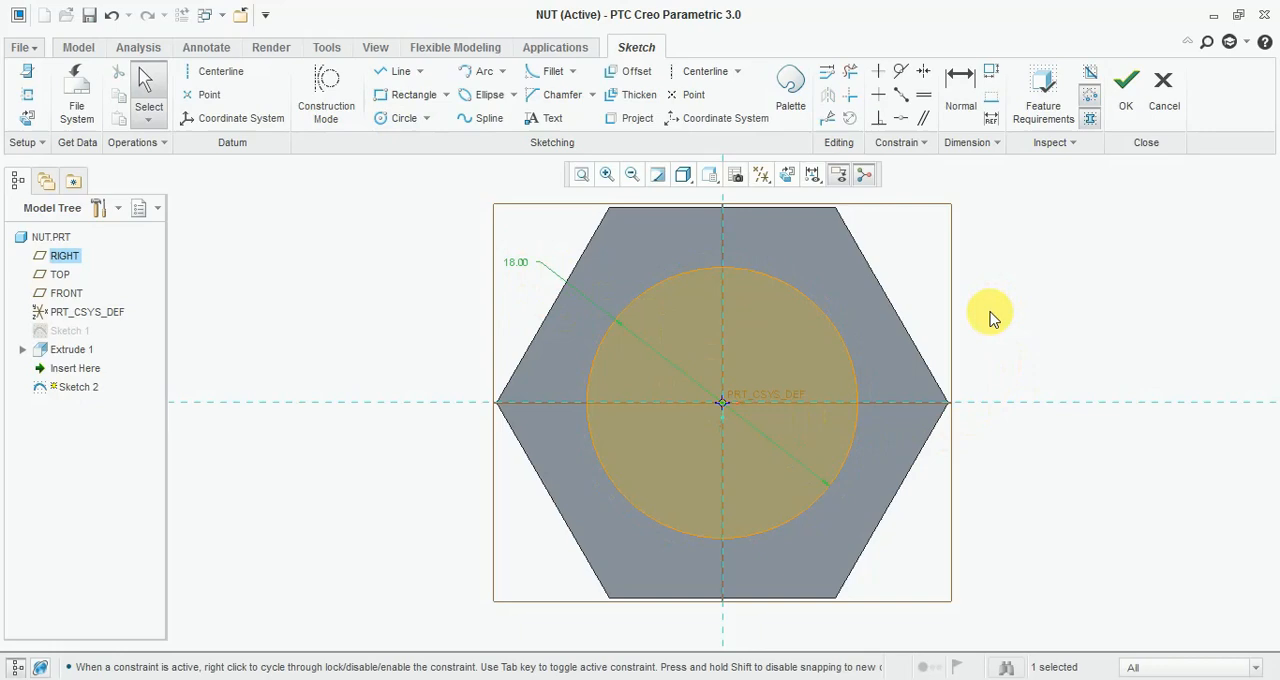
{"action": "mouse_move", "coordinate": [1069, 351]}
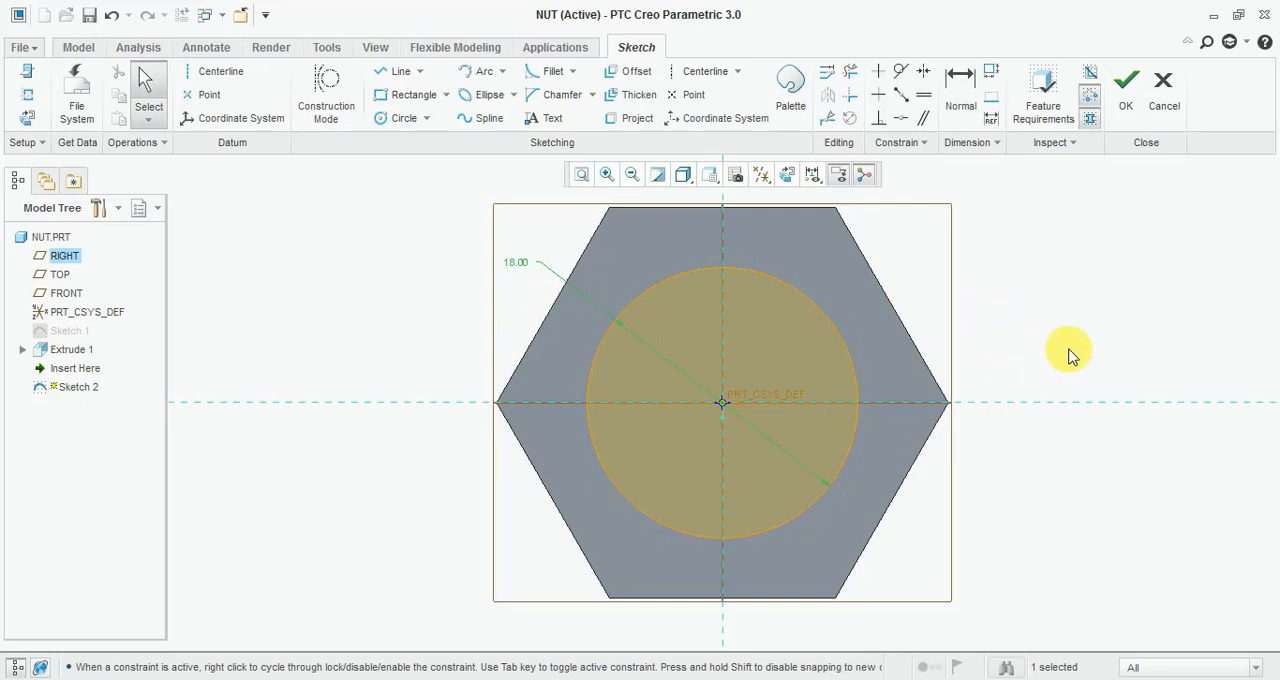
{"action": "mouse_move", "coordinate": [1125, 90]}
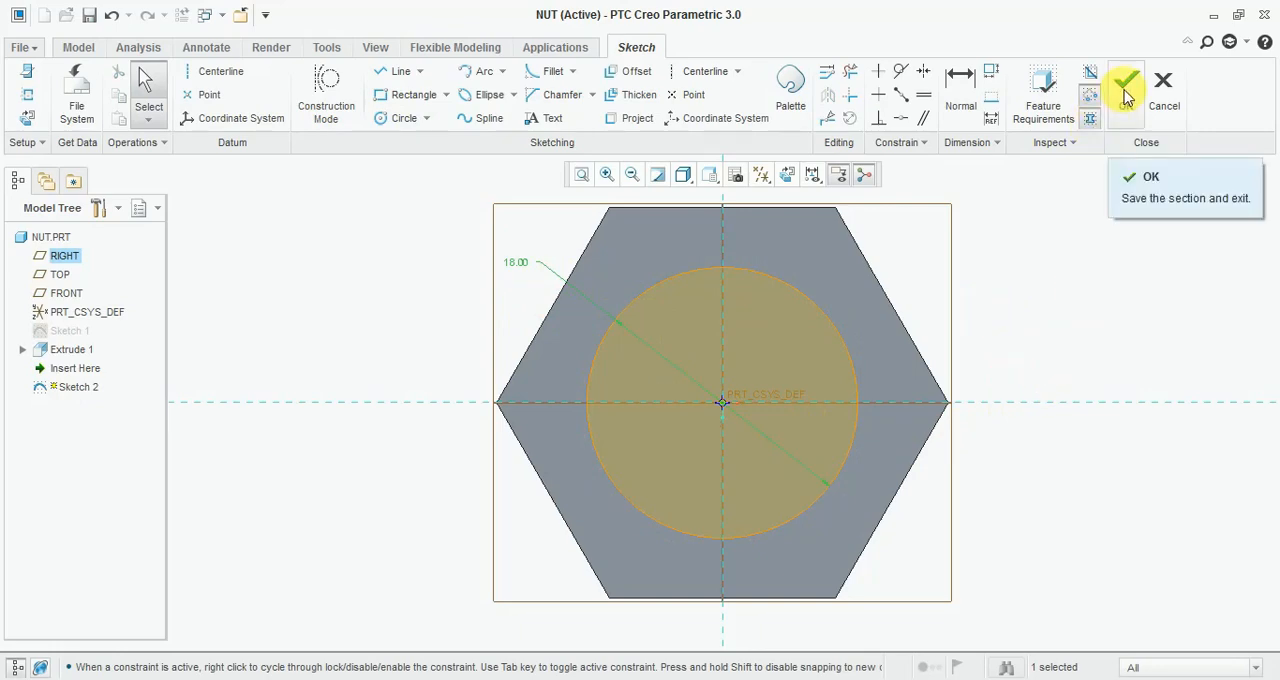
{"action": "left_click", "coordinate": [1125, 85]}
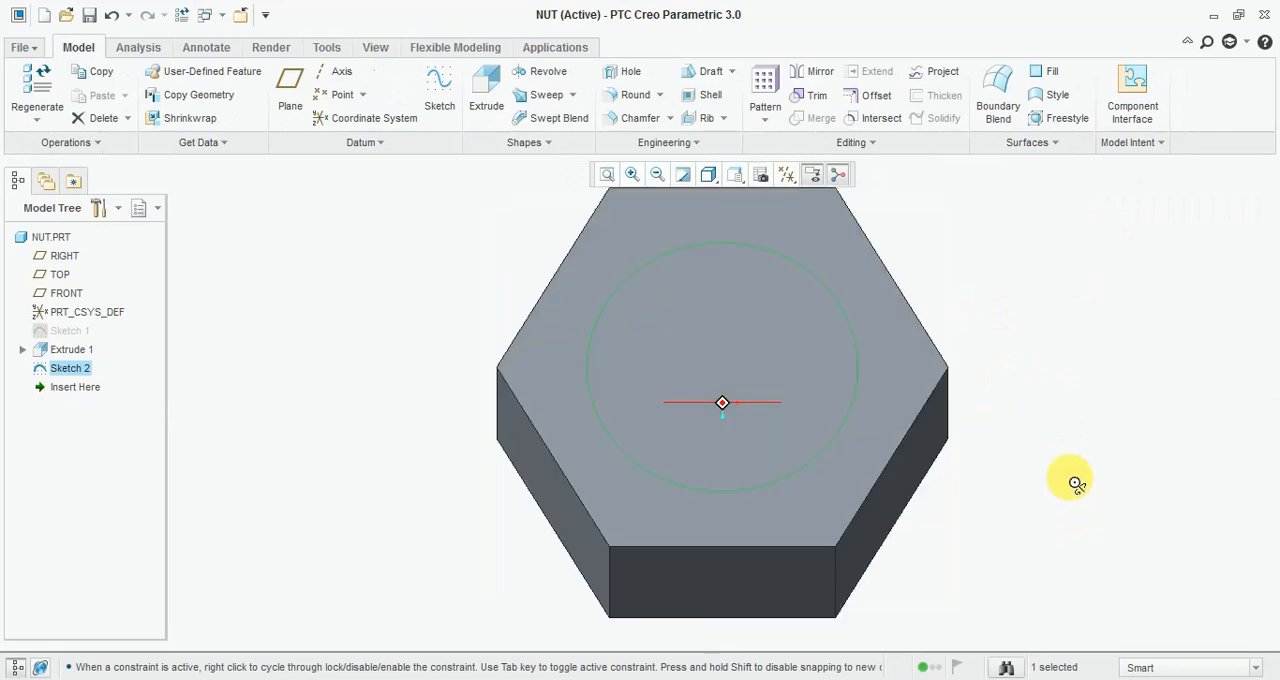
- Extrude the 18 mm circle as a Through All material-removing cut
{"action": "left_click", "coordinate": [486, 88]}
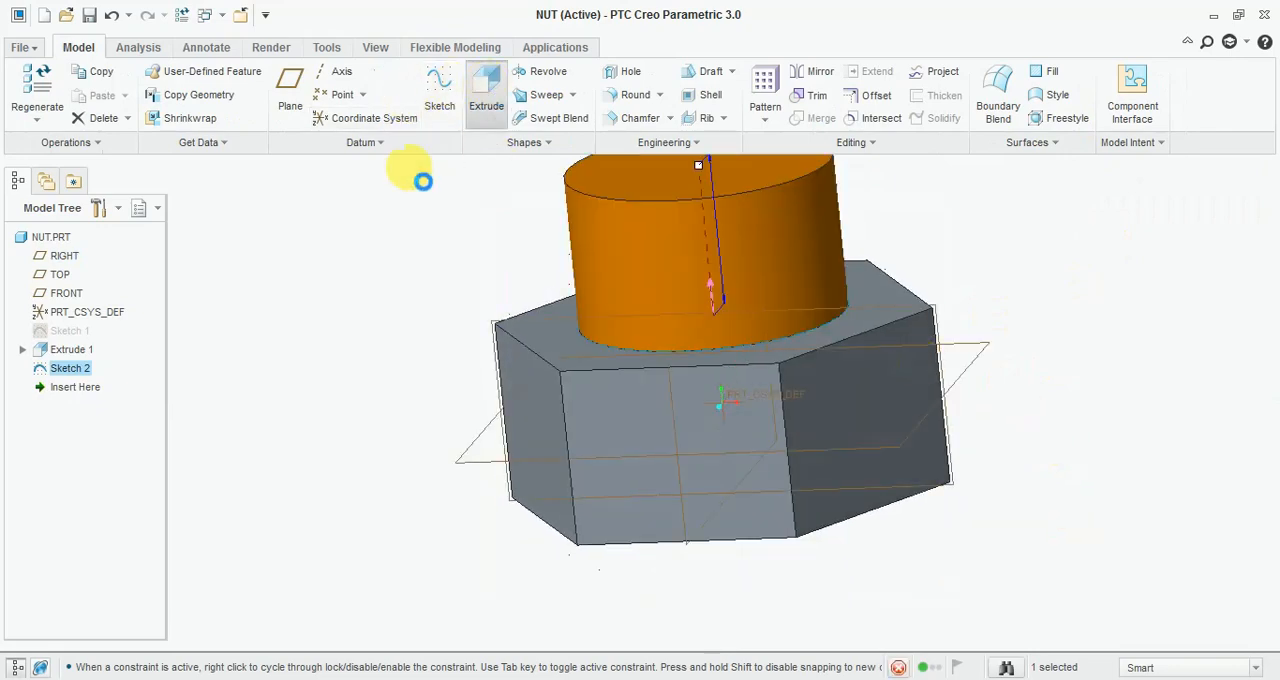
{"action": "left_click", "coordinate": [486, 85]}
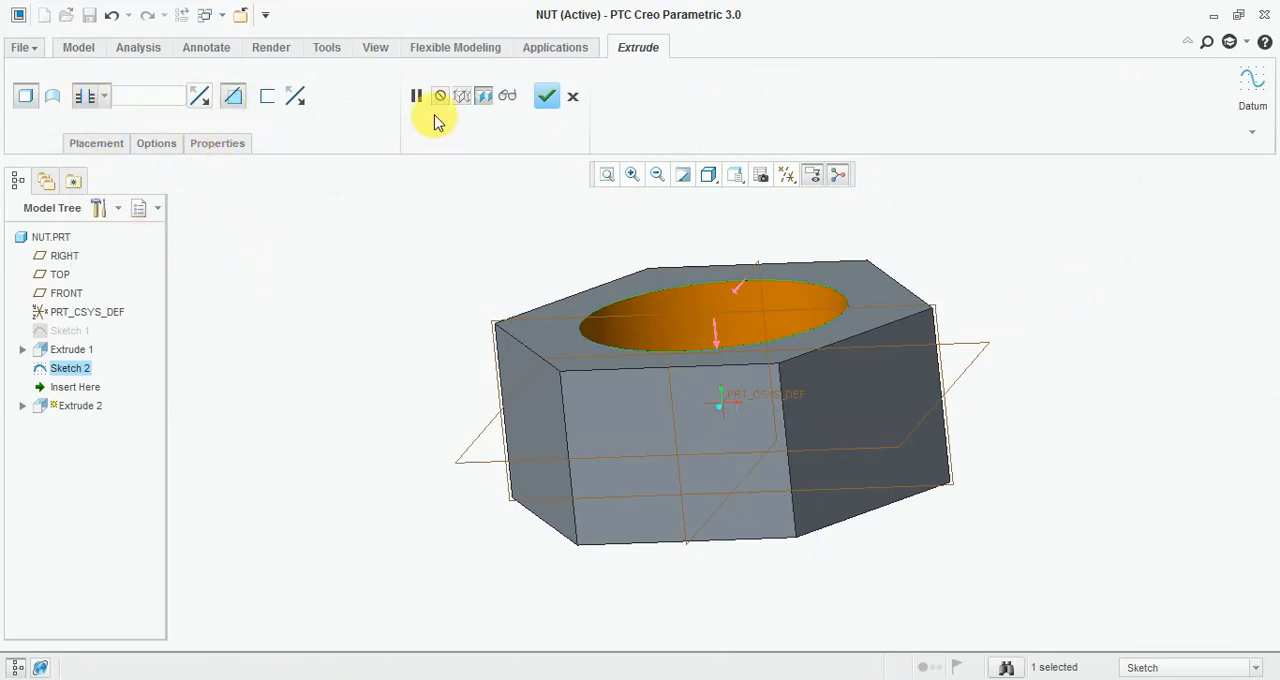
{"action": "left_click", "coordinate": [546, 96]}
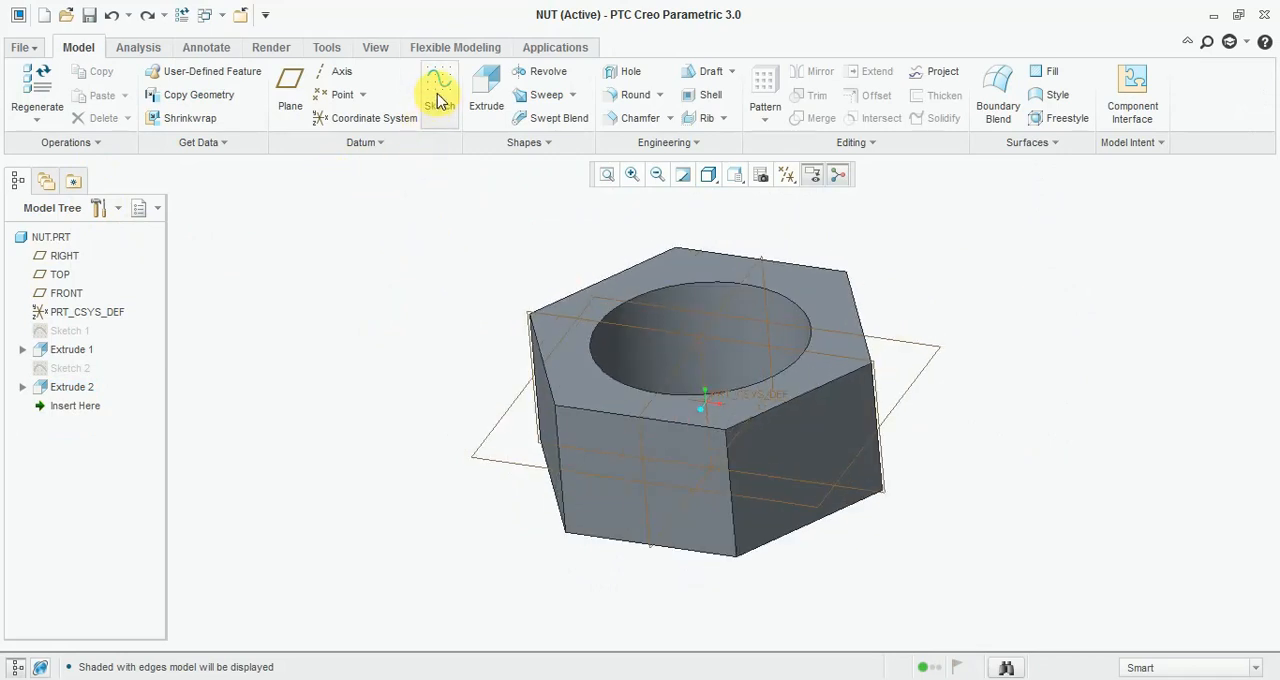
- Sketch a vertical thread path line offset 19/2 (9.50) from the centre axis
{"action": "left_click", "coordinate": [439, 90]}
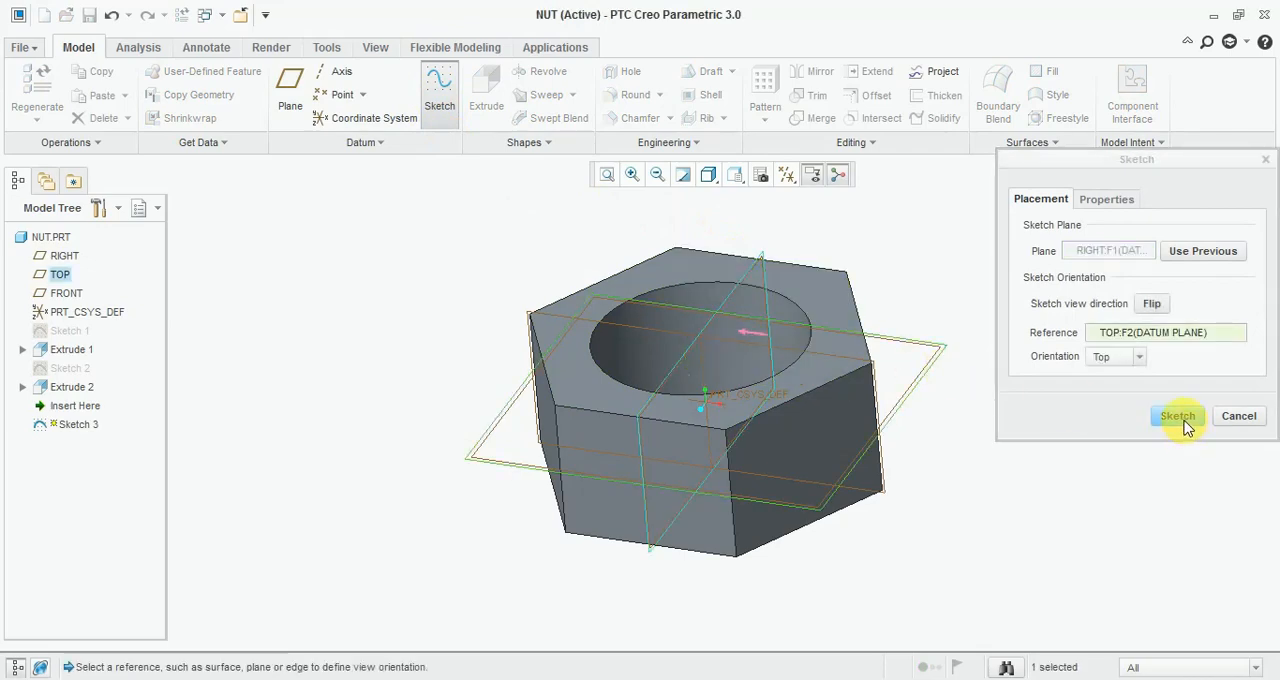
{"action": "left_click", "coordinate": [1177, 416]}
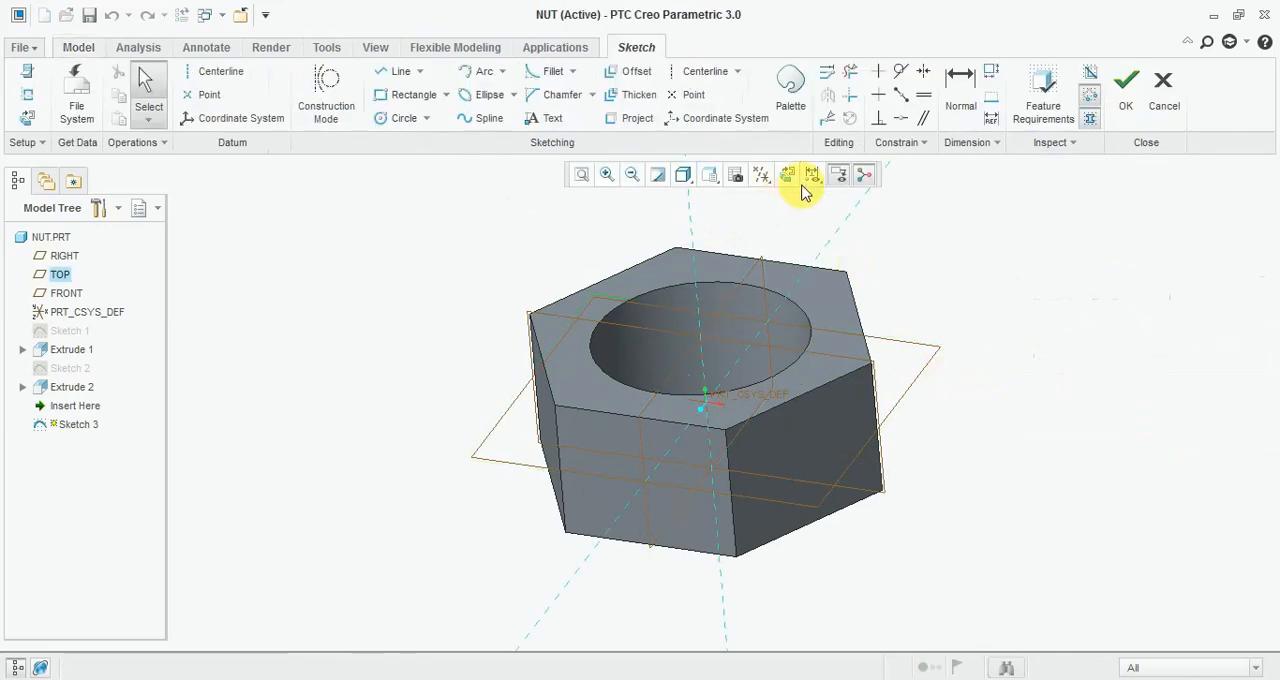
{"action": "left_click", "coordinate": [786, 174]}
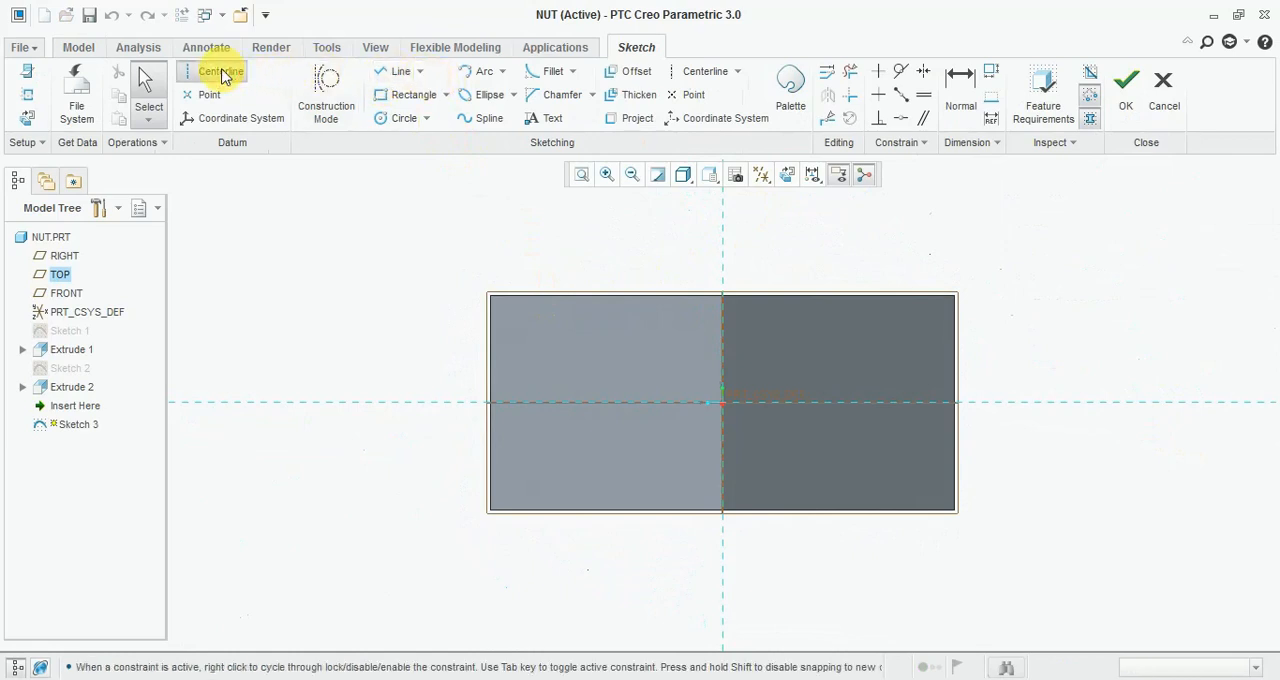
{"action": "left_click", "coordinate": [220, 71]}
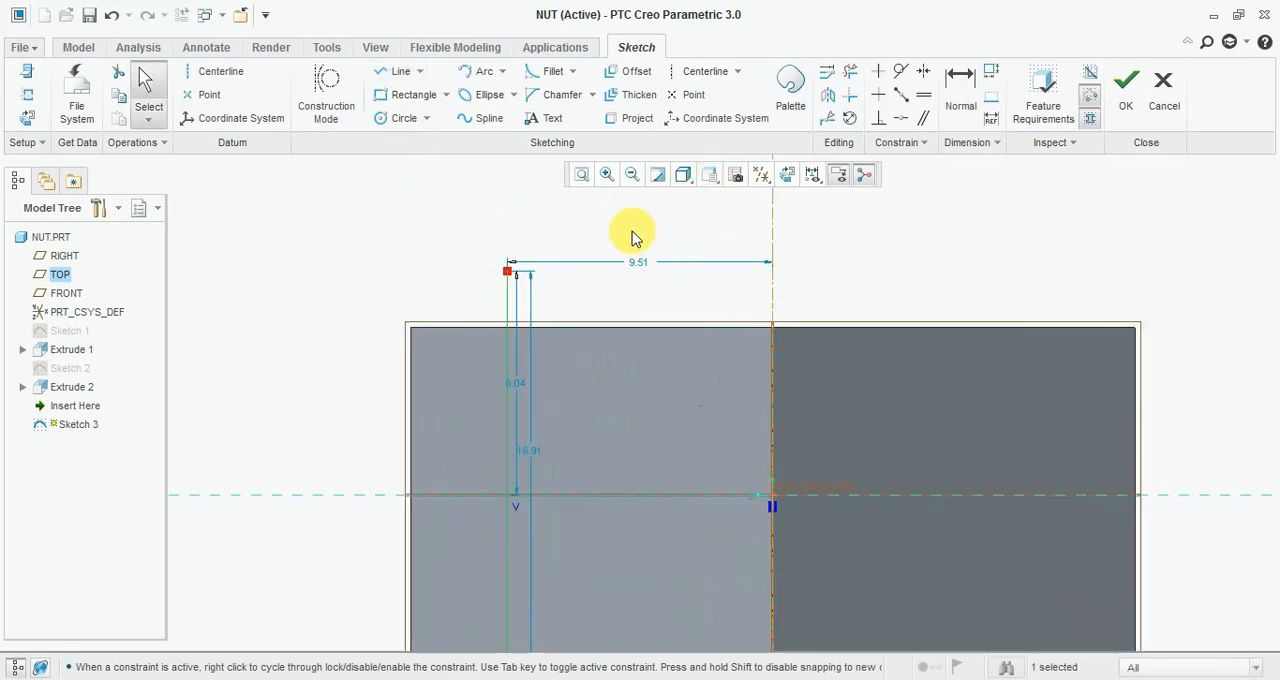
{"action": "double_click", "coordinate": [638, 262]}
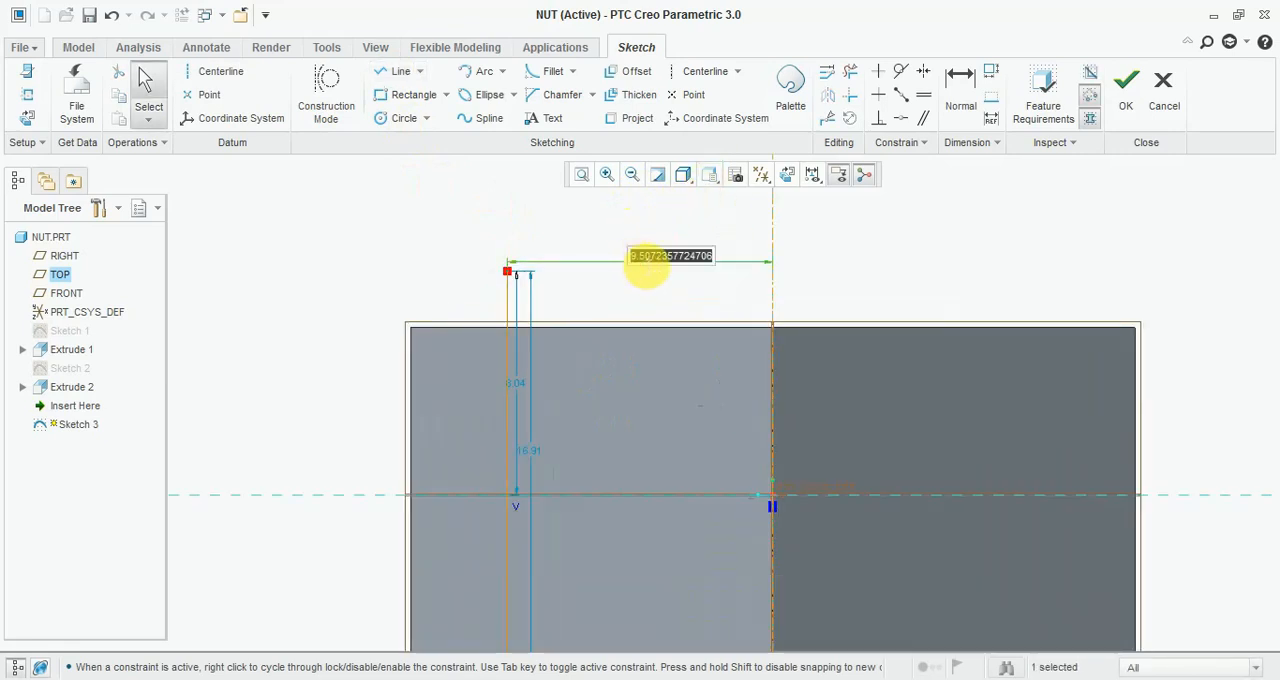
{"action": "type", "text": "19"}
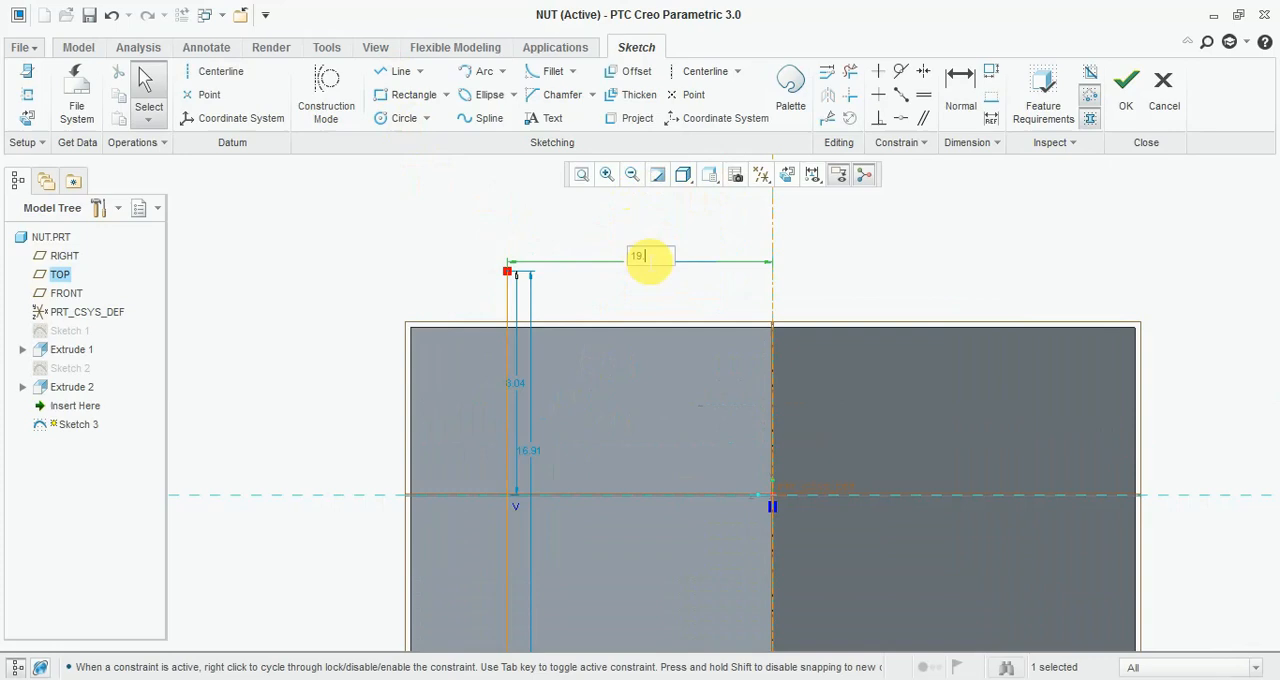
{"action": "type", "text": "19.2"}
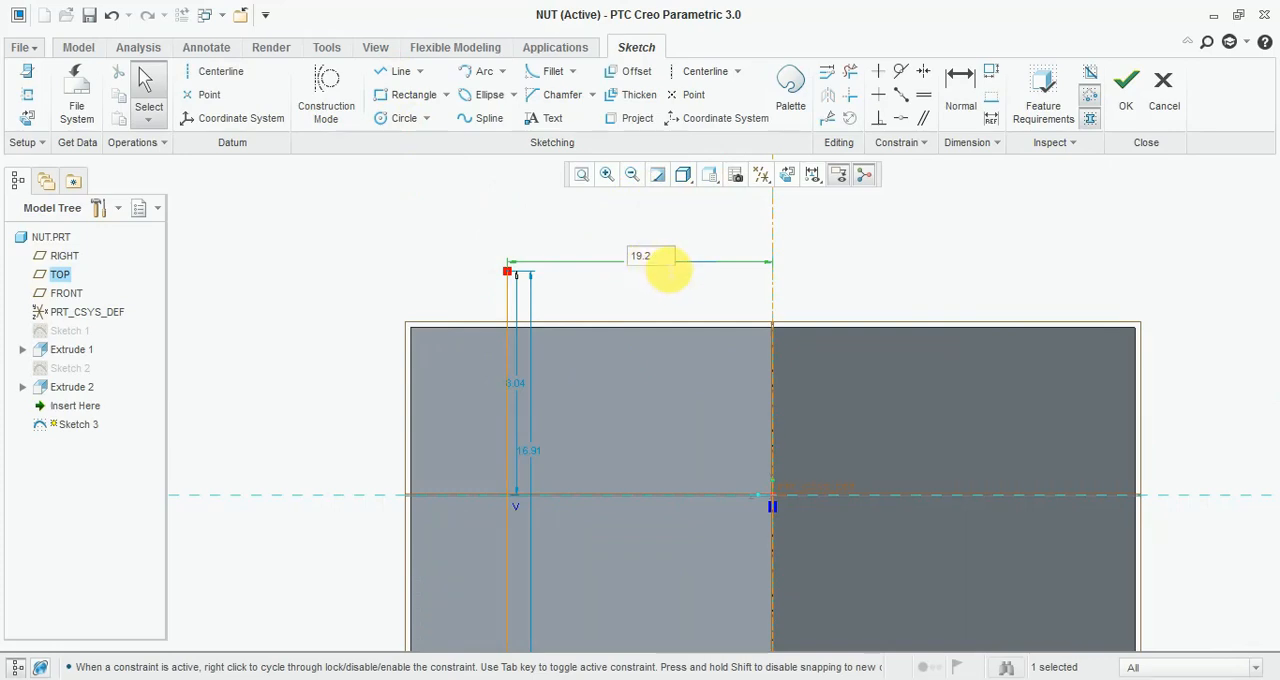
{"action": "type", "text": "19/2"}
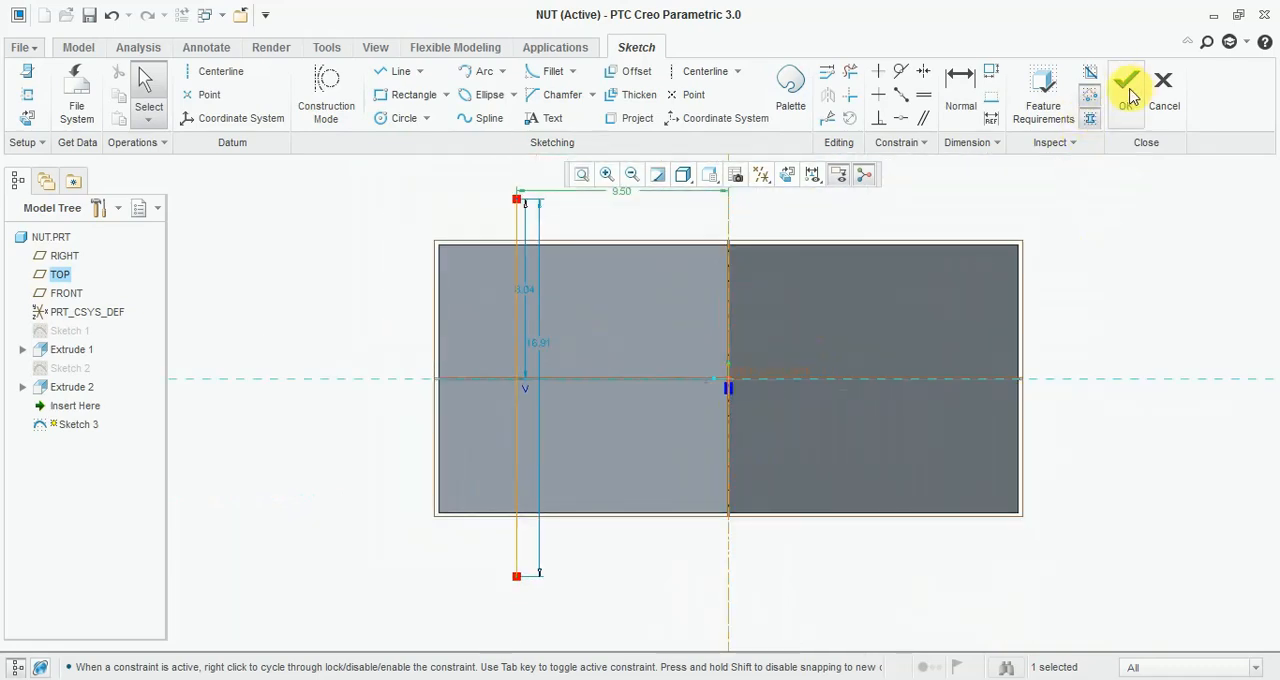
{"action": "left_click", "coordinate": [1127, 85]}
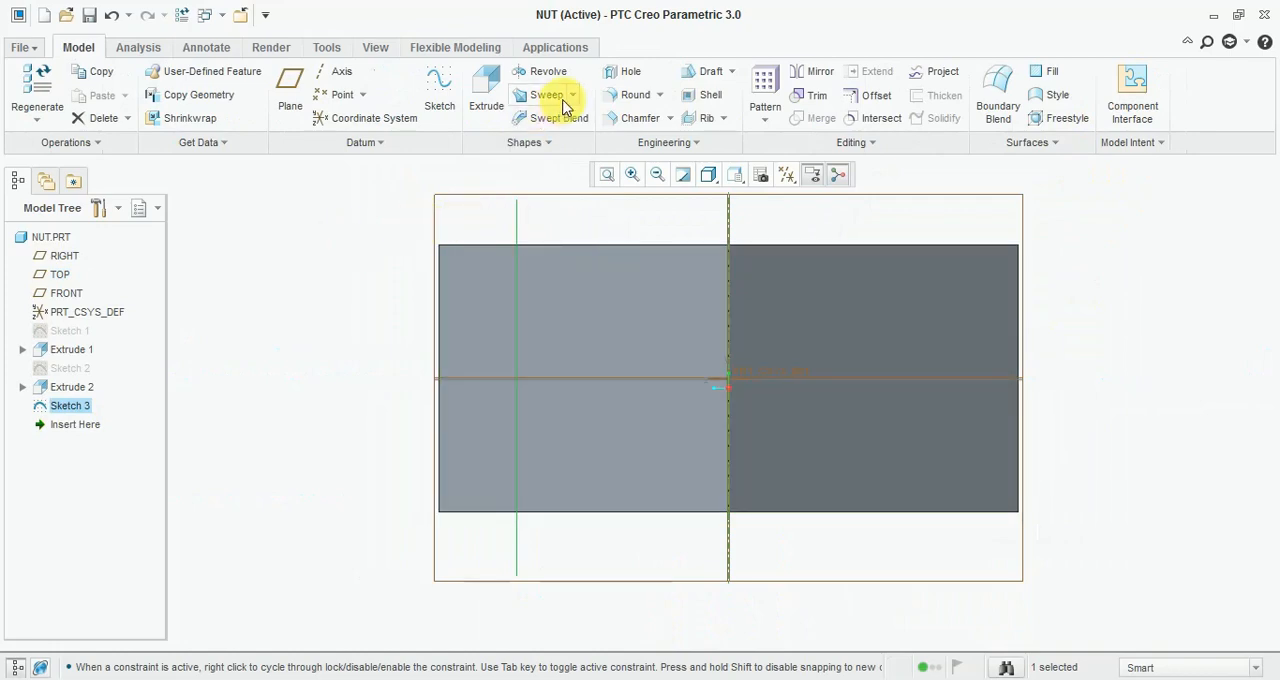
- Begin a Helical Sweep along Sketch 3 and open its cross-section sketch
{"action": "left_click", "coordinate": [547, 94]}
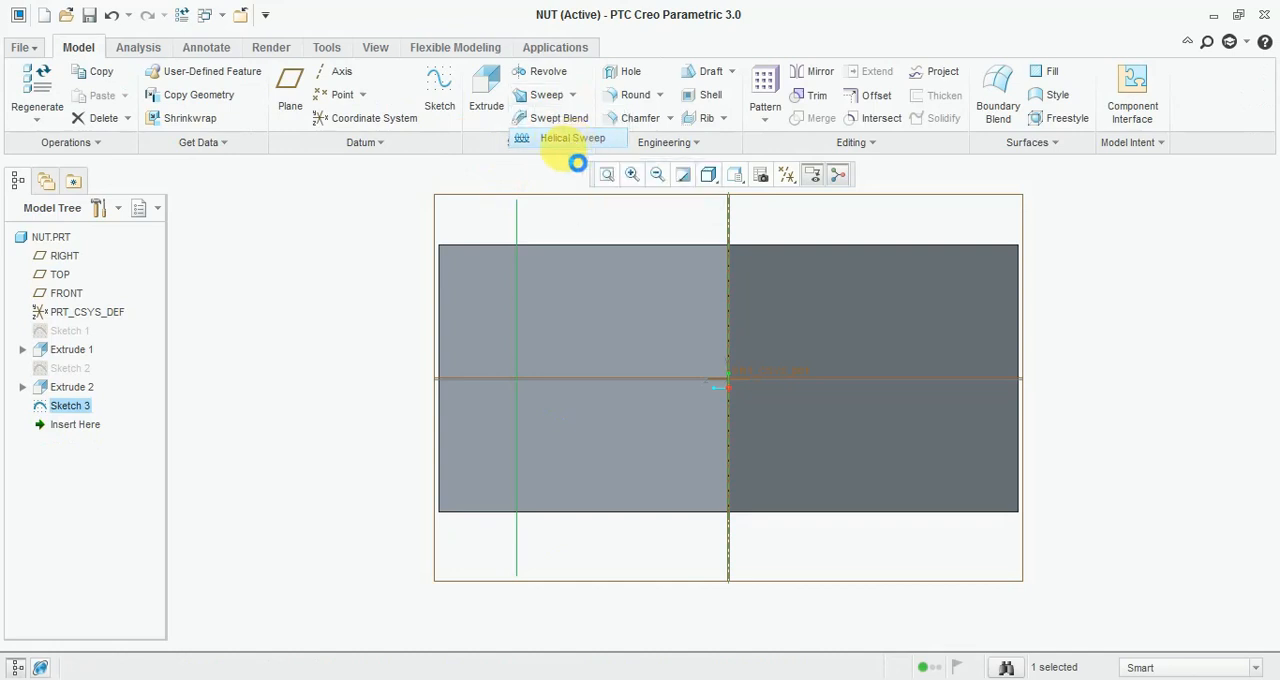
{"action": "left_click", "coordinate": [572, 137]}
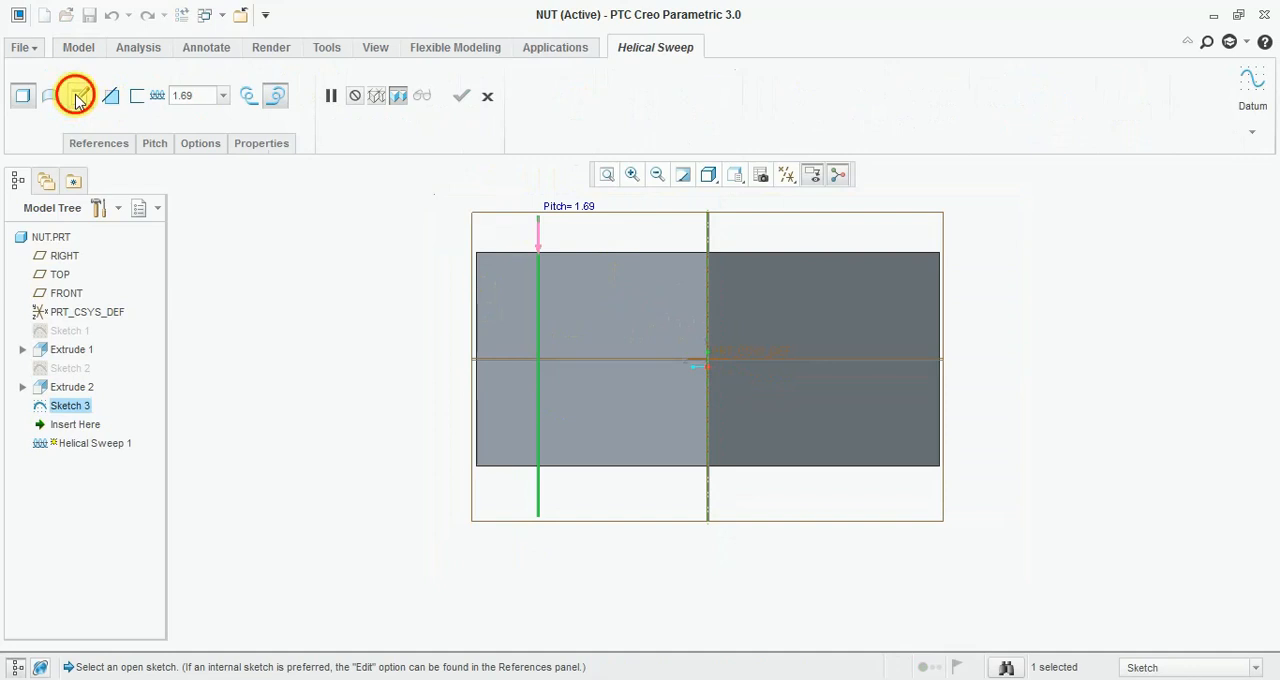
{"action": "left_click", "coordinate": [75, 95]}
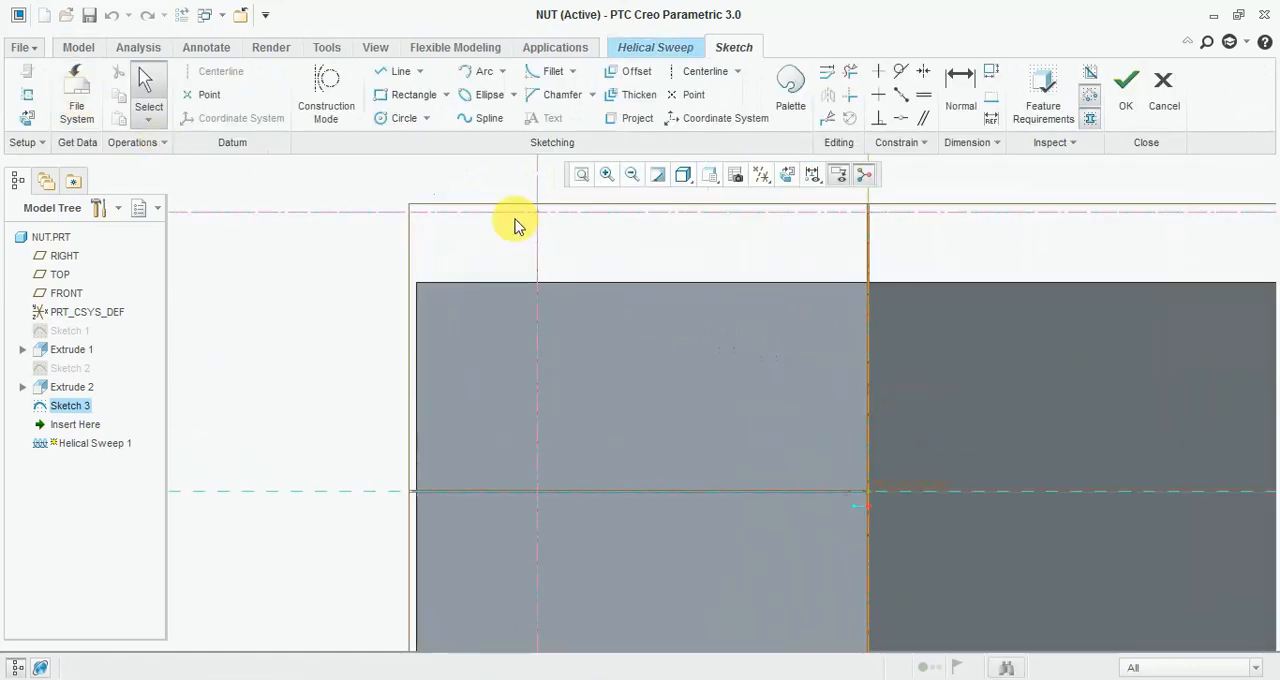
{"action": "mouse_move", "coordinate": [449, 94]}
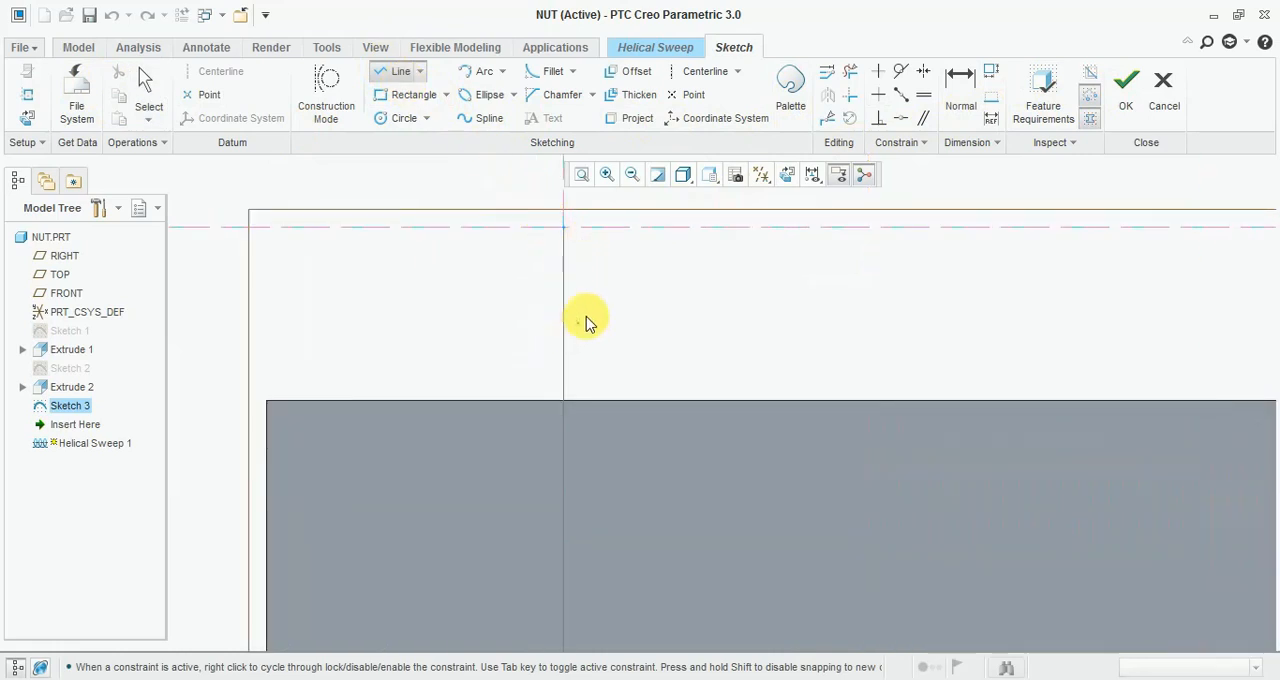
- Sketch the triangular thread profile and set its dimensions to 2, 2 and 1
{"action": "left_click_drag", "start_coordinate": [595, 280], "coordinate": [500, 340]}
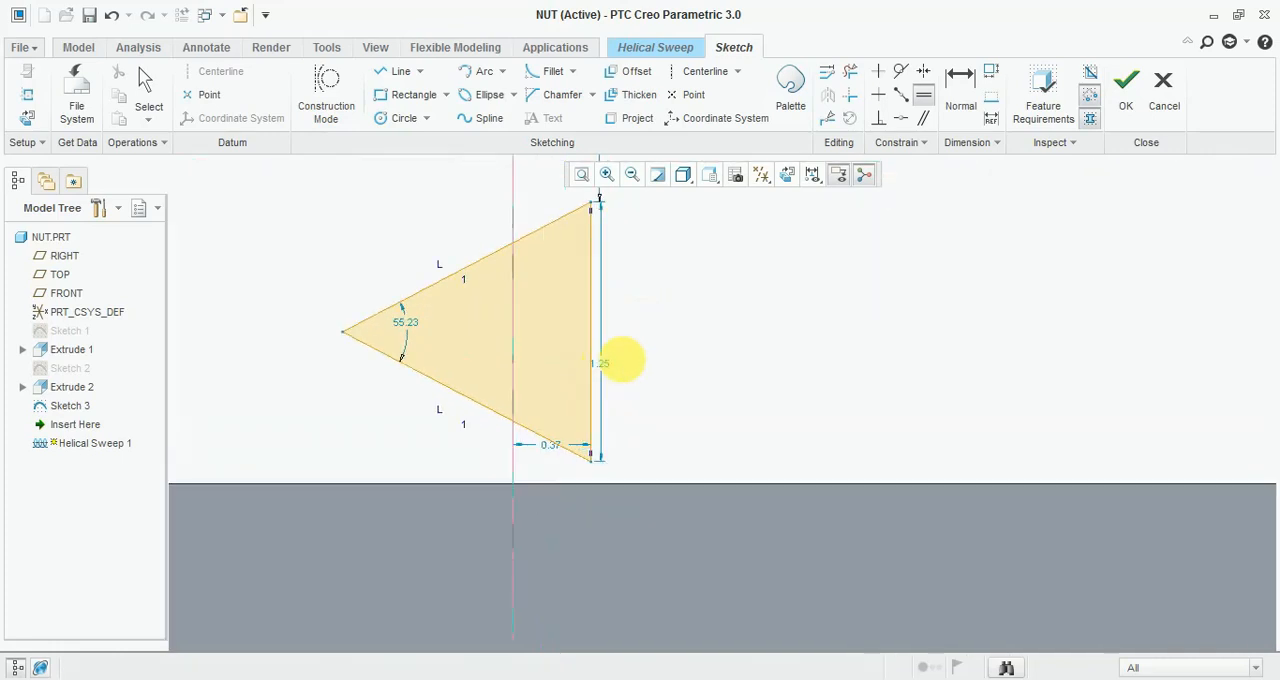
{"action": "double_click", "coordinate": [601, 363]}
{"action": "type", "text": "2"}
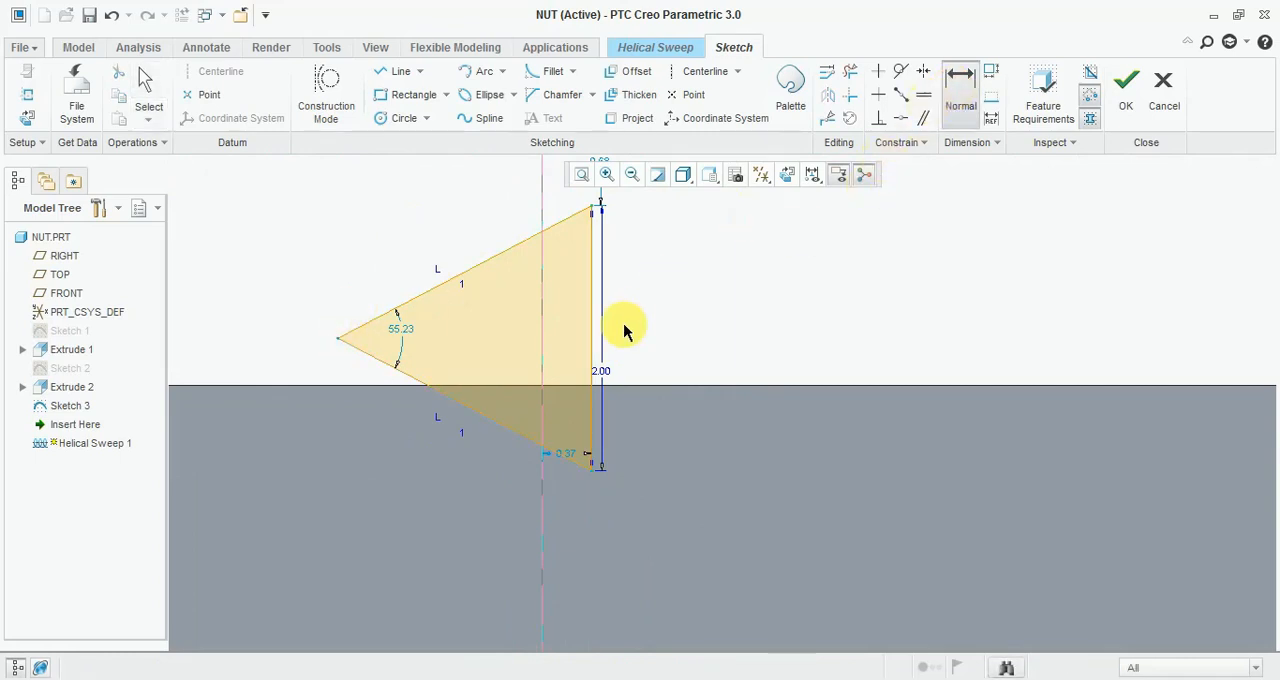
{"action": "mouse_move", "coordinate": [340, 345]}
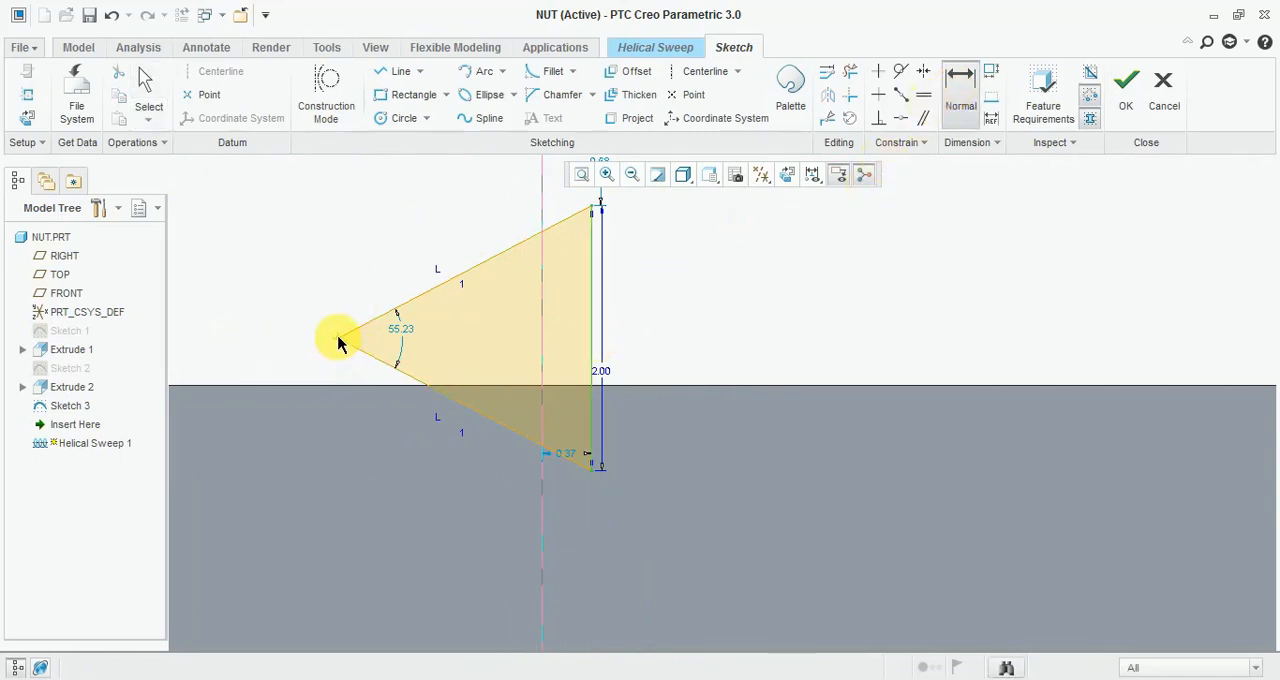
{"action": "type", "text": "2"}
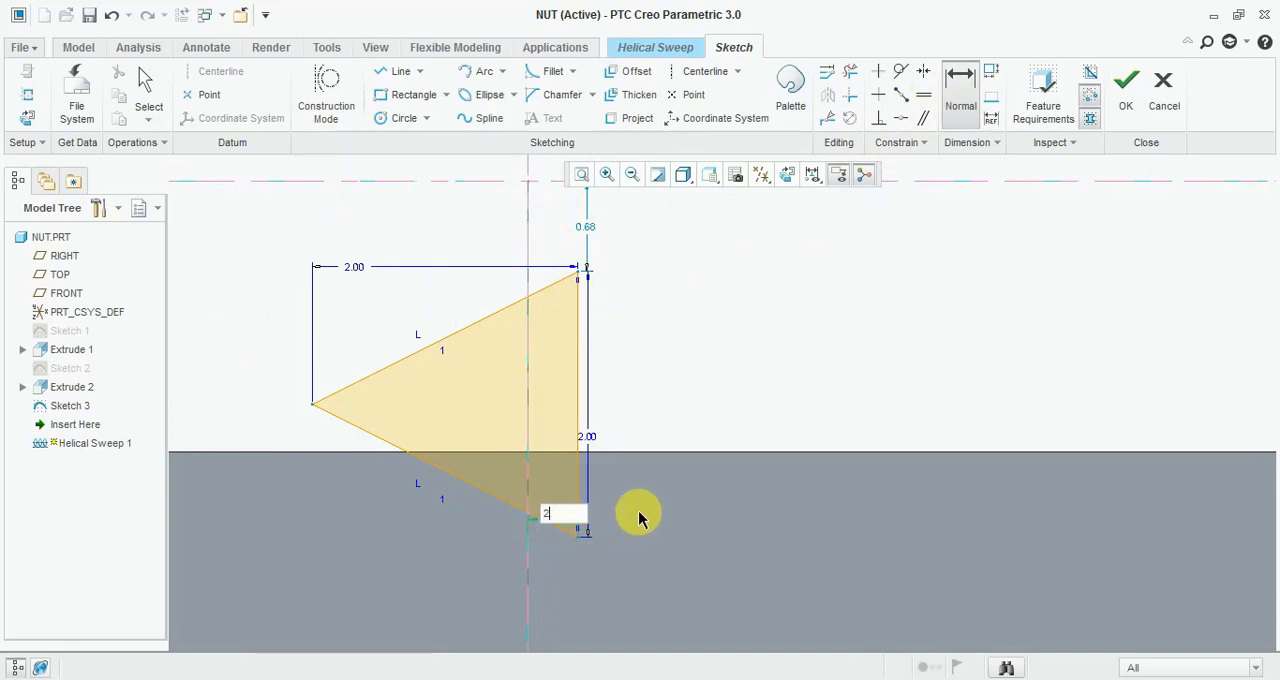
{"action": "type", "text": "1"}
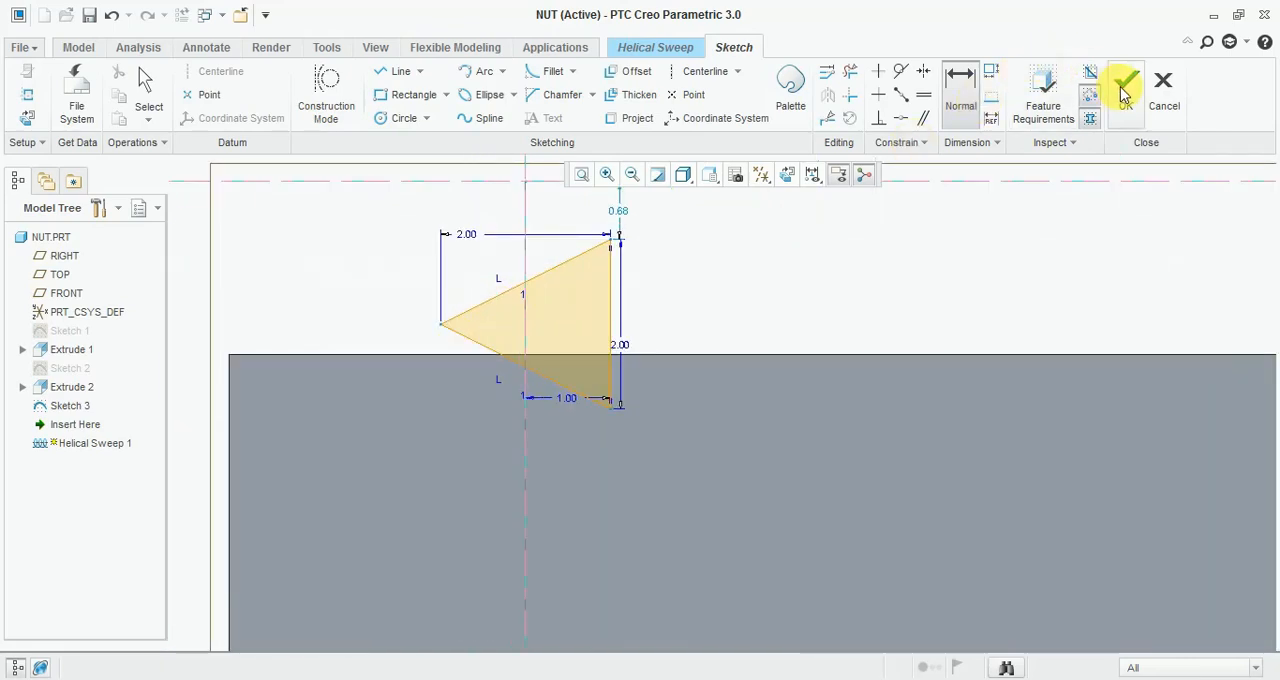
- Finish the cross-section sketch and complete the helical sweep as a material-removing thread cut
{"action": "left_click", "coordinate": [1124, 85]}
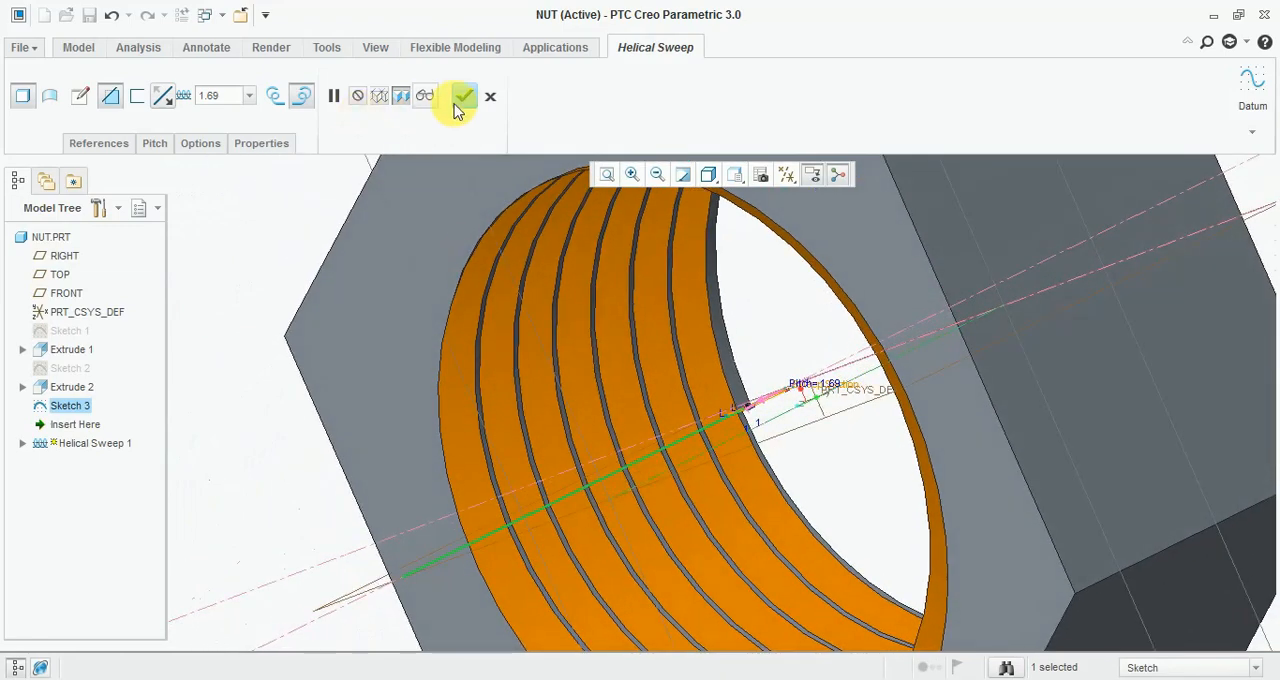
{"action": "left_click", "coordinate": [461, 96]}
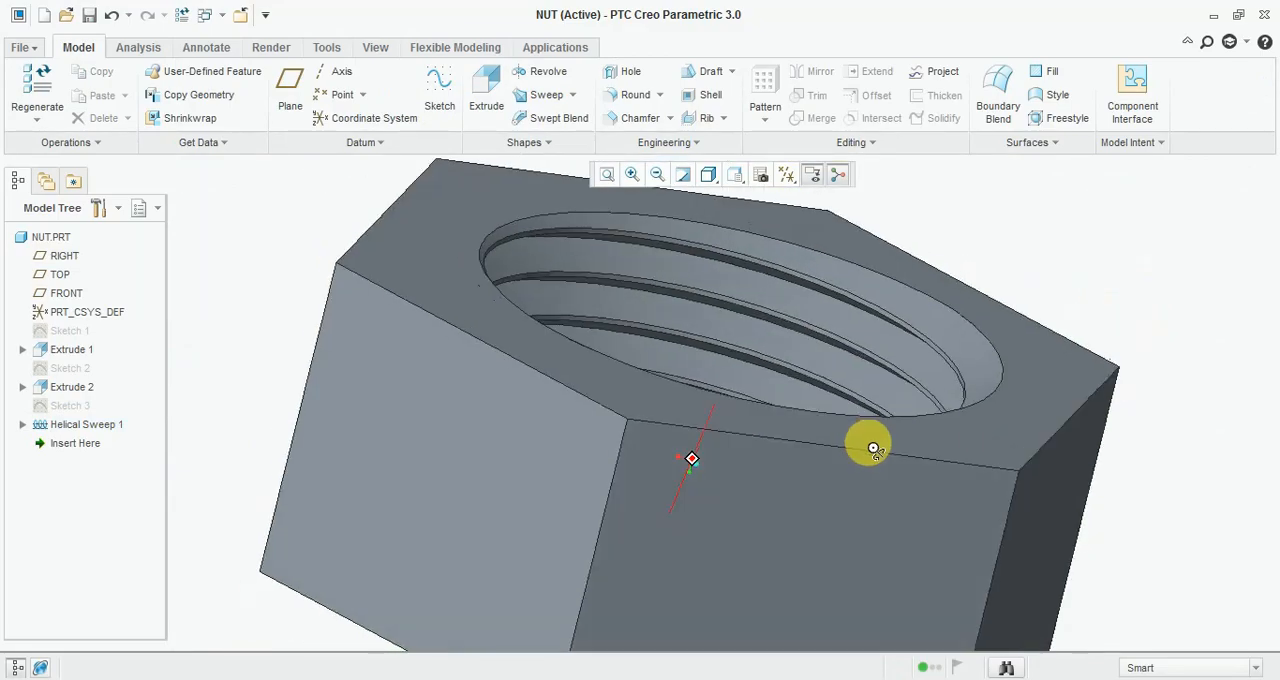
{"action": "left_click_drag", "start_coordinate": [872, 447], "coordinate": [965, 552]}
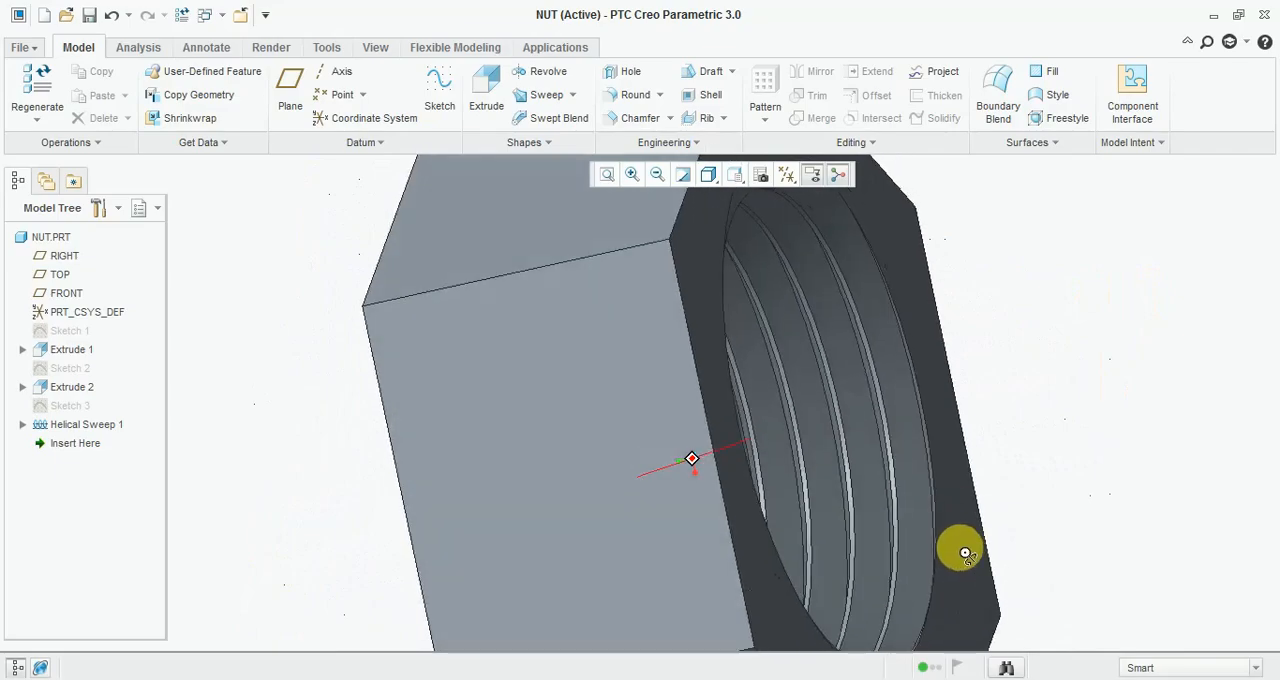
{"action": "left_click_drag", "start_coordinate": [965, 552], "coordinate": [856, 506]}
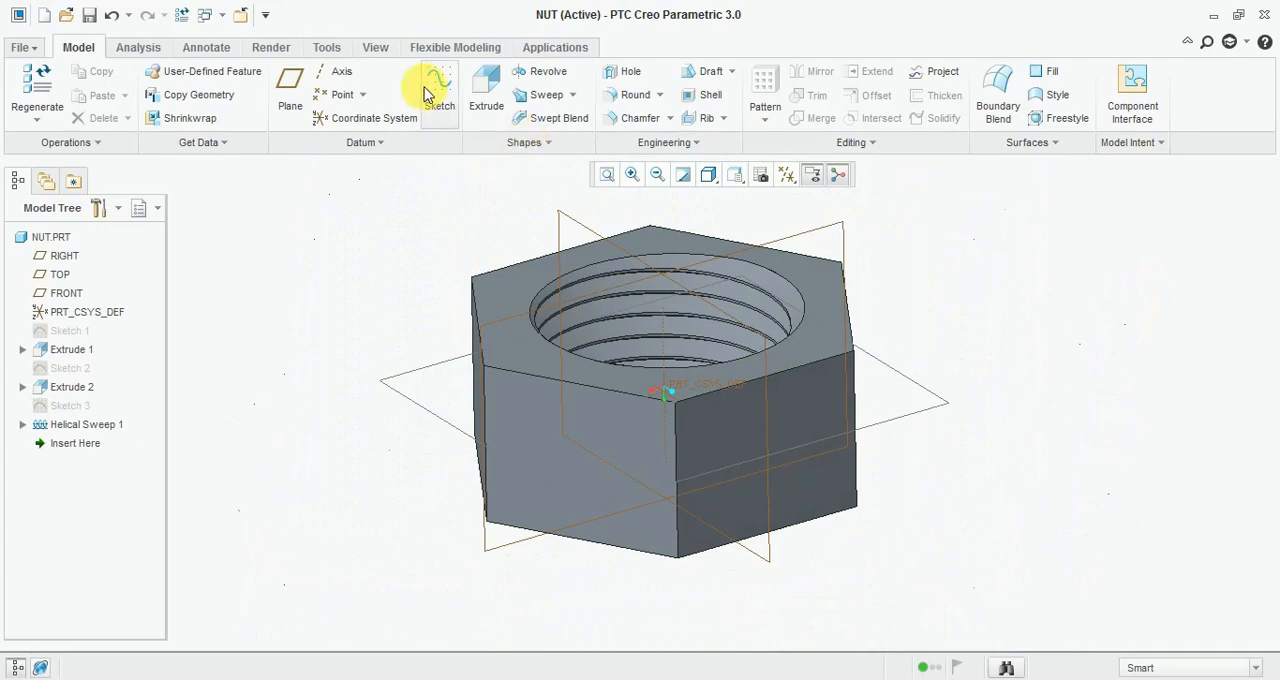
- Sketch a triangular chamfer profile at the nut's top corner with a 2.50 dimension
{"action": "left_click", "coordinate": [438, 90]}
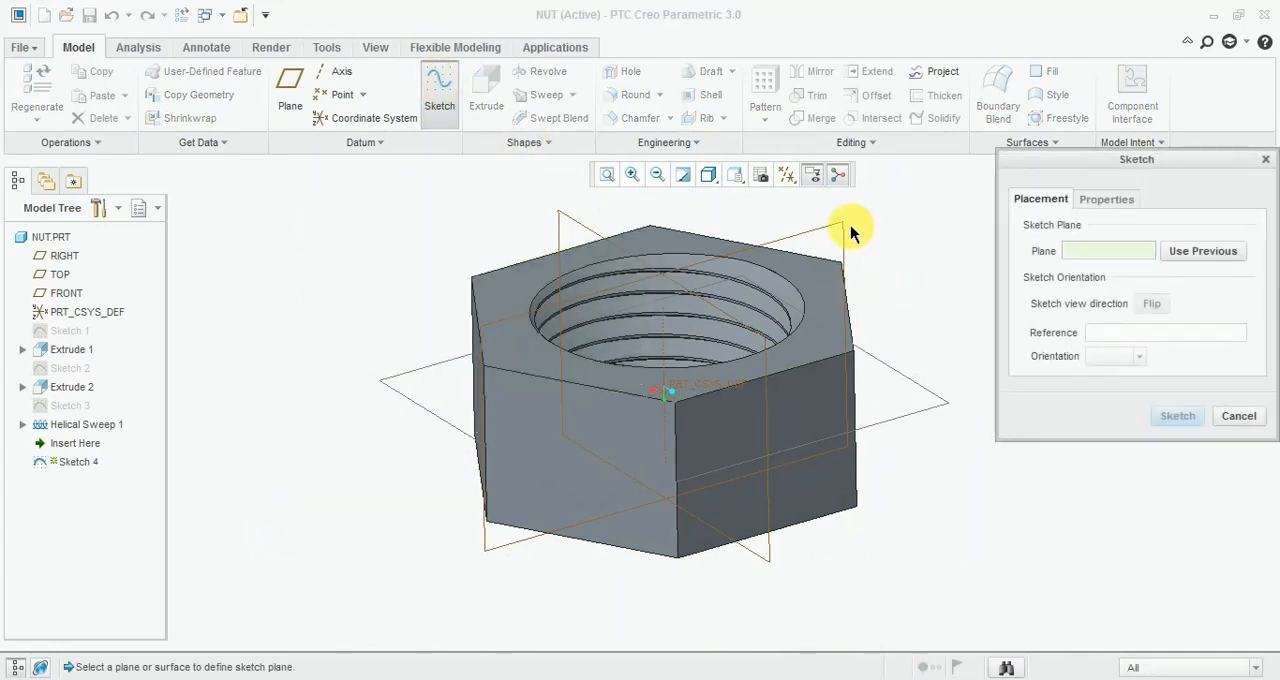
{"action": "mouse_move", "coordinate": [893, 276]}
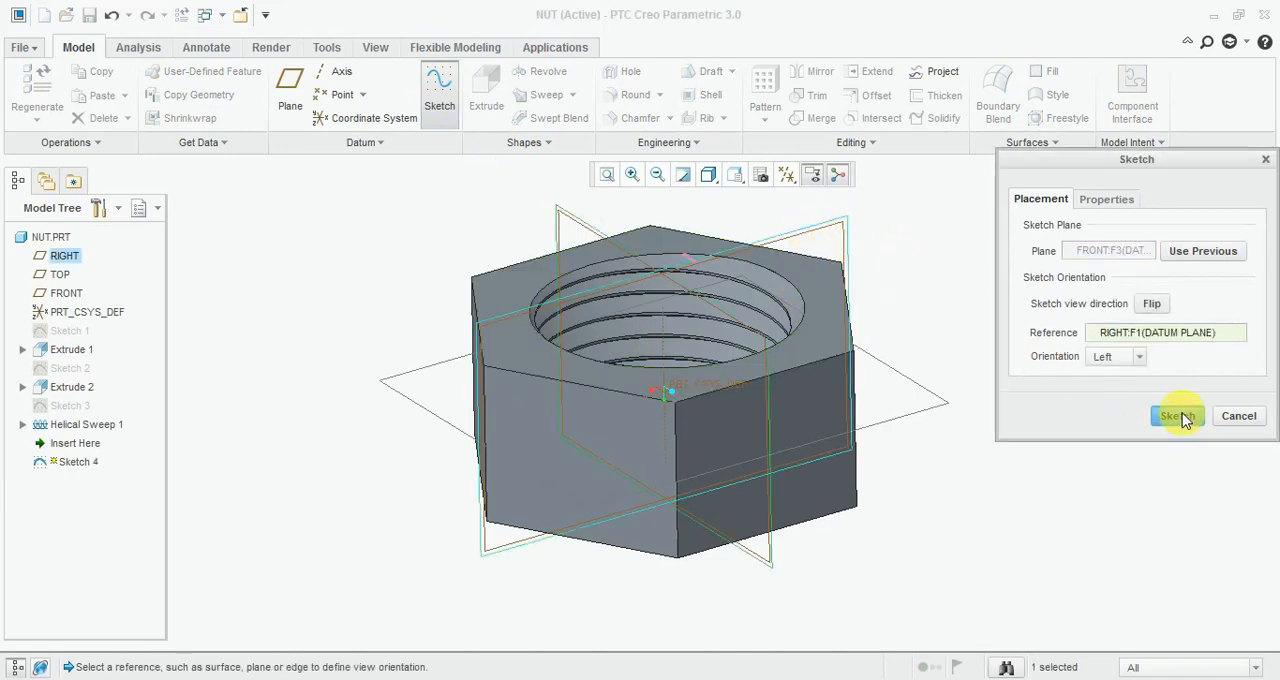
{"action": "left_click", "coordinate": [1175, 416]}
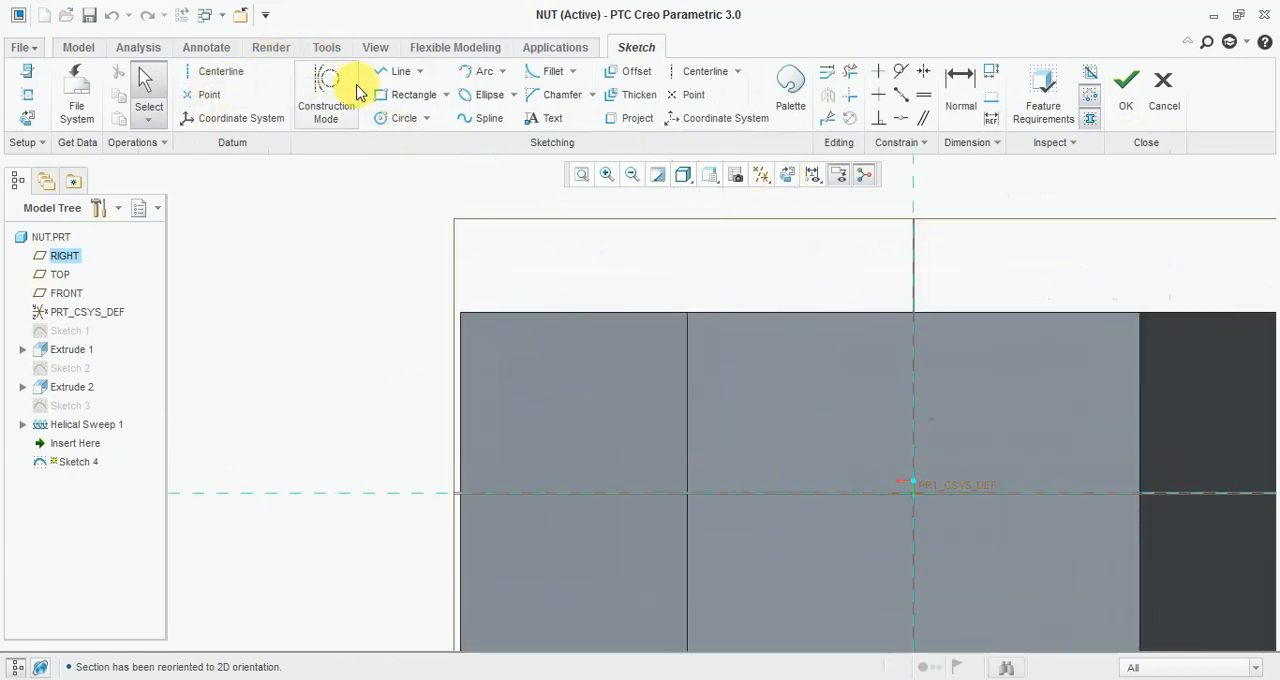
{"action": "left_click", "coordinate": [400, 71]}
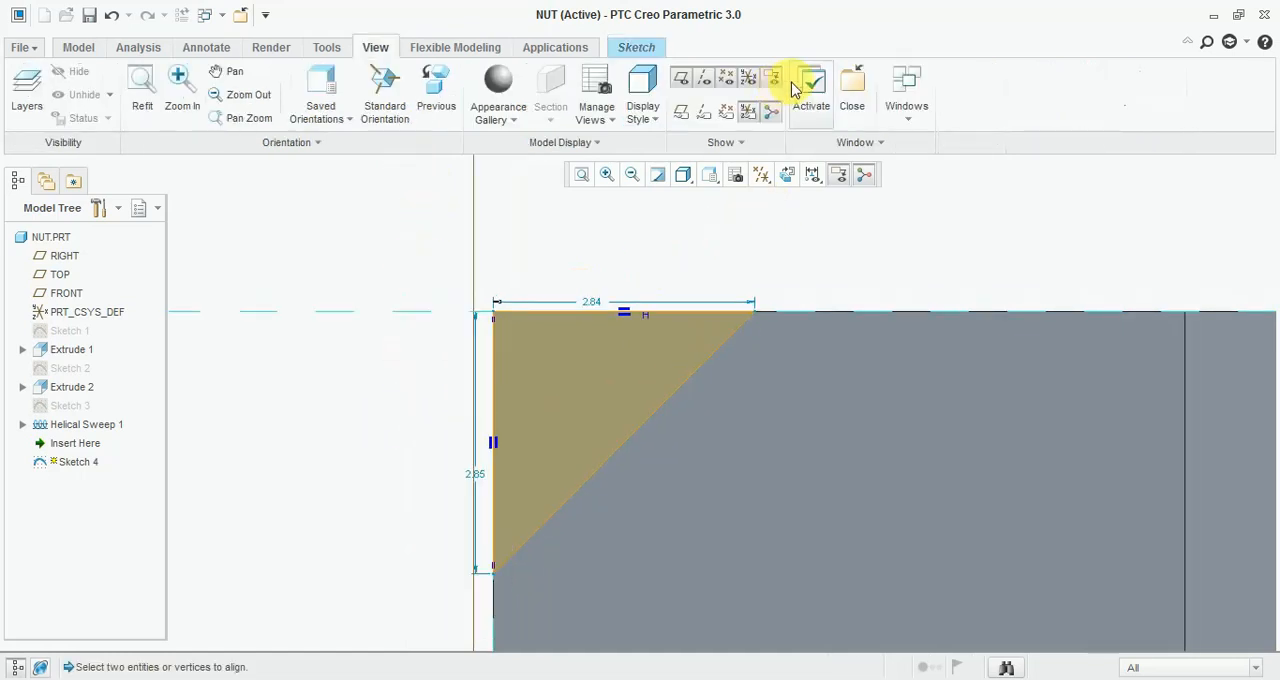
{"action": "left_click", "coordinate": [636, 47]}
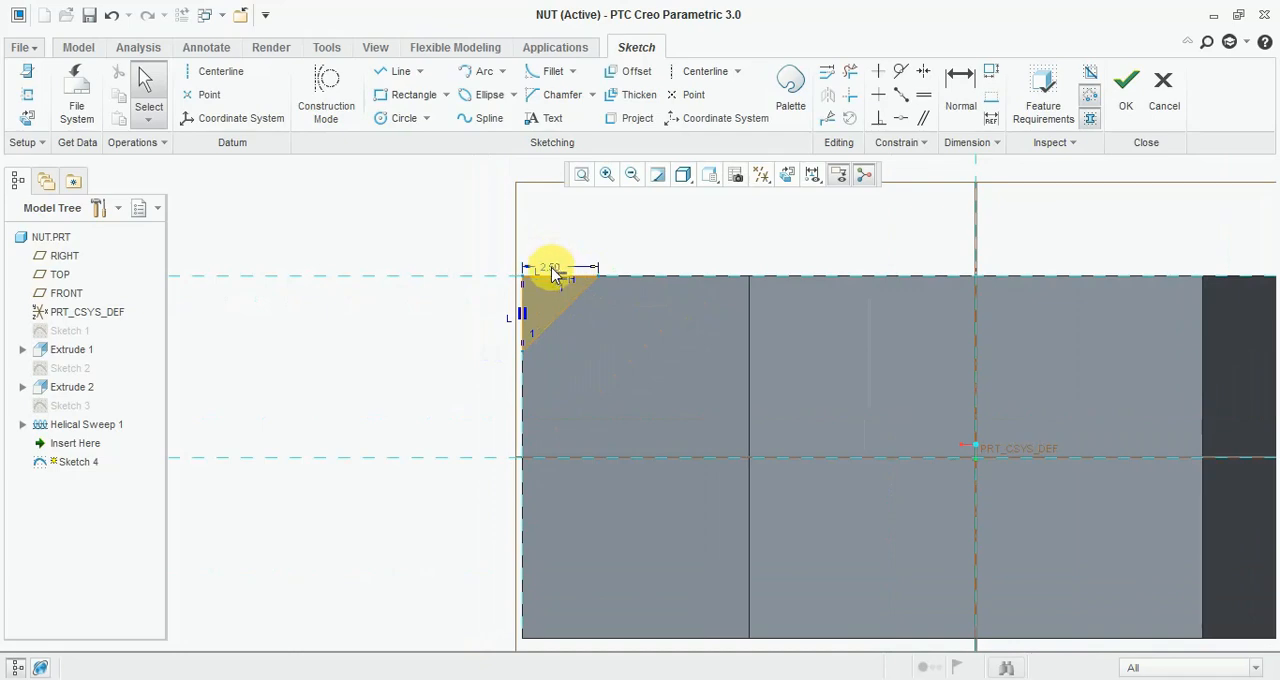
{"action": "left_click", "coordinate": [575, 300]}
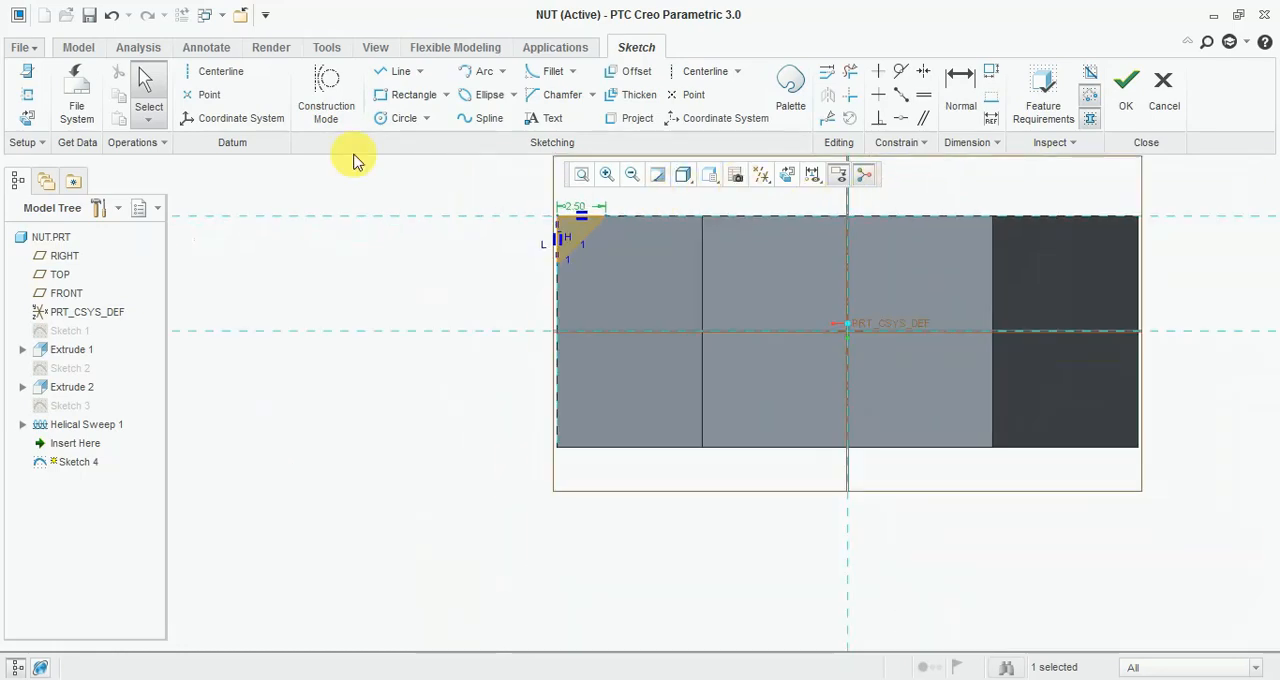
{"action": "left_click", "coordinate": [220, 71]}
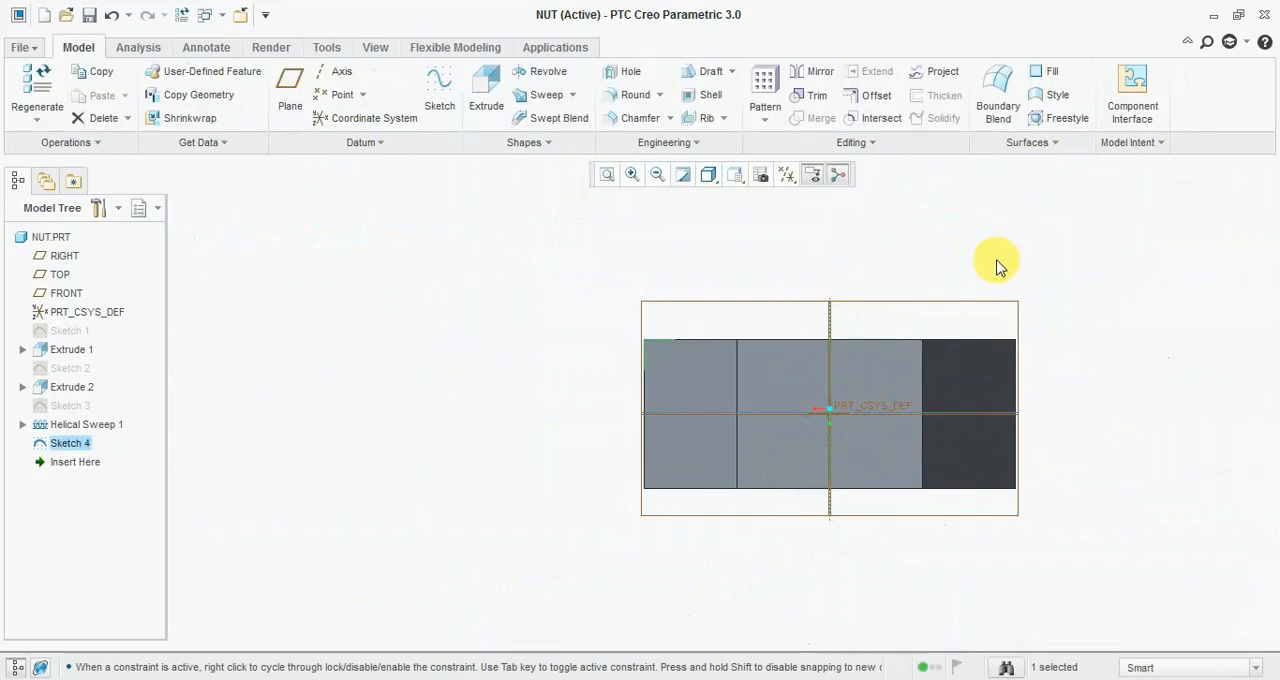
{"action": "mouse_move", "coordinate": [539, 71]}
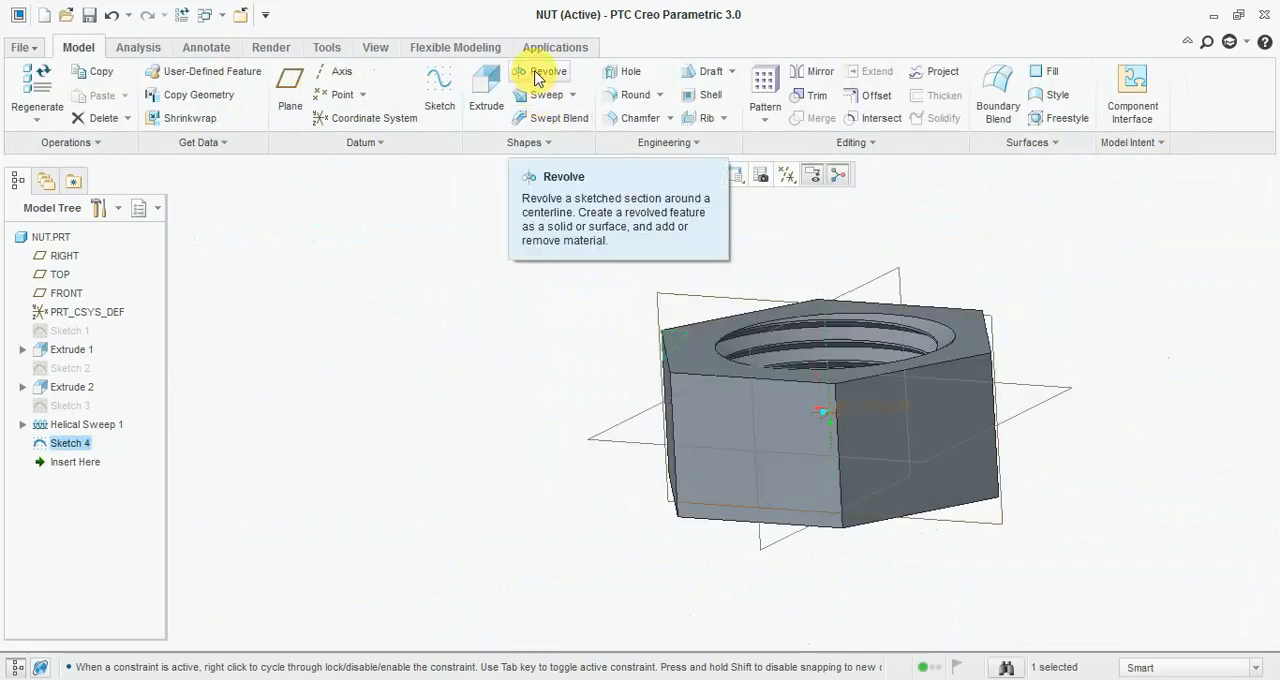
- Revolve the chamfer sketch as a top-edge cut, then mirror it across the TOP plane
{"action": "left_click", "coordinate": [540, 78]}
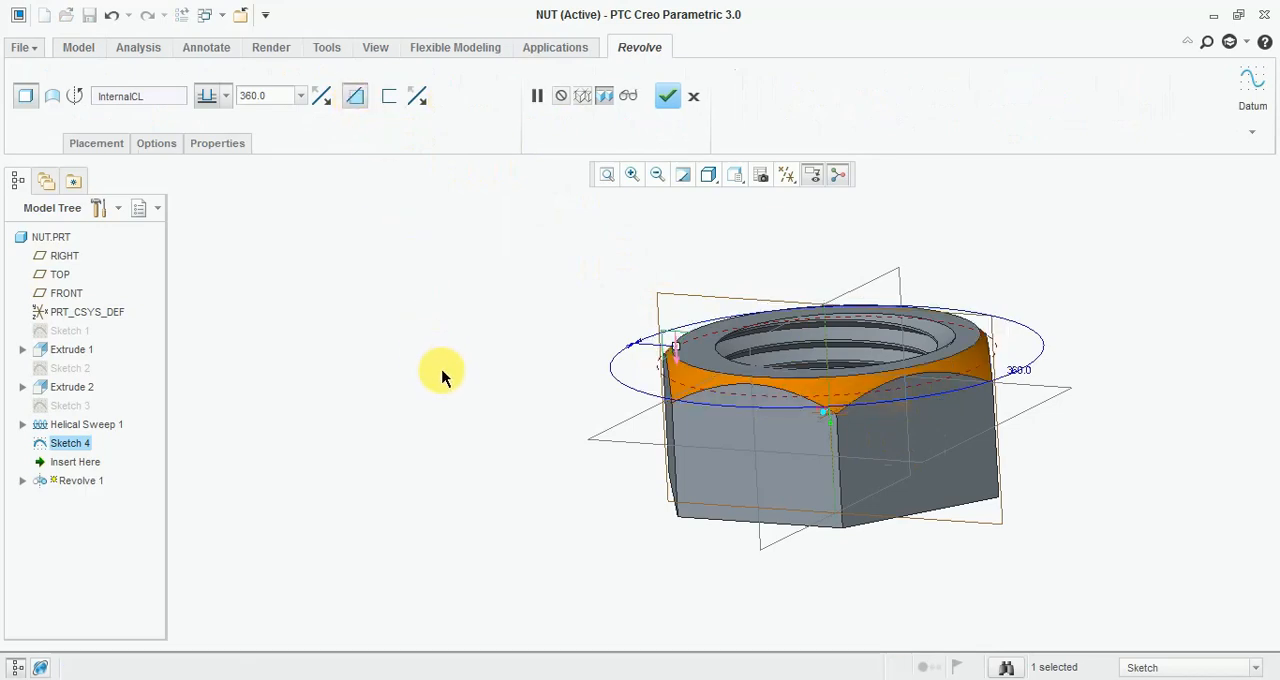
{"action": "left_click", "coordinate": [667, 96]}
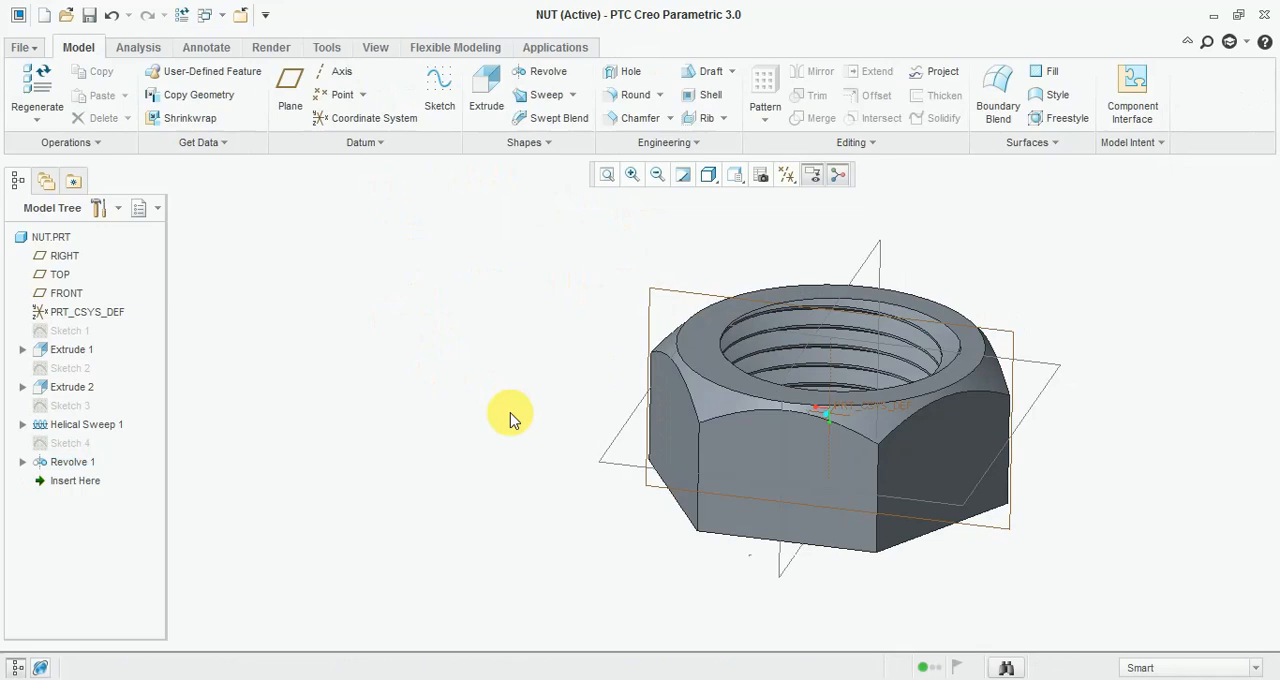
{"action": "left_click", "coordinate": [72, 461]}
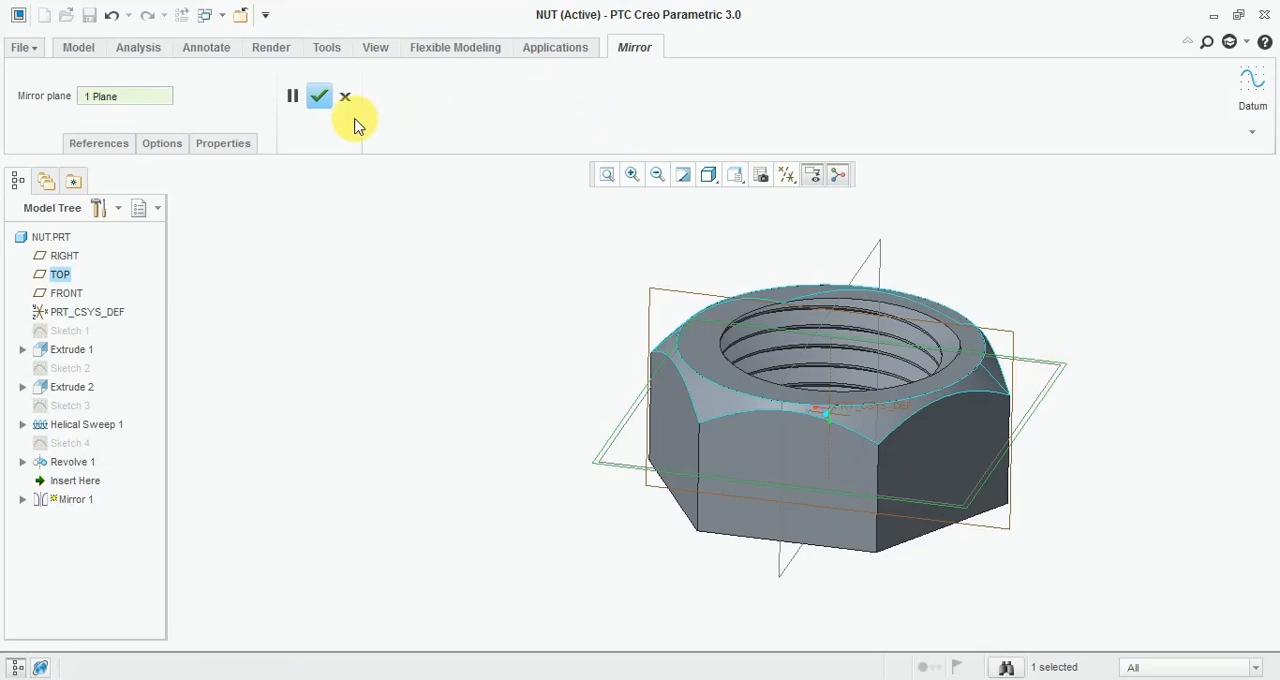
{"action": "left_click", "coordinate": [319, 96]}
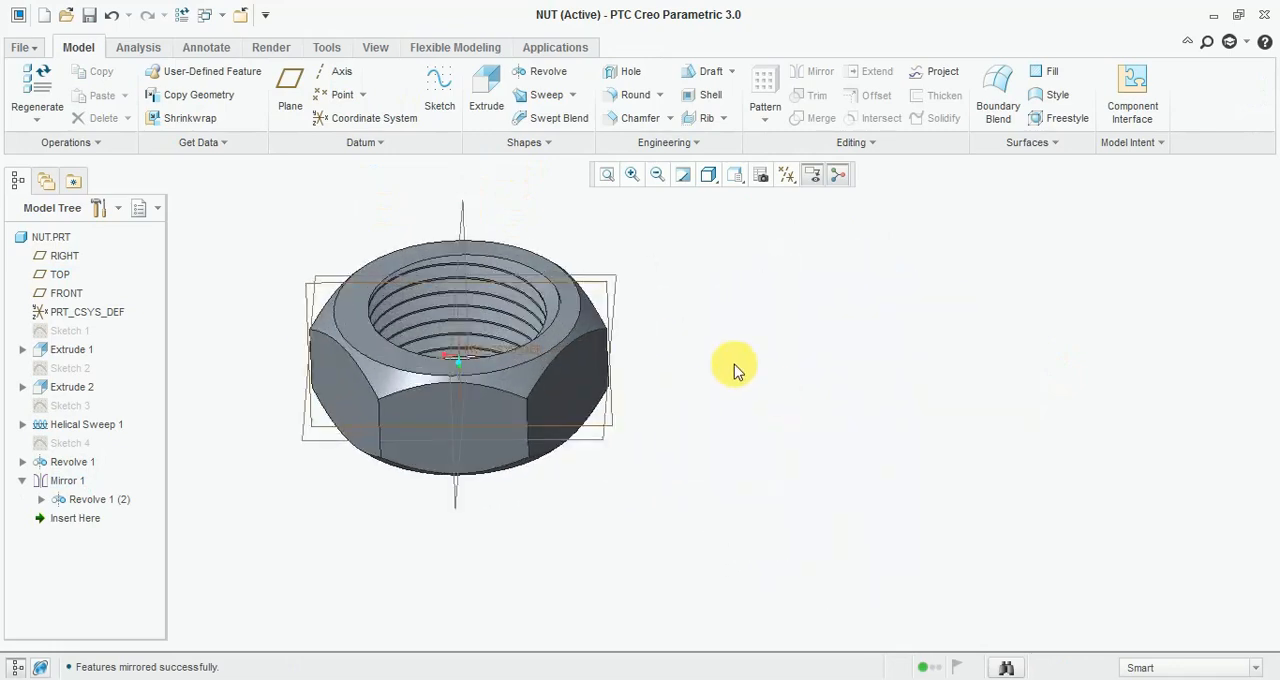
- Hide the spin center, show the datum planes again, and bring up the Render tools
{"action": "left_click", "coordinate": [787, 174]}
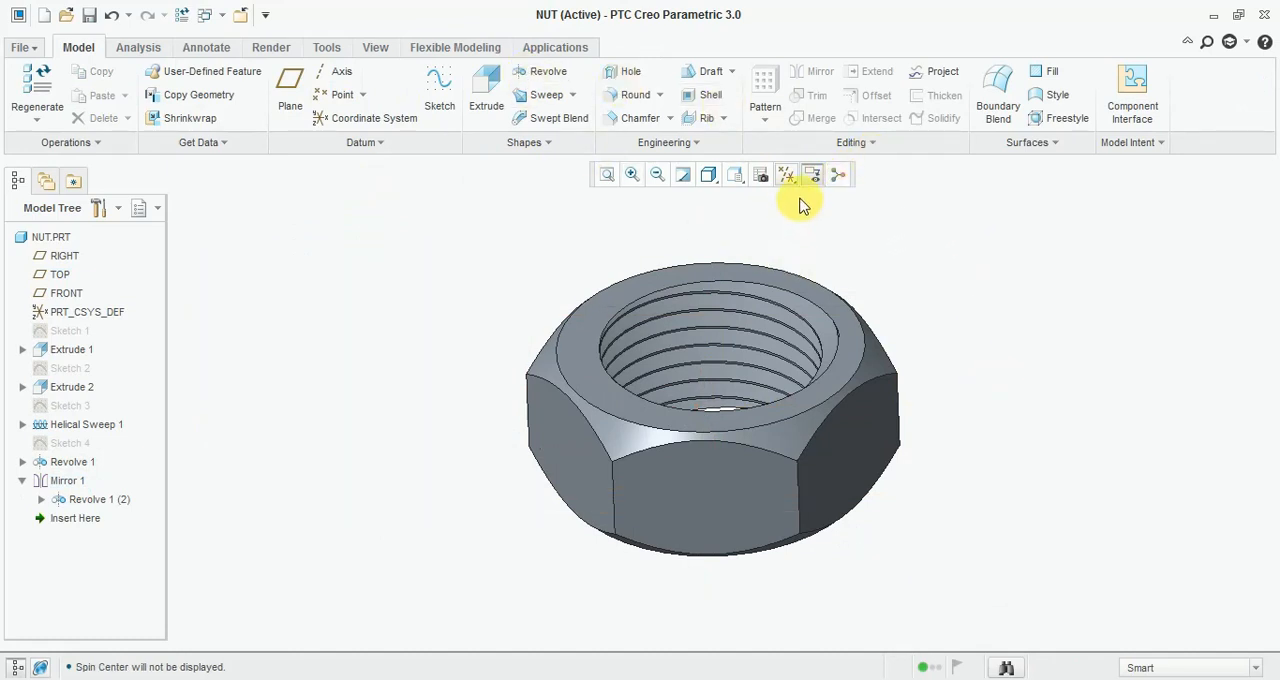
{"action": "left_click", "coordinate": [787, 174]}
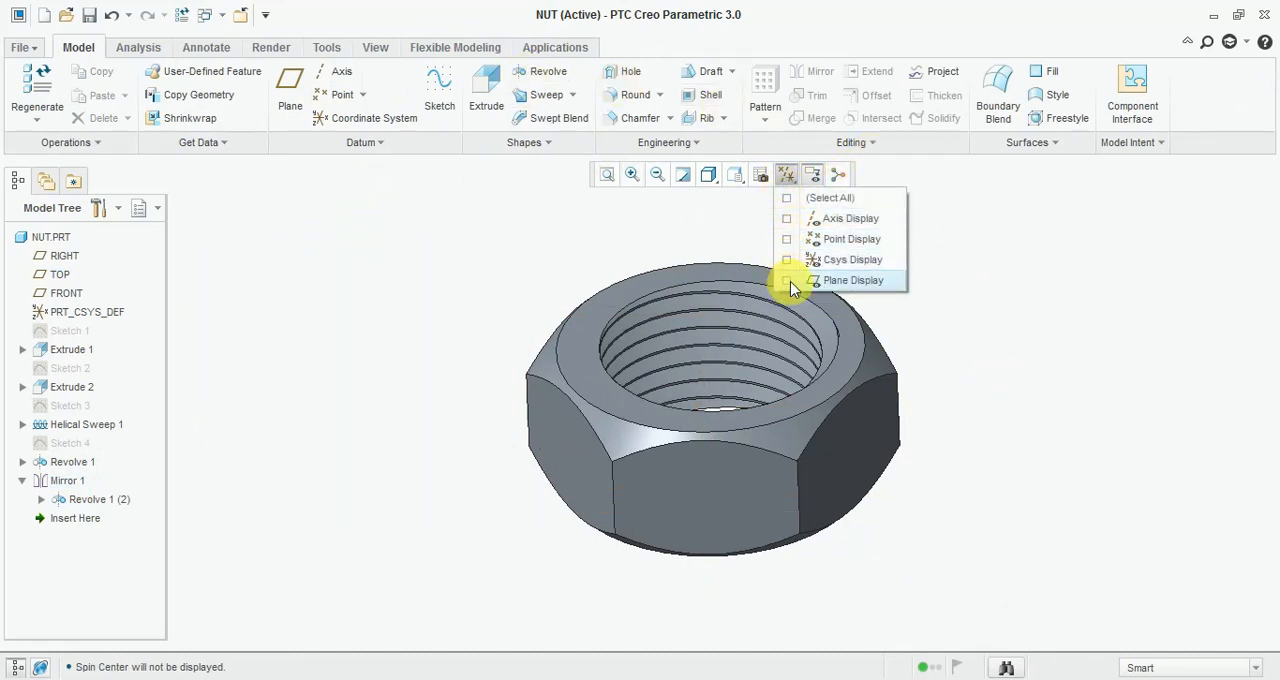
{"action": "left_click", "coordinate": [853, 280]}
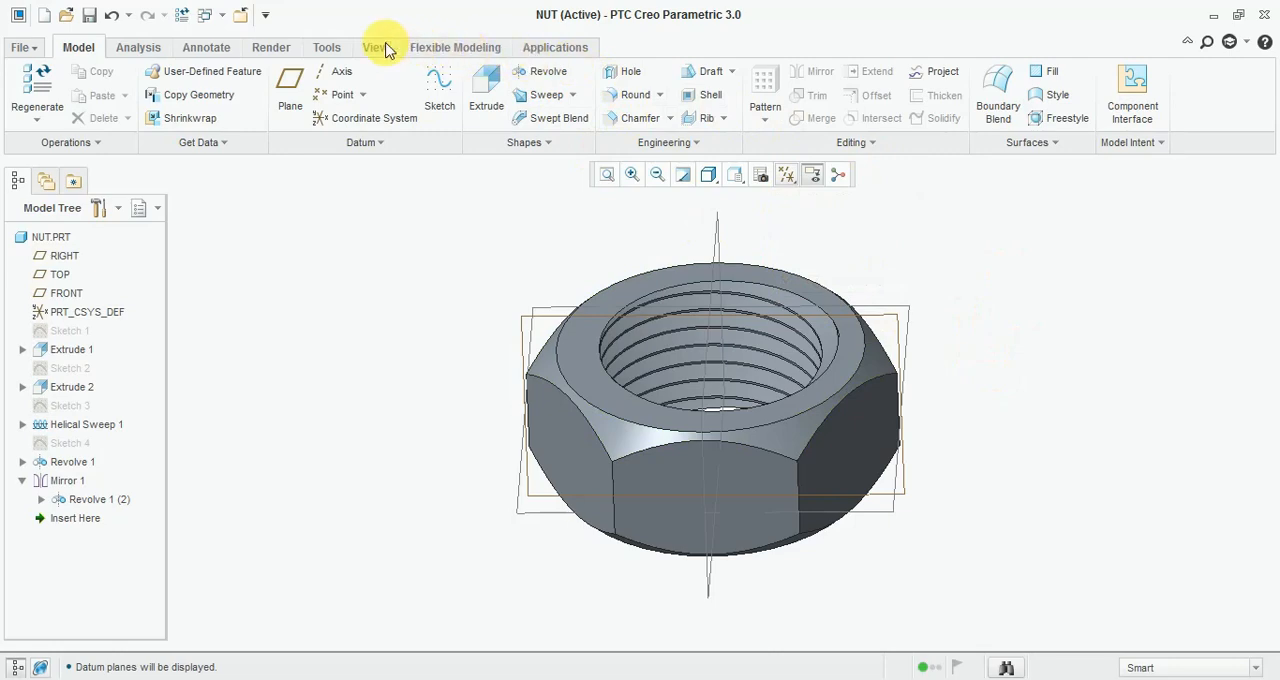
{"action": "left_click", "coordinate": [270, 47]}
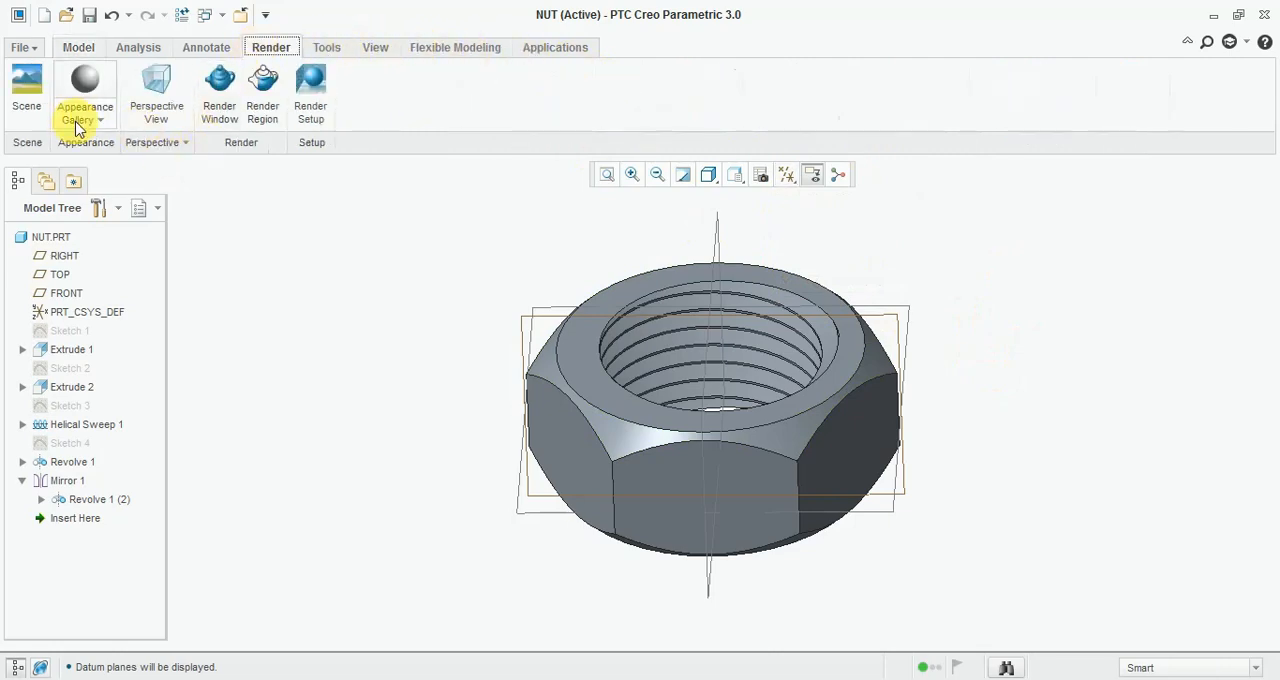
- Apply a gold appearance and set the display style to Shading With Edges
{"action": "left_click", "coordinate": [85, 113]}
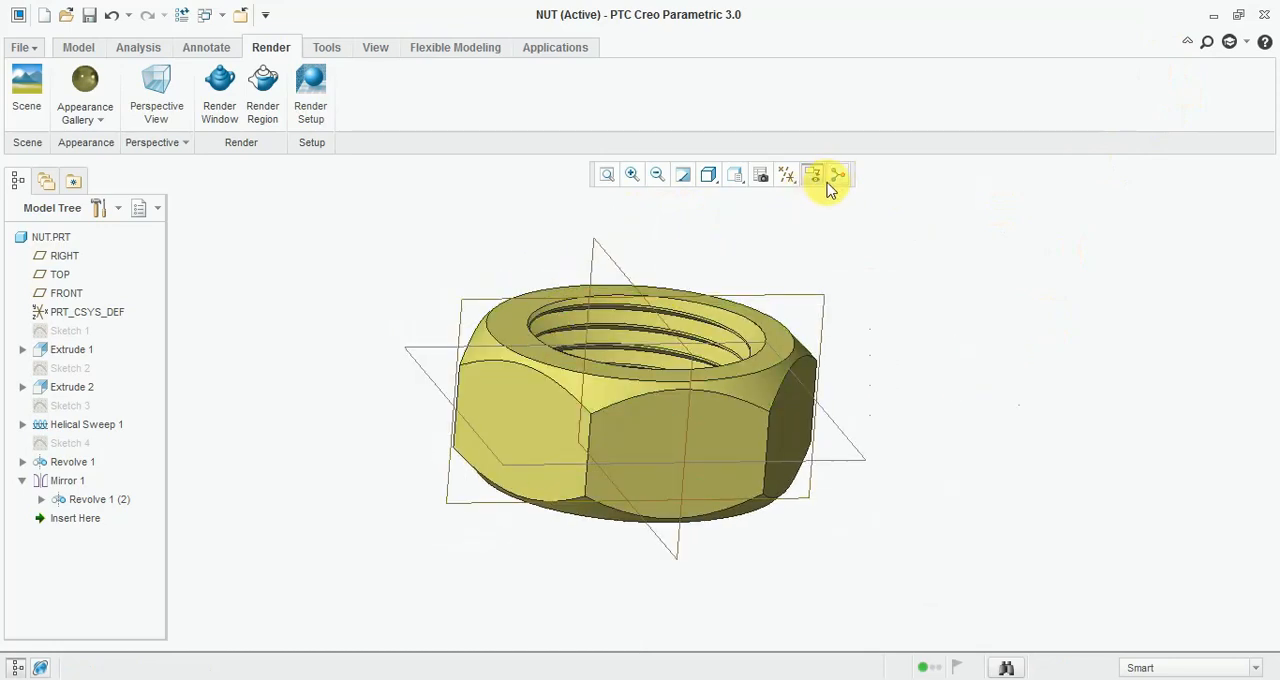
{"action": "left_click", "coordinate": [709, 174]}
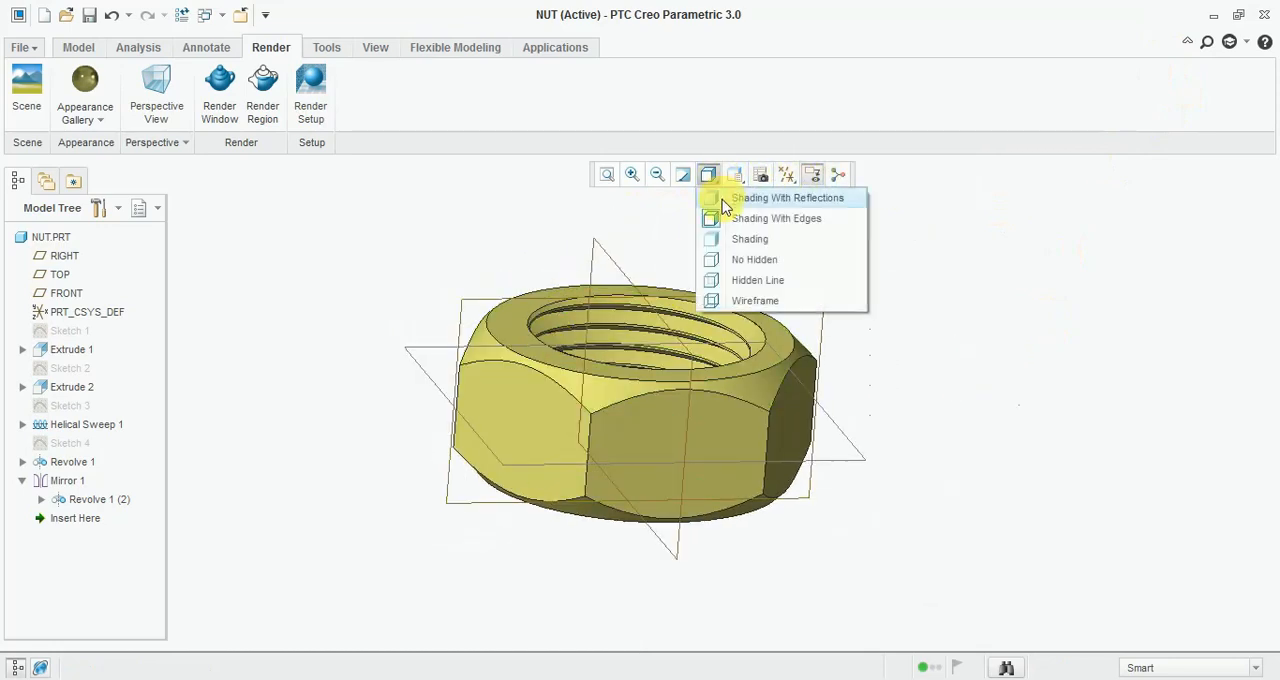
{"action": "left_click", "coordinate": [786, 197]}
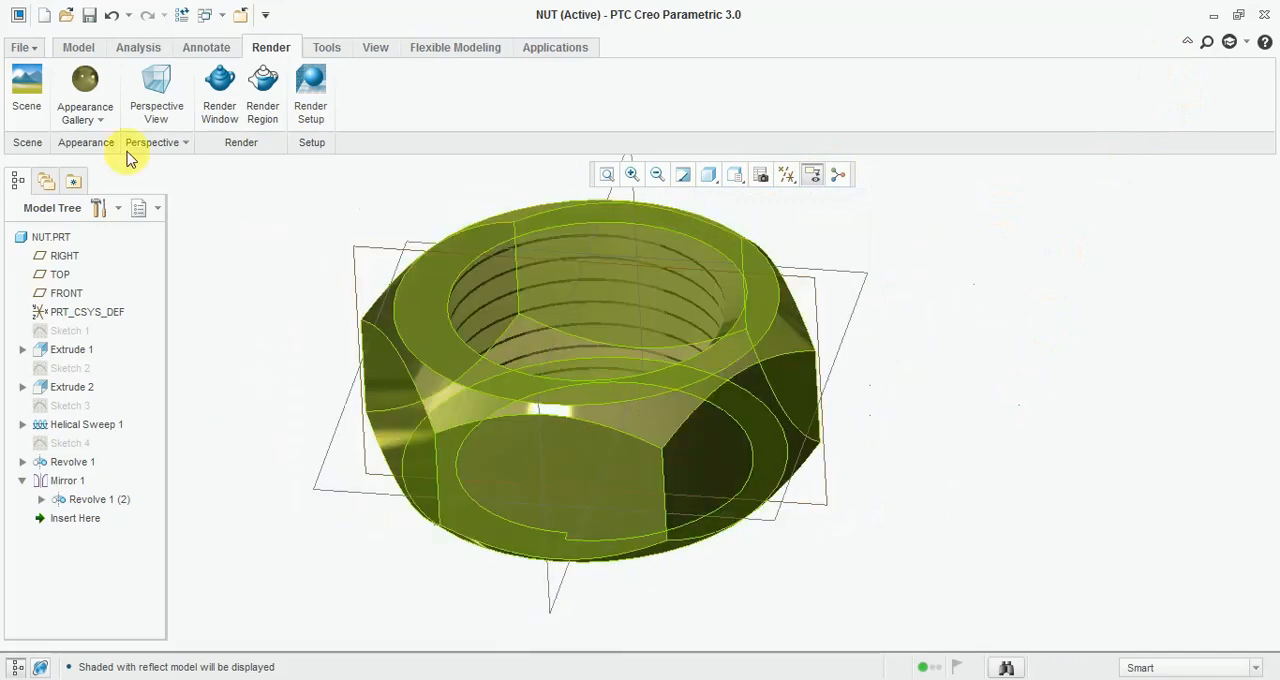
{"action": "left_click", "coordinate": [684, 174]}
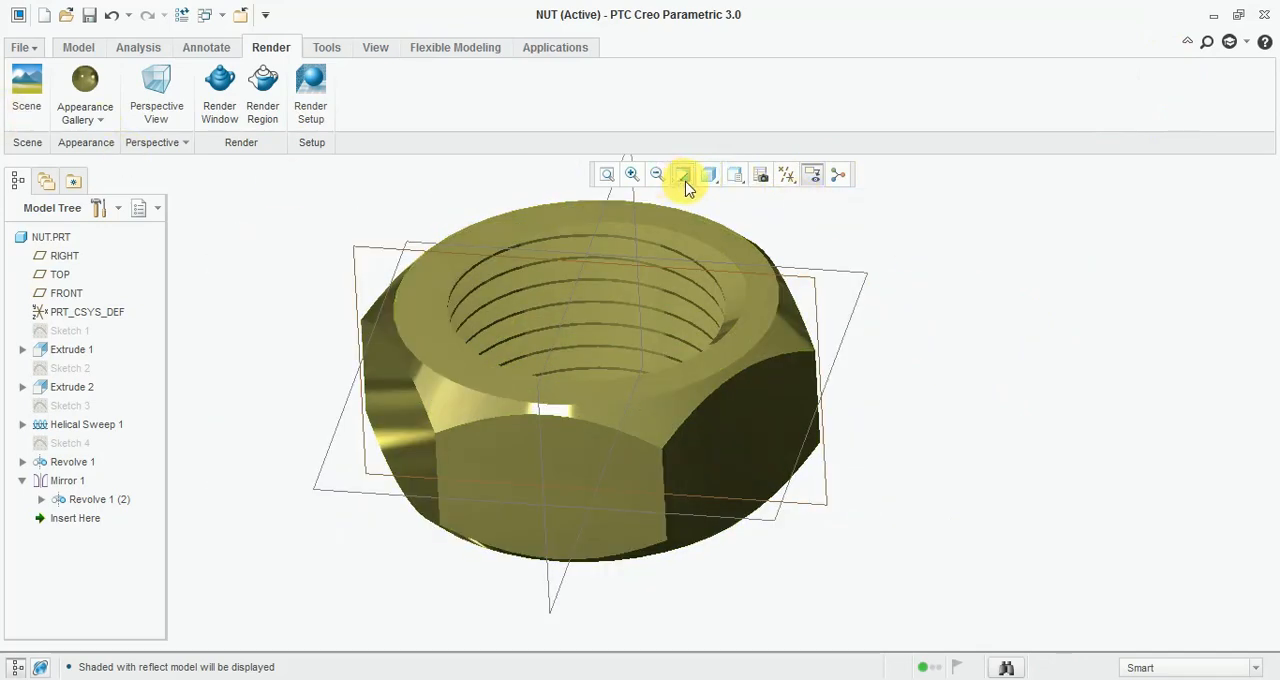
{"action": "left_click", "coordinate": [709, 174]}
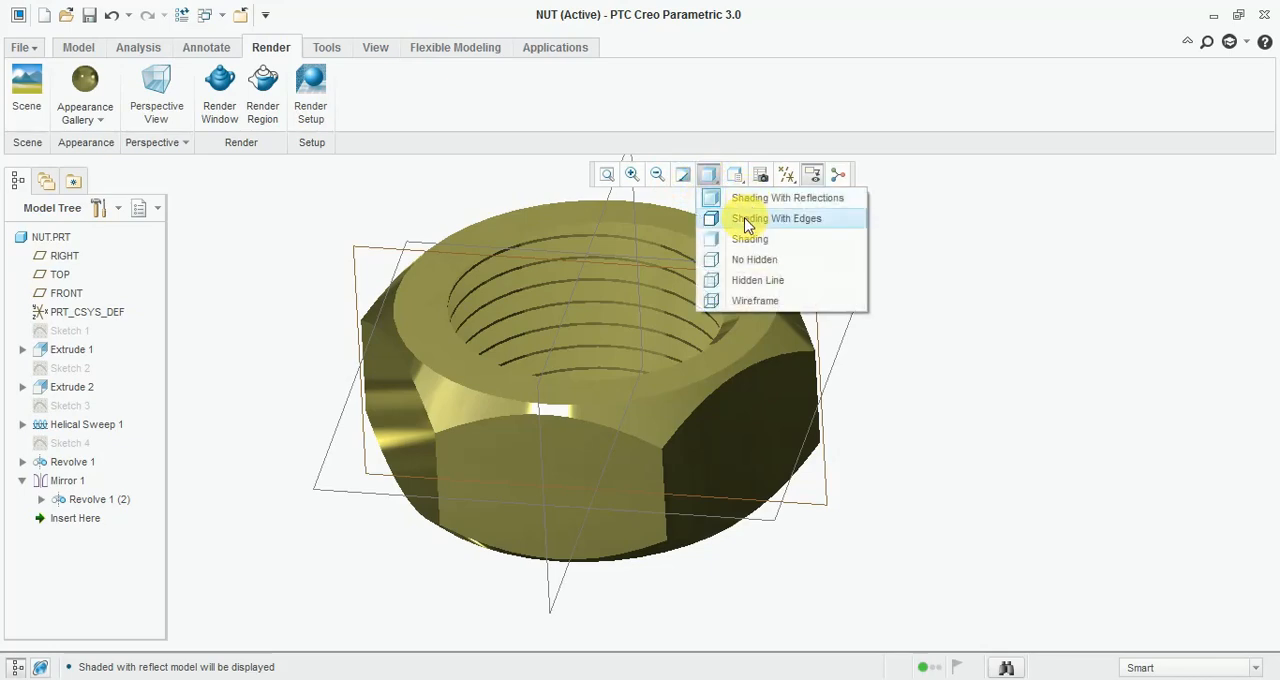
{"action": "left_click", "coordinate": [776, 218]}
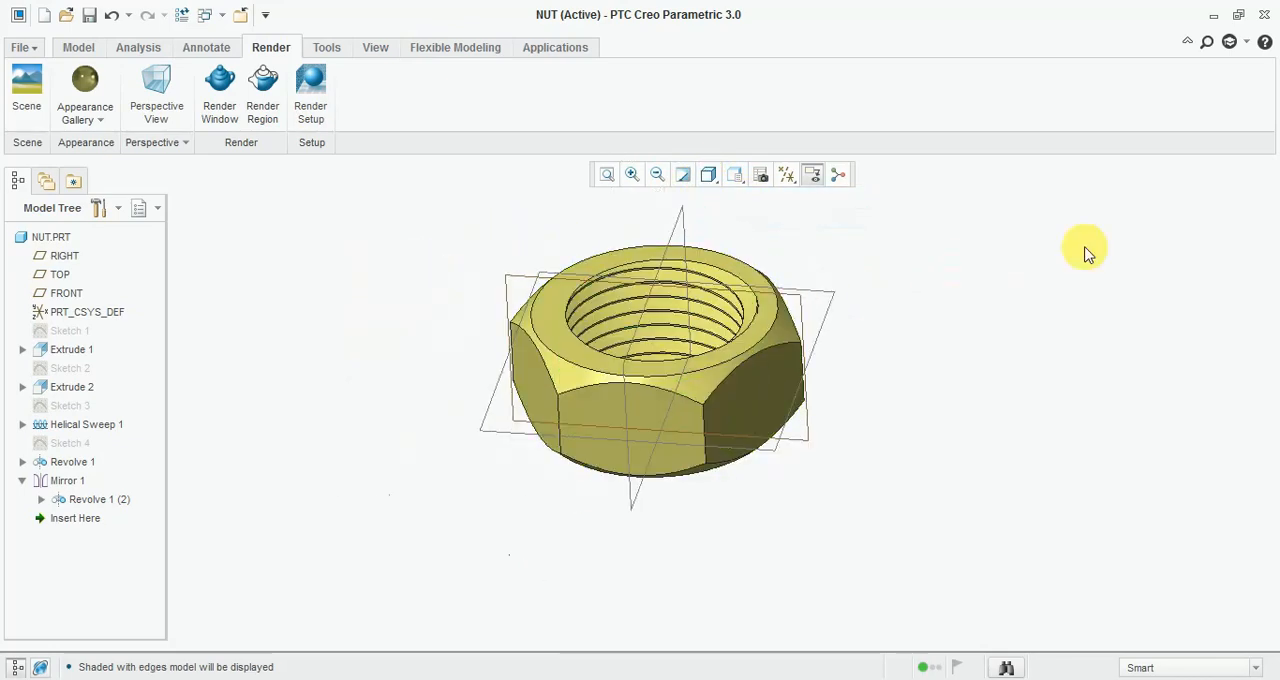
- Revisit the appearance gallery and turn off datum plane display
{"action": "left_click", "coordinate": [84, 90]}
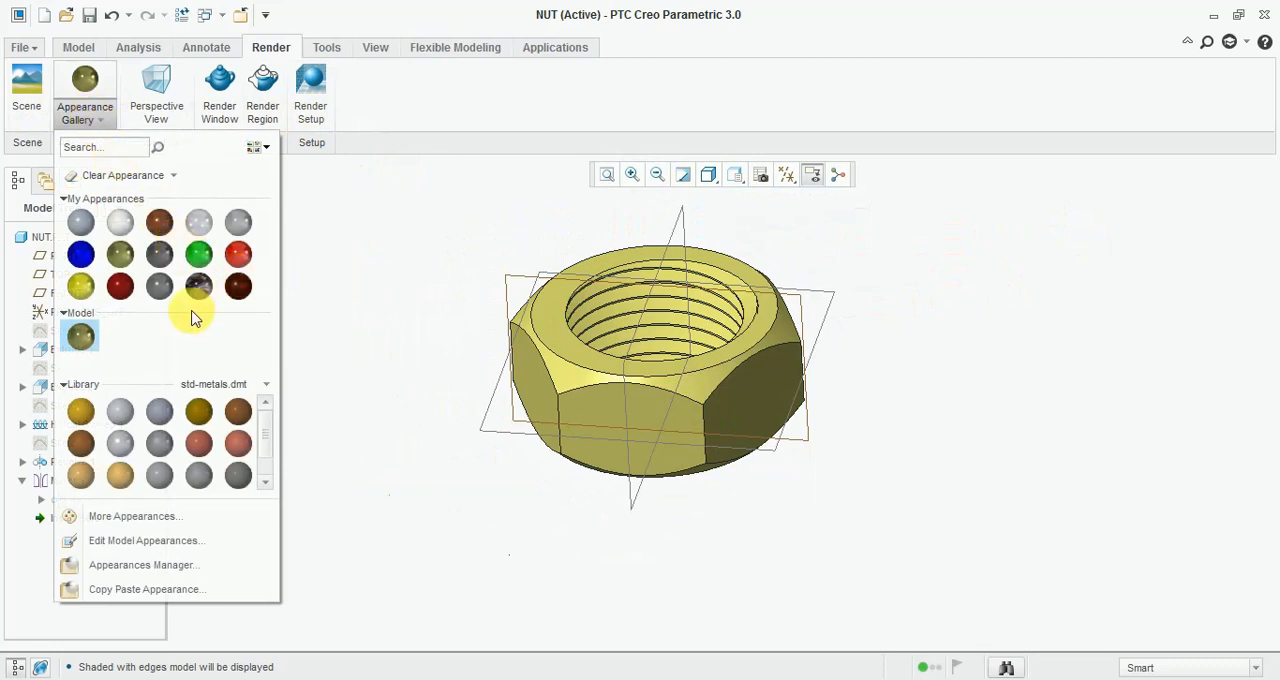
{"action": "mouse_move", "coordinate": [965, 243]}
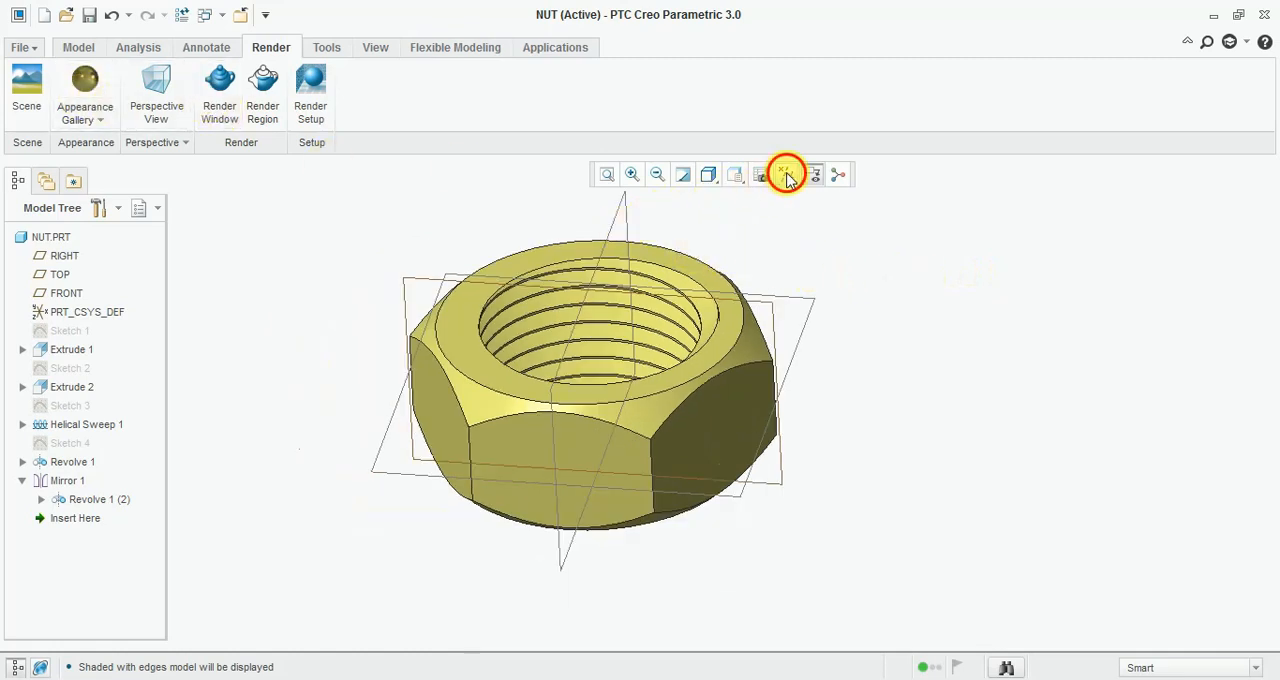
{"action": "left_click", "coordinate": [786, 174]}
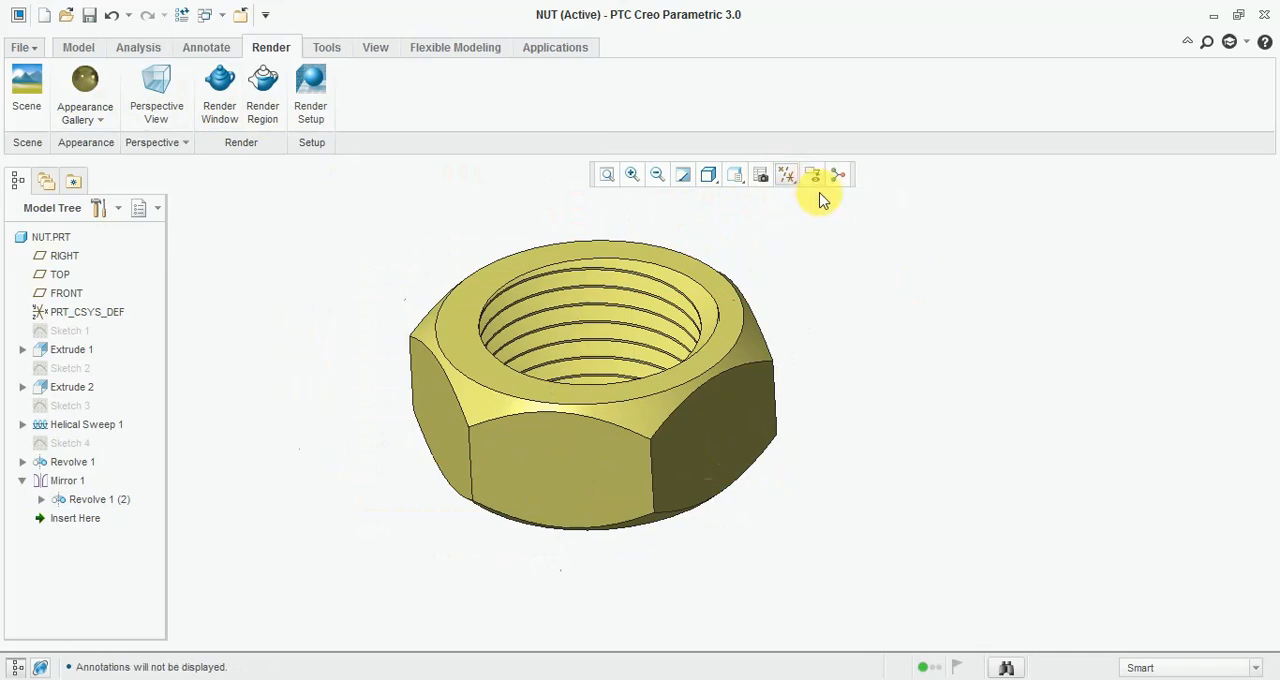
{"action": "left_click", "coordinate": [78, 47]}
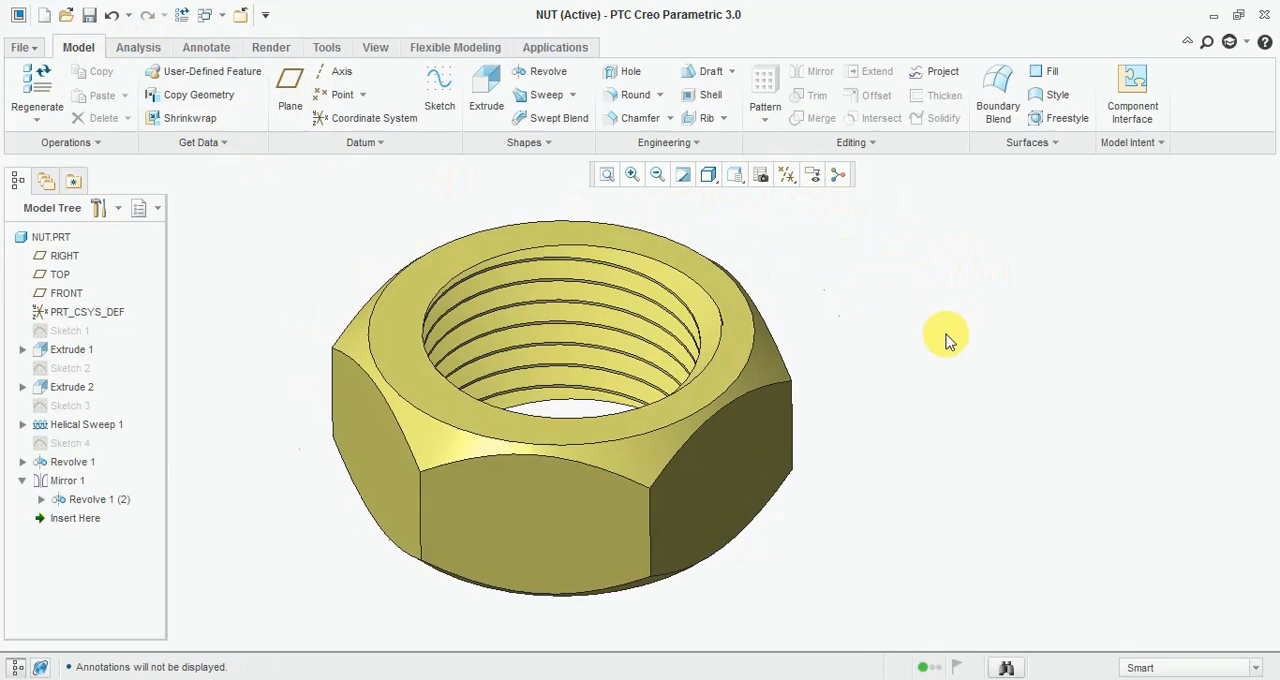
{"action": "mouse_move", "coordinate": [1050, 326]}
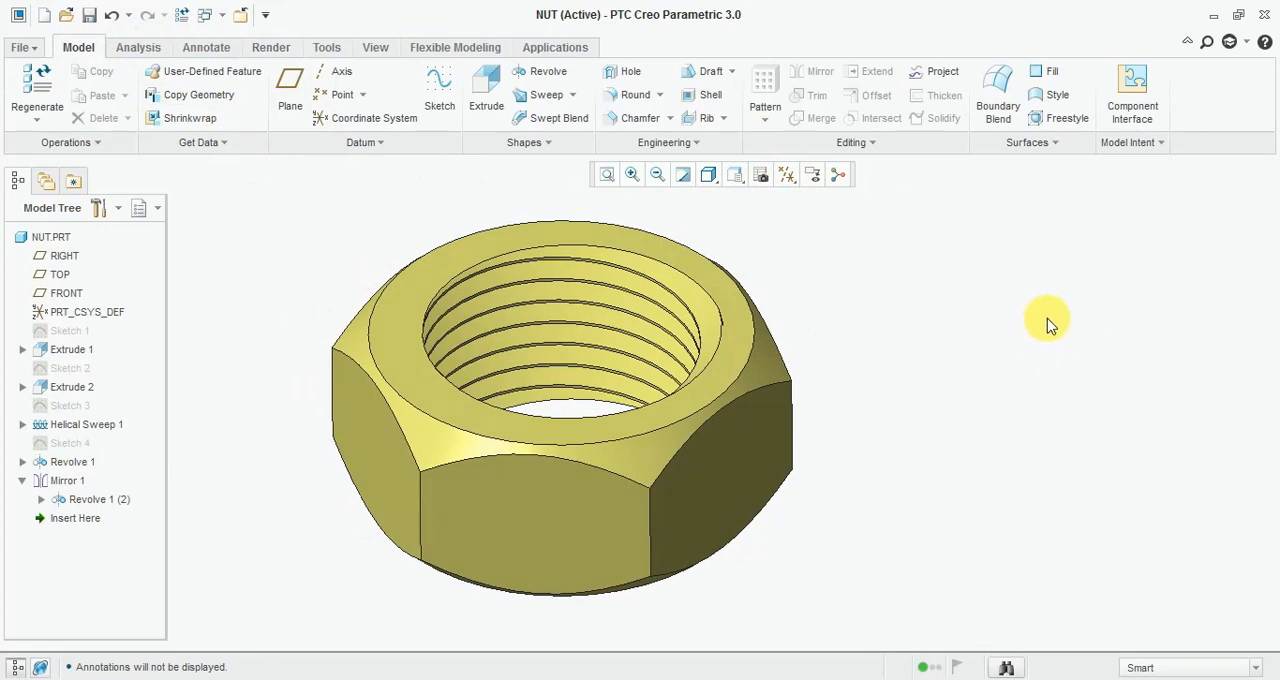